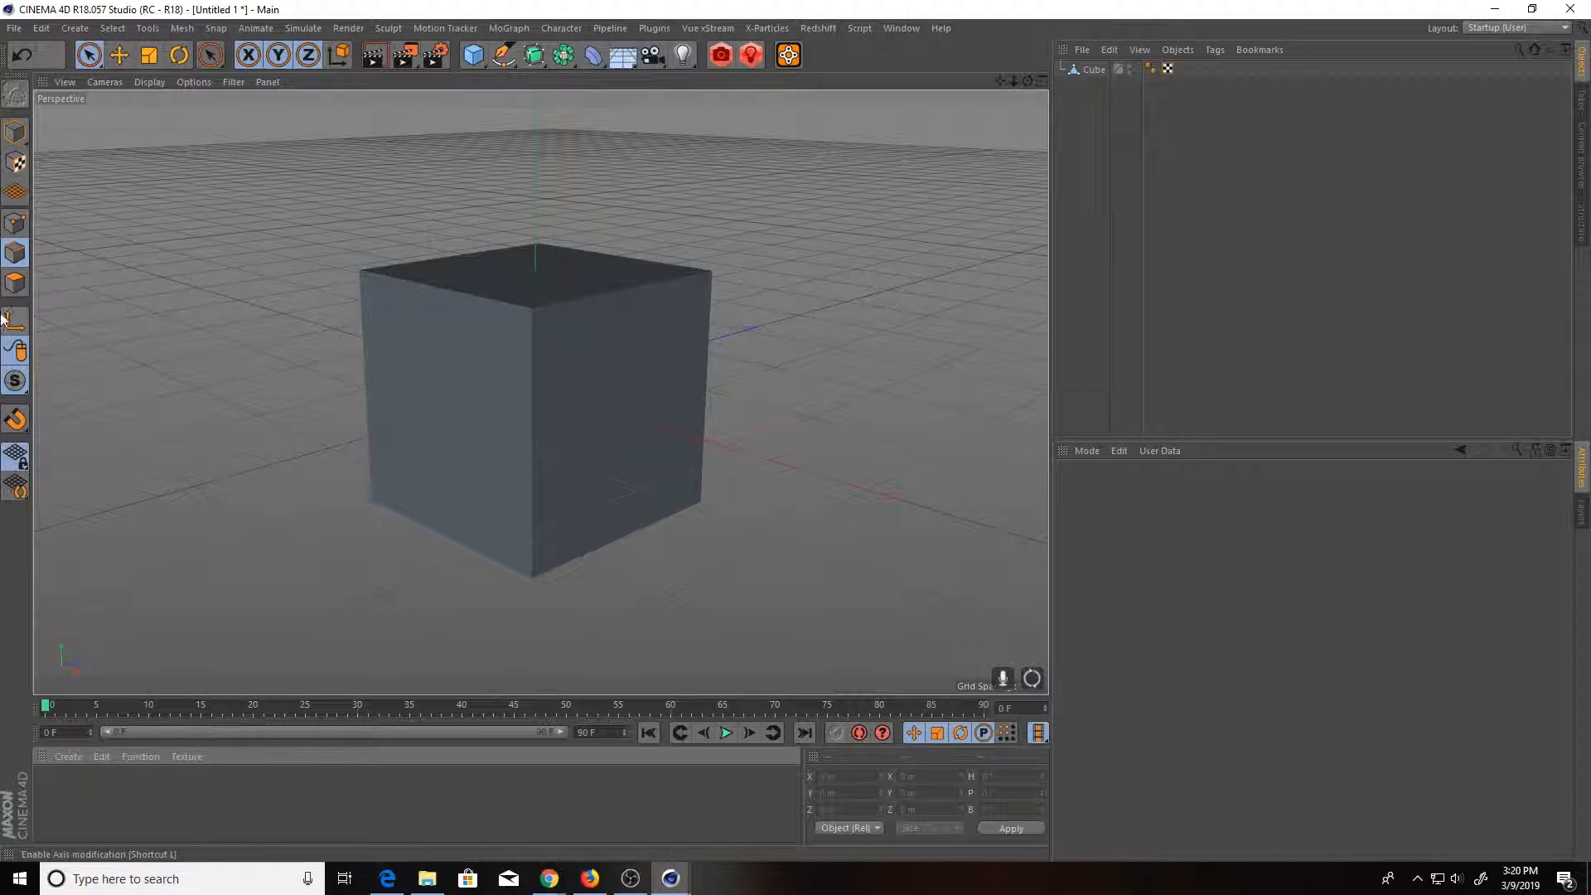
Convert the subdivided cube to an editable polygon object and open the Select menu
left_click(14, 320)
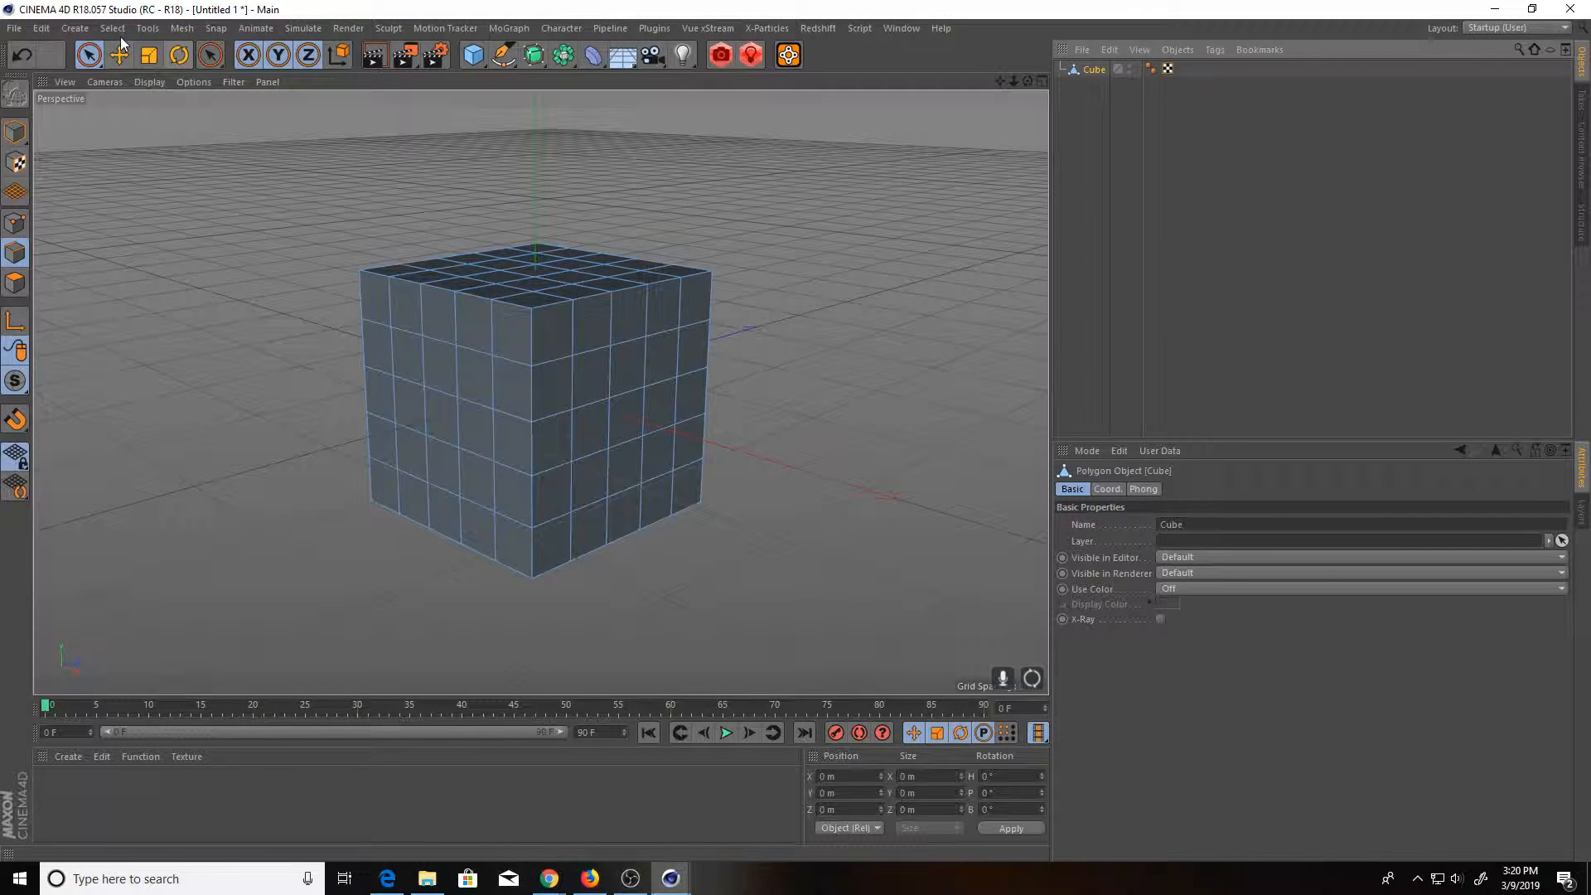
left_click(112, 27)
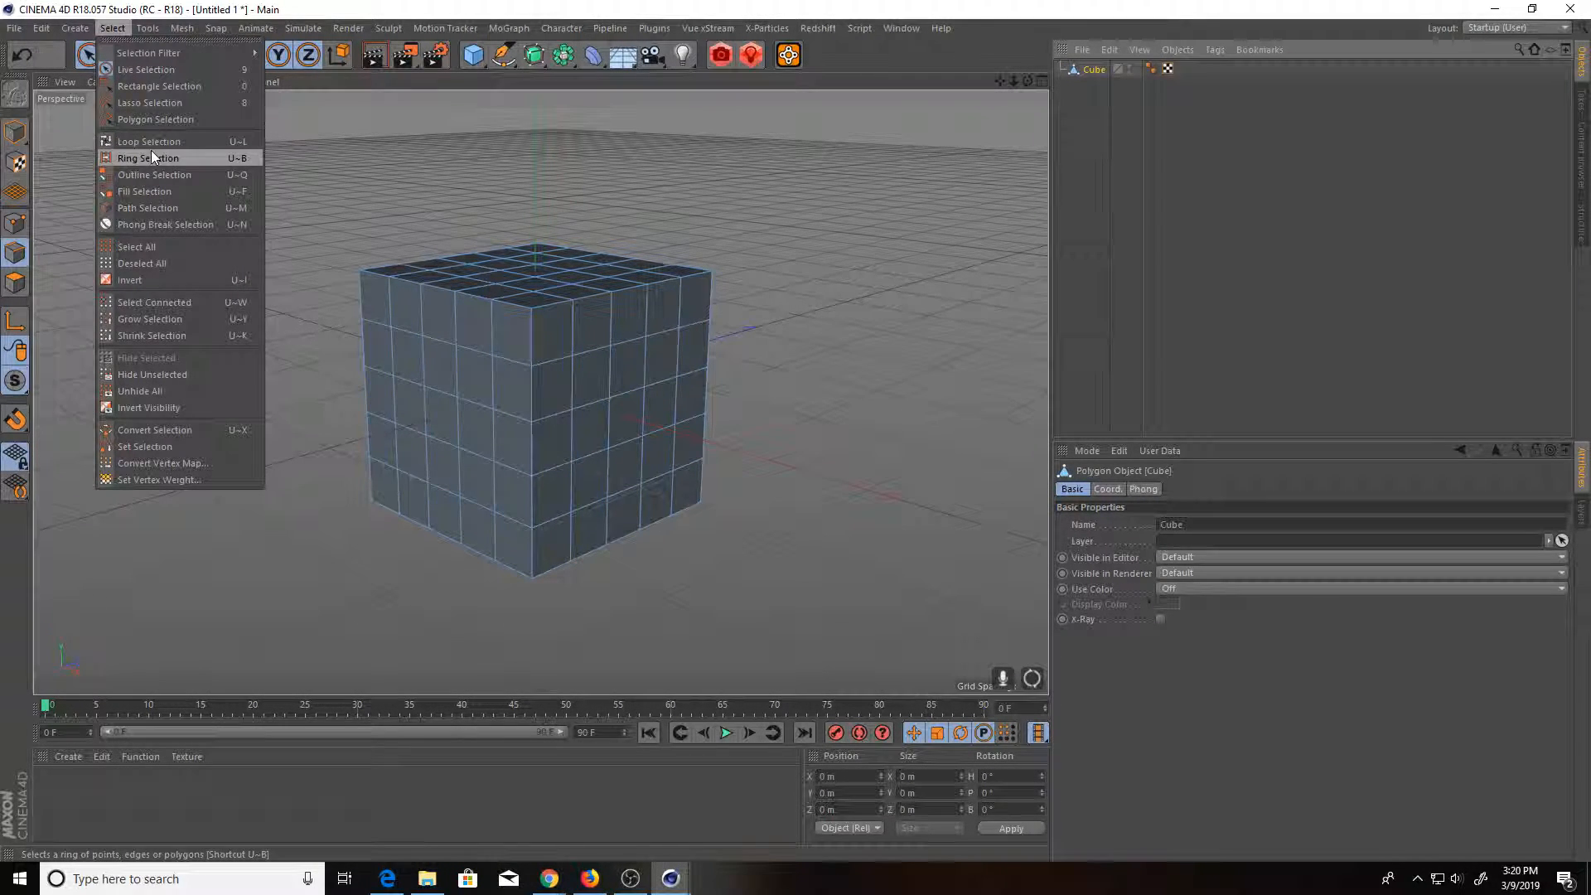
mouse_move(152, 175)
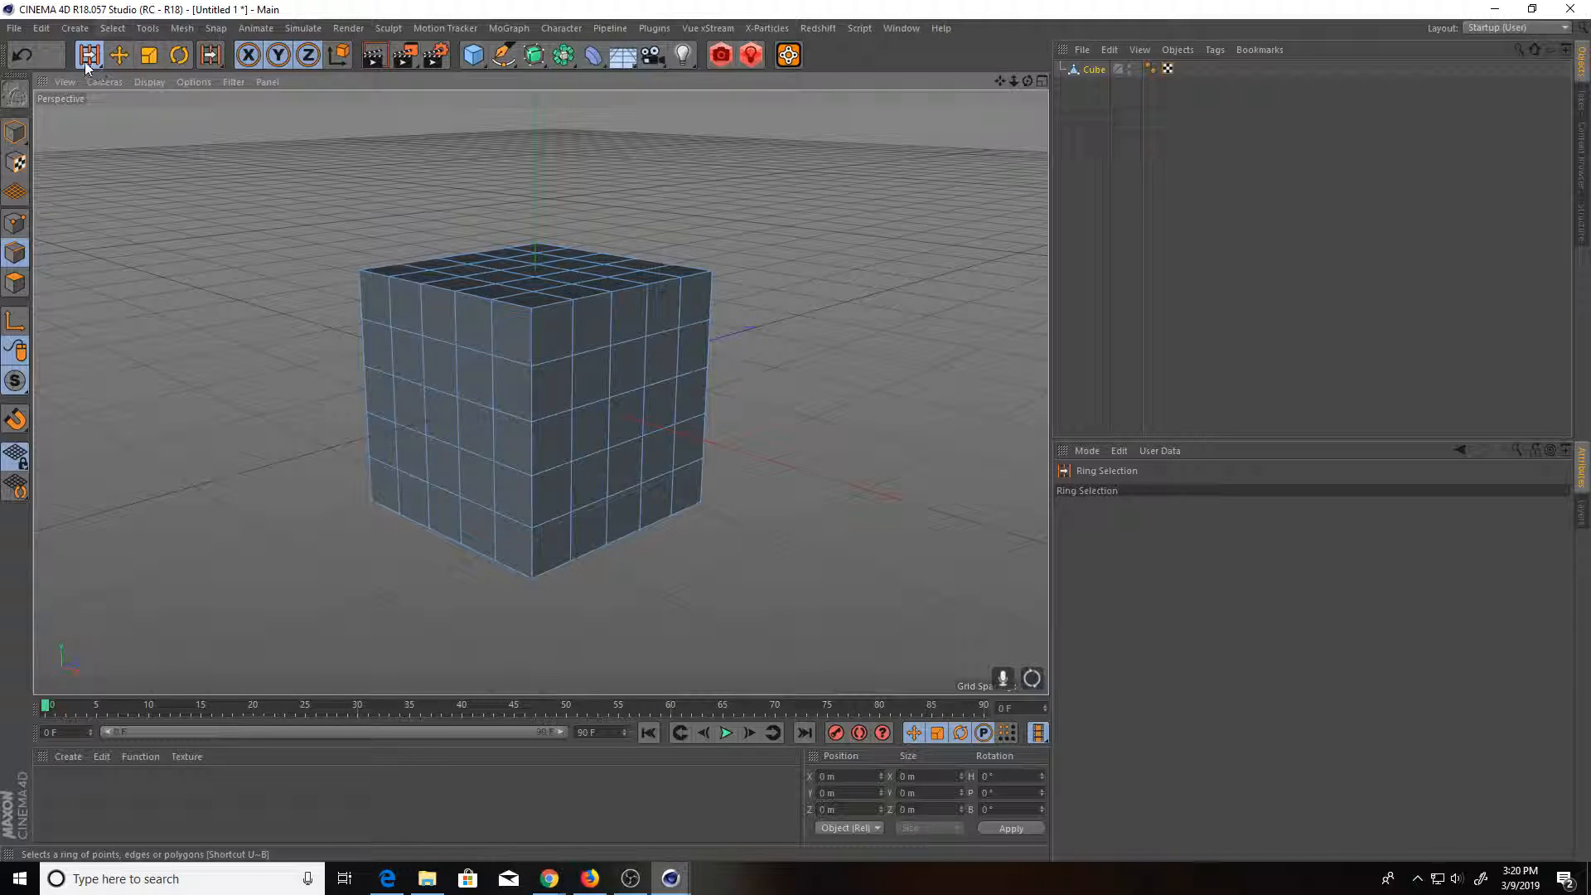
left_click(90, 55)
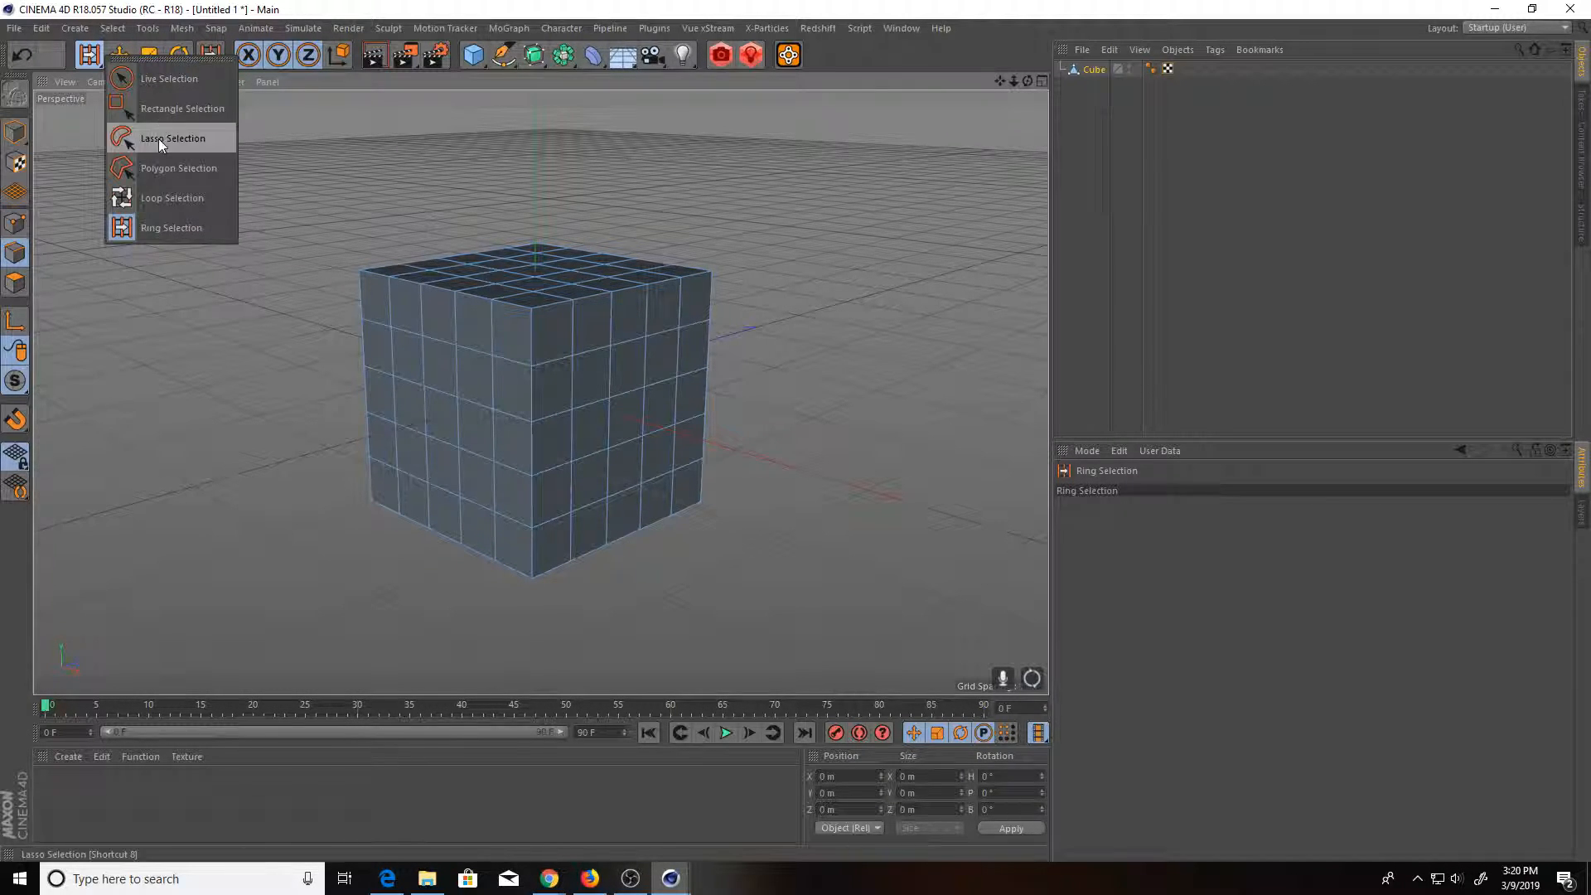
mouse_move(171, 226)
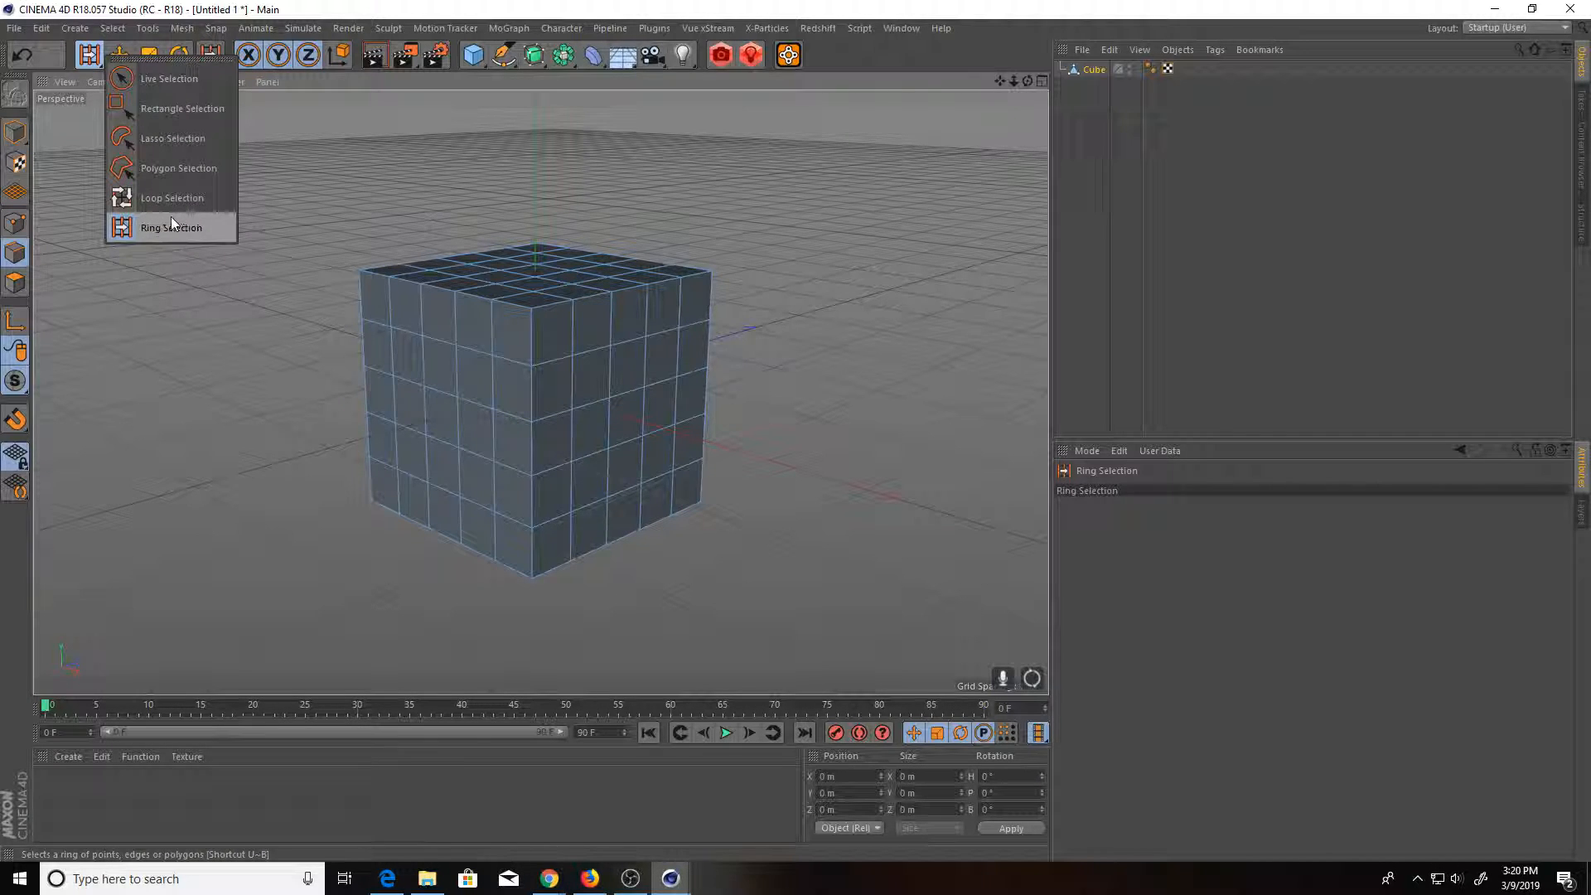
left_click(172, 227)
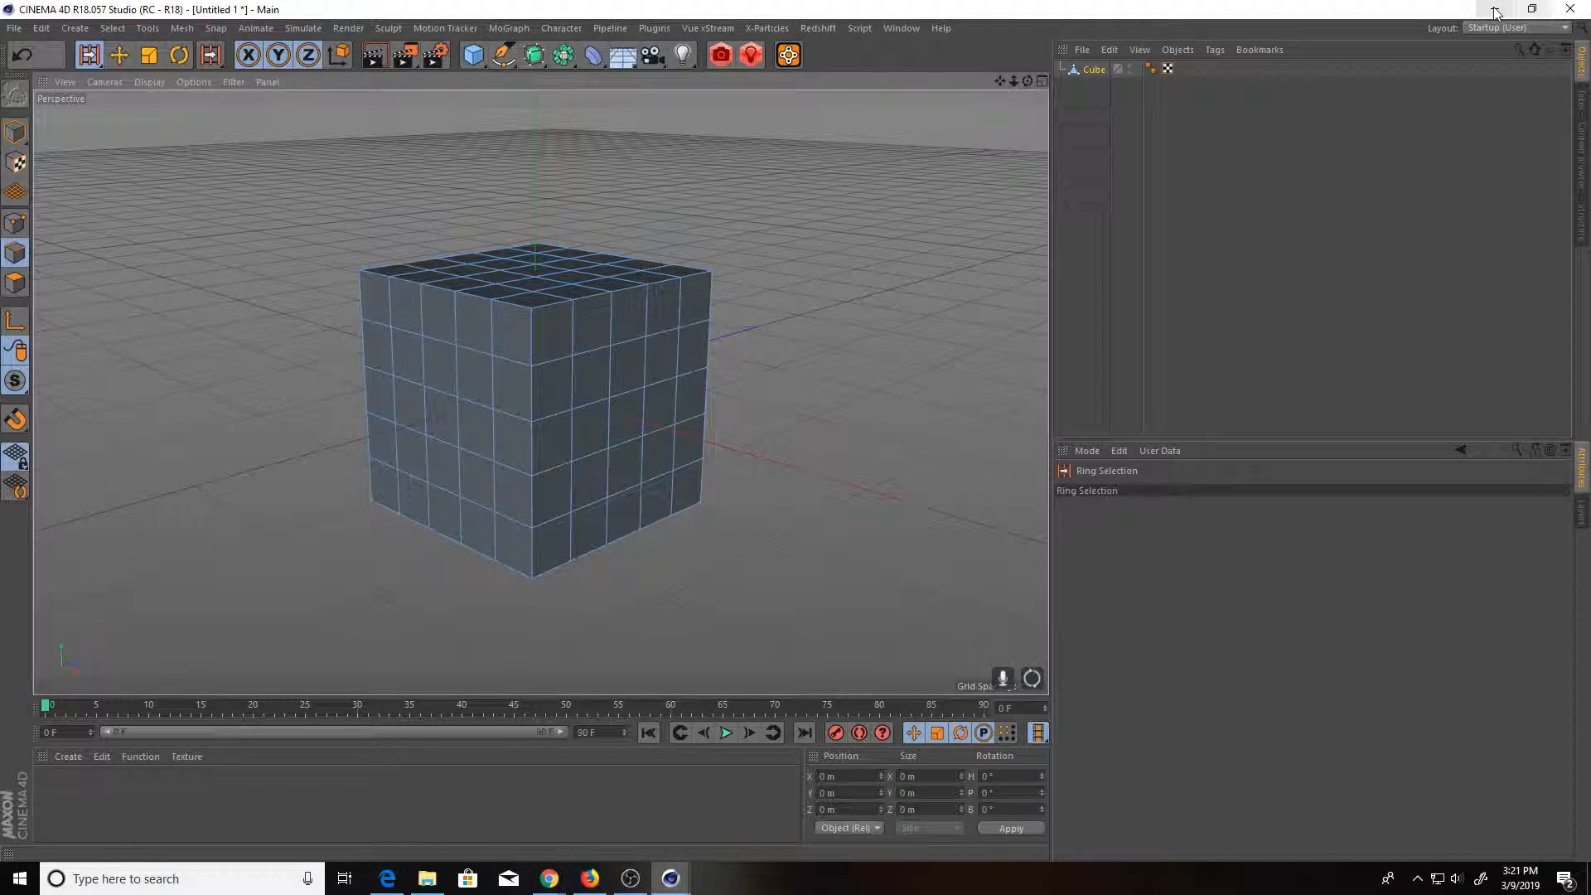
Change the Layout dropdown from the user layout to Standard, then to Startup
left_click(1511, 28)
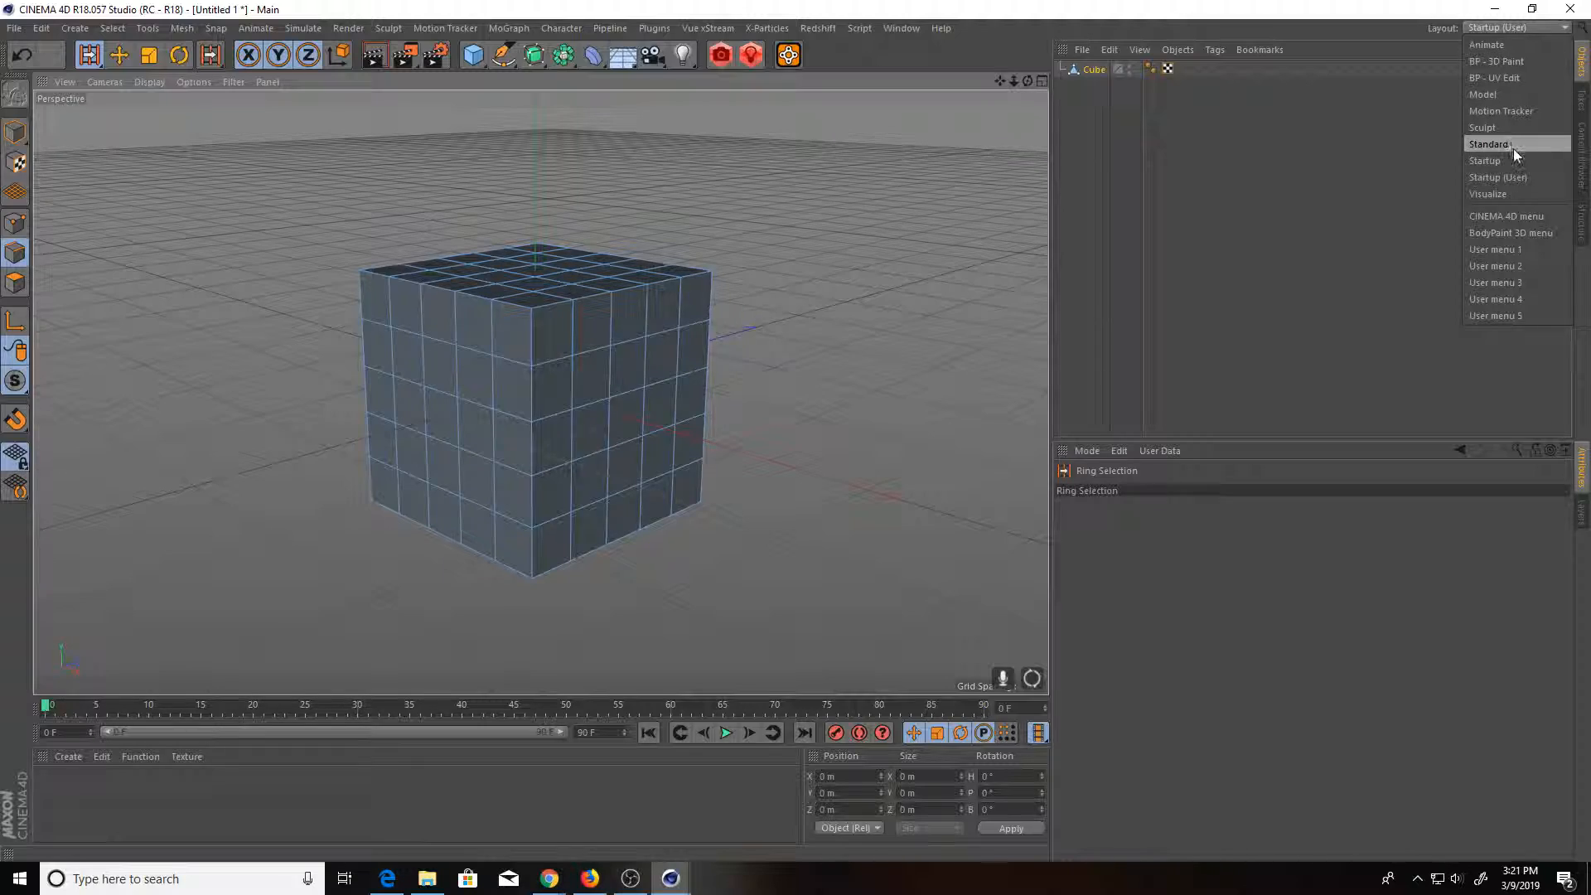
left_click(1489, 144)
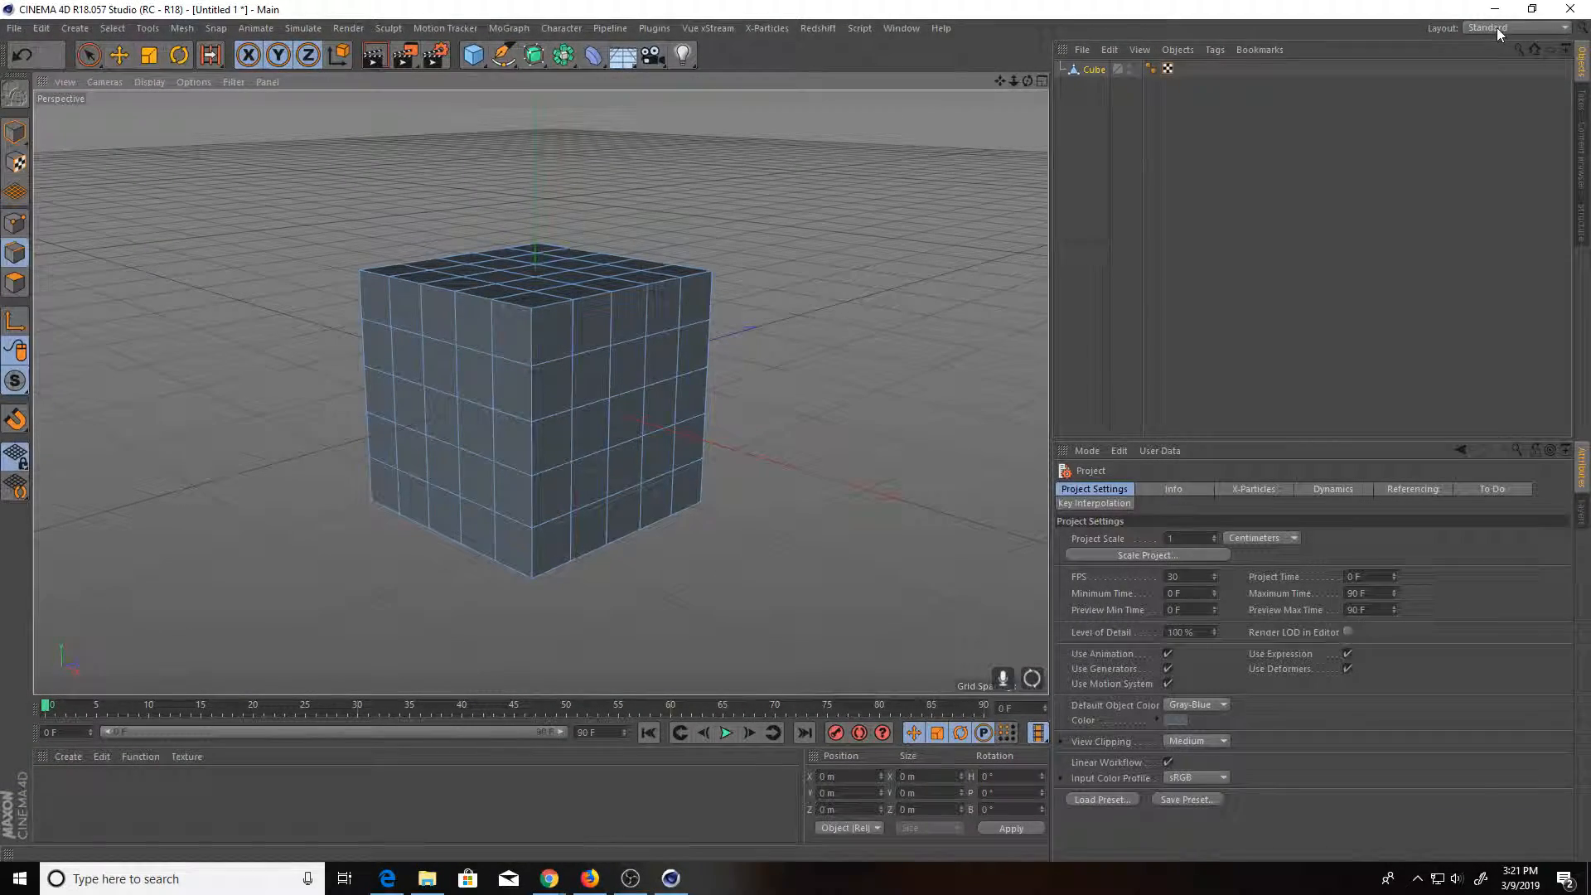
left_click(1512, 27)
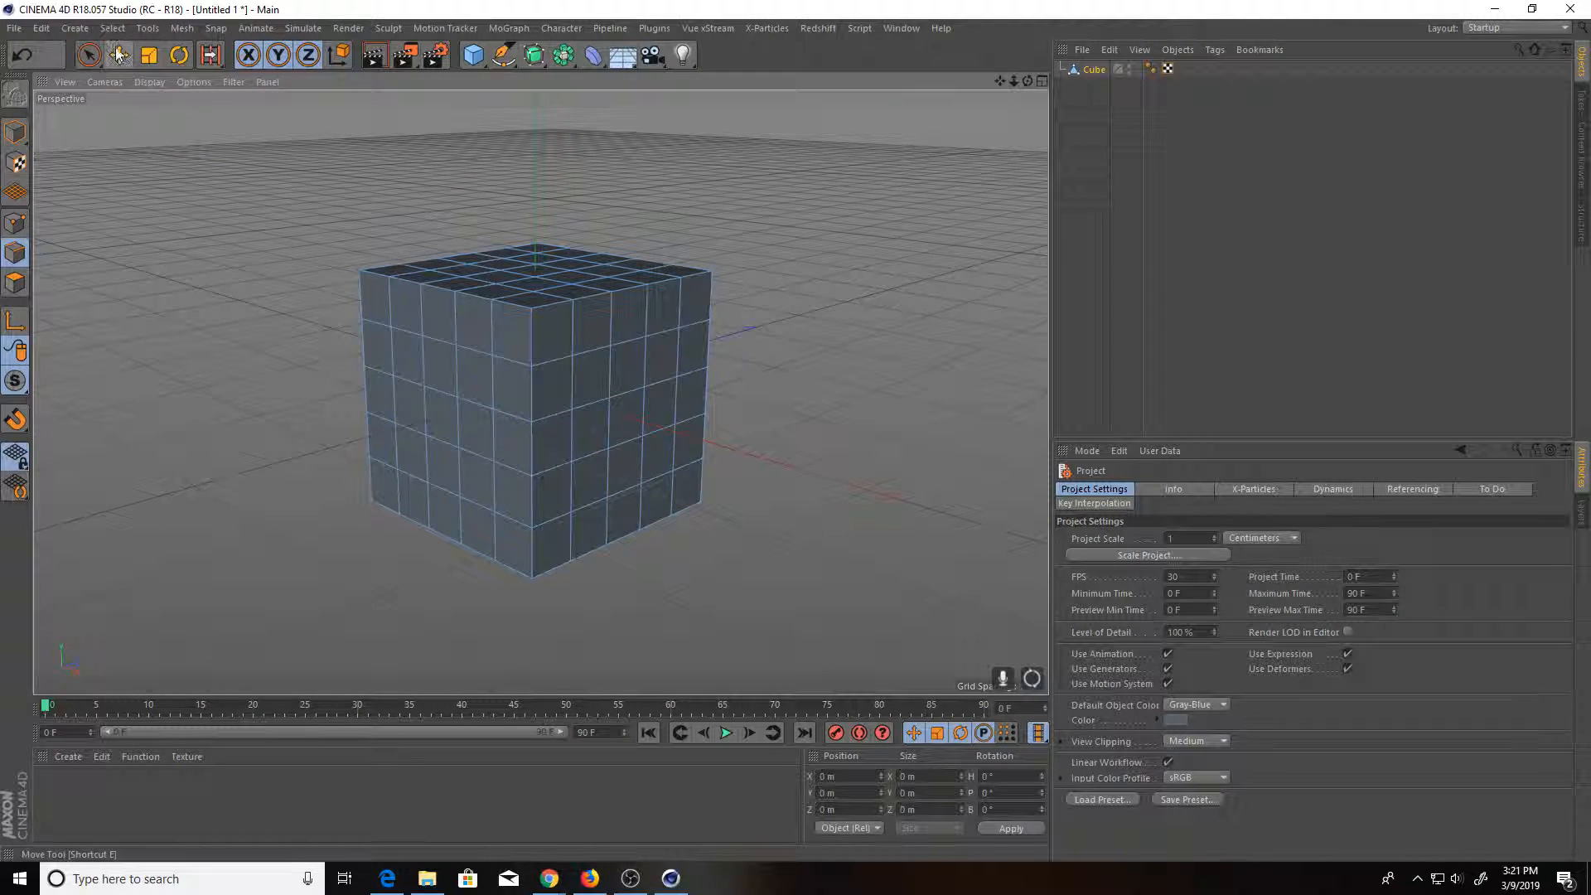
left_click(89, 55)
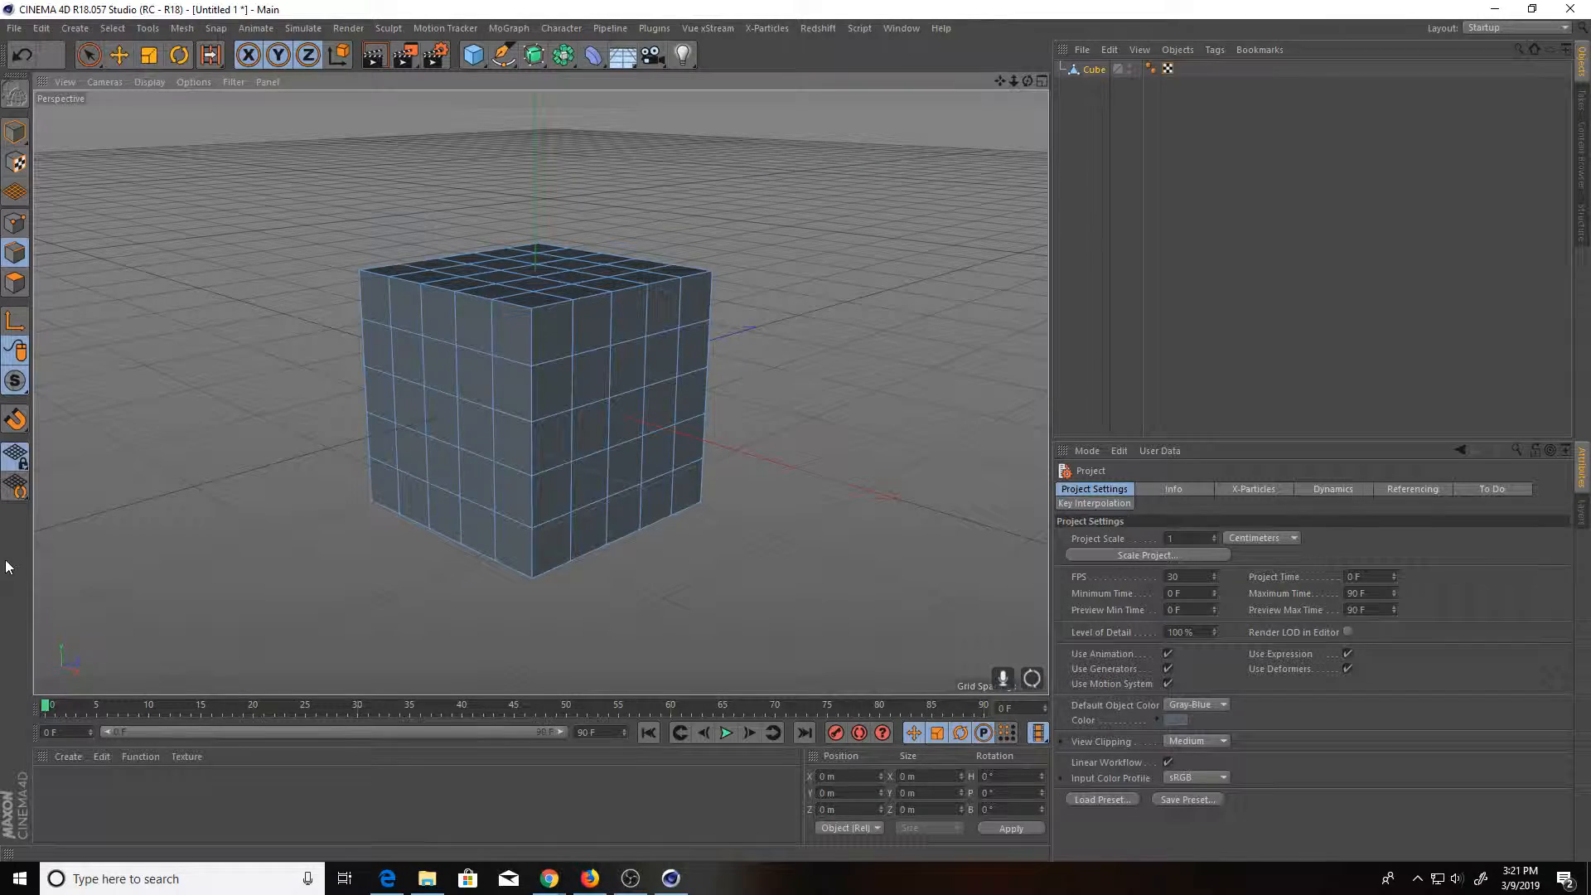
Open Window > Customization > Customize Commands and create a New Palette
left_click(900, 27)
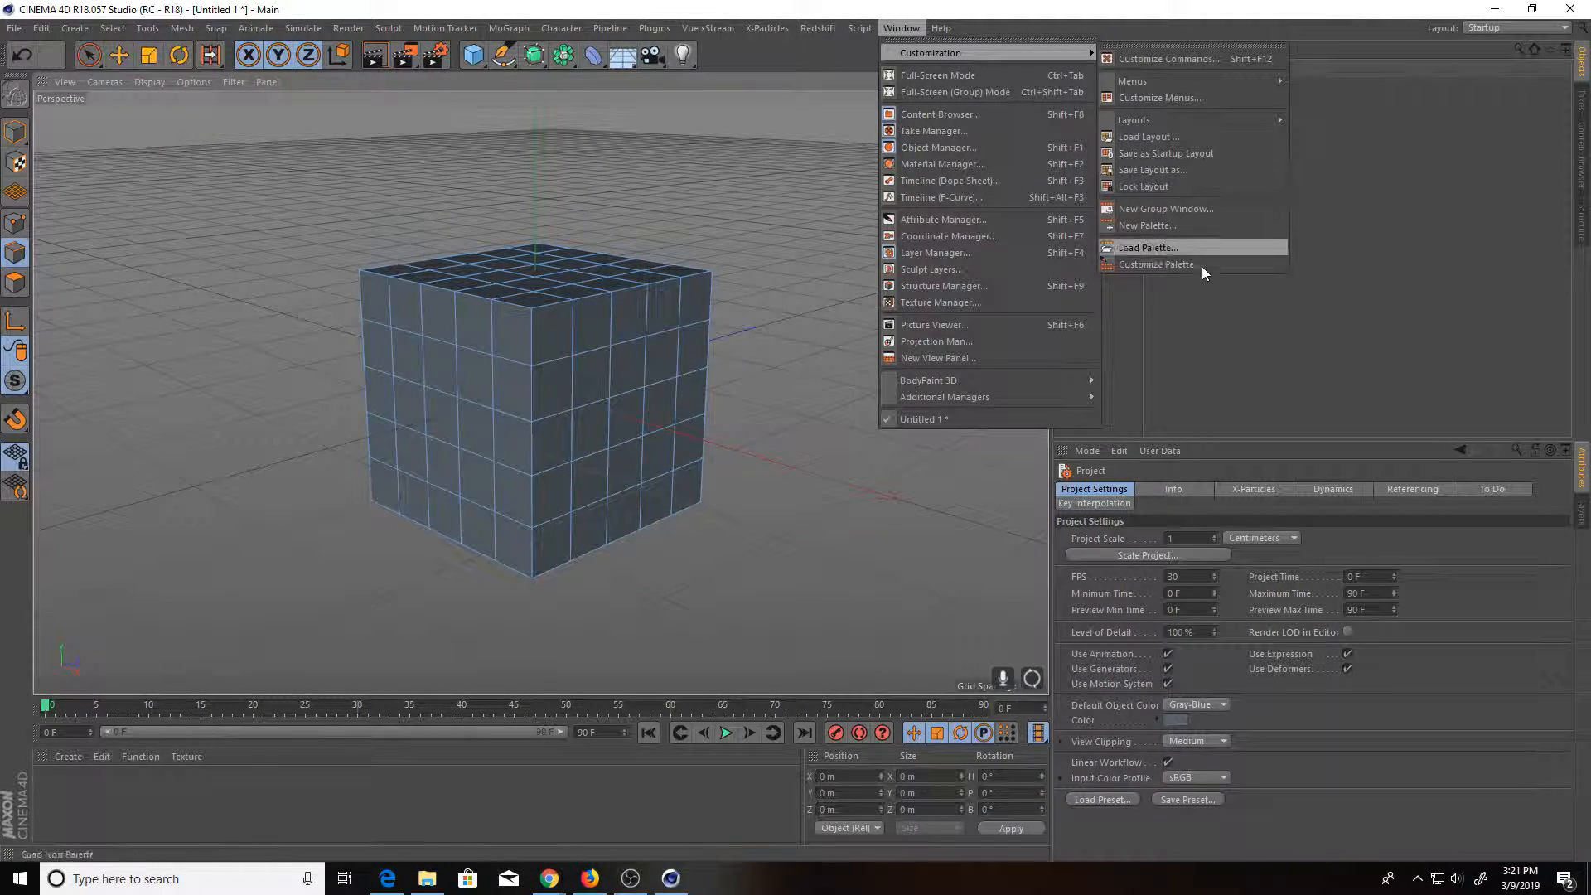
left_click(1167, 58)
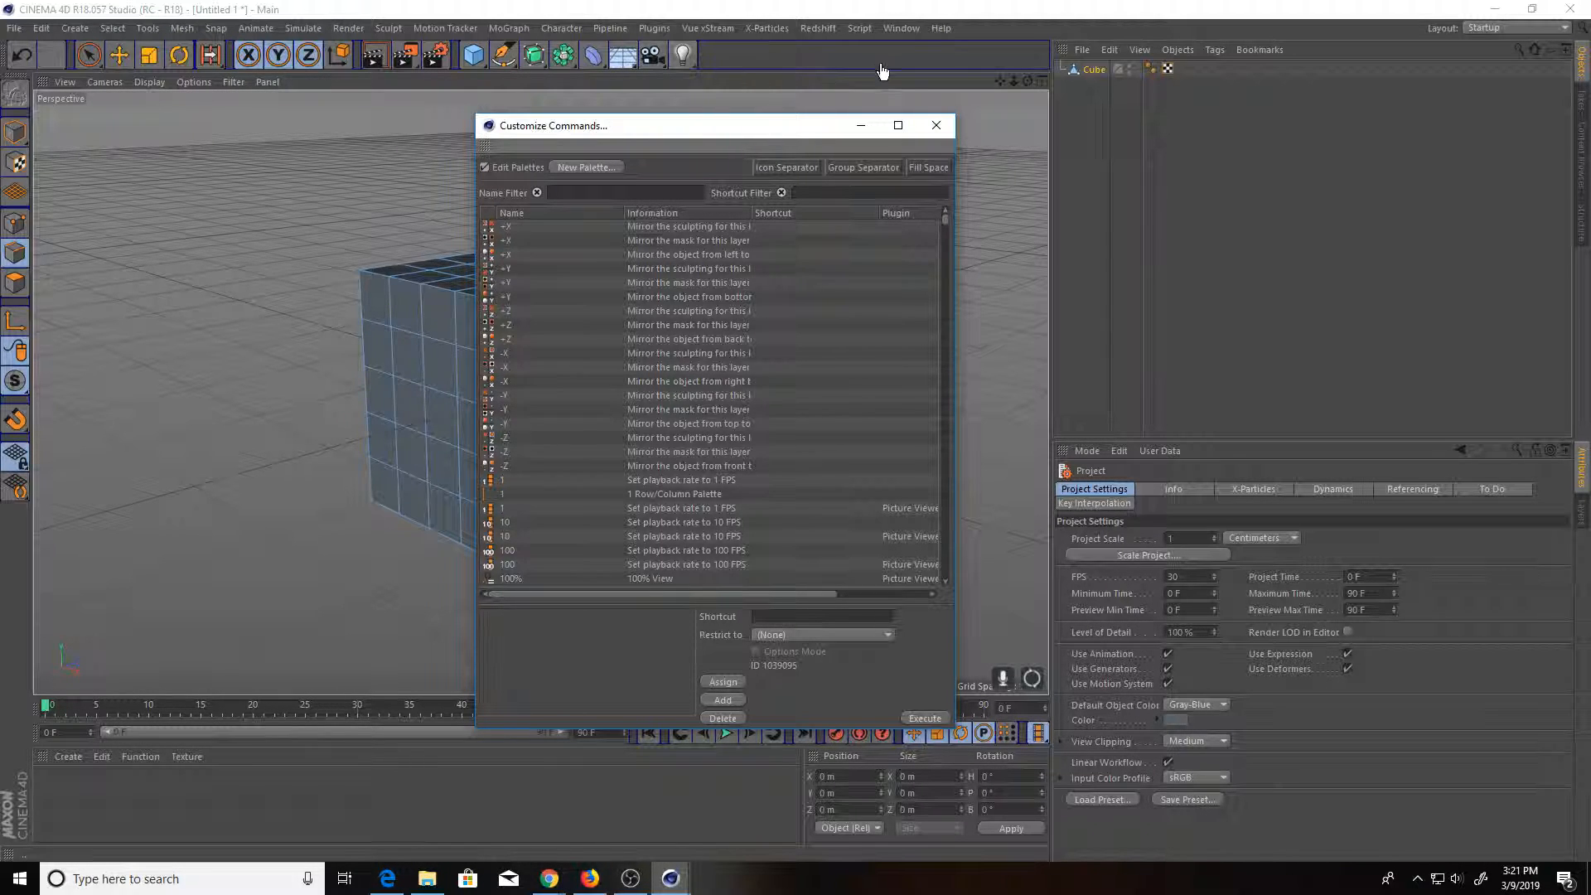
mouse_move(928, 36)
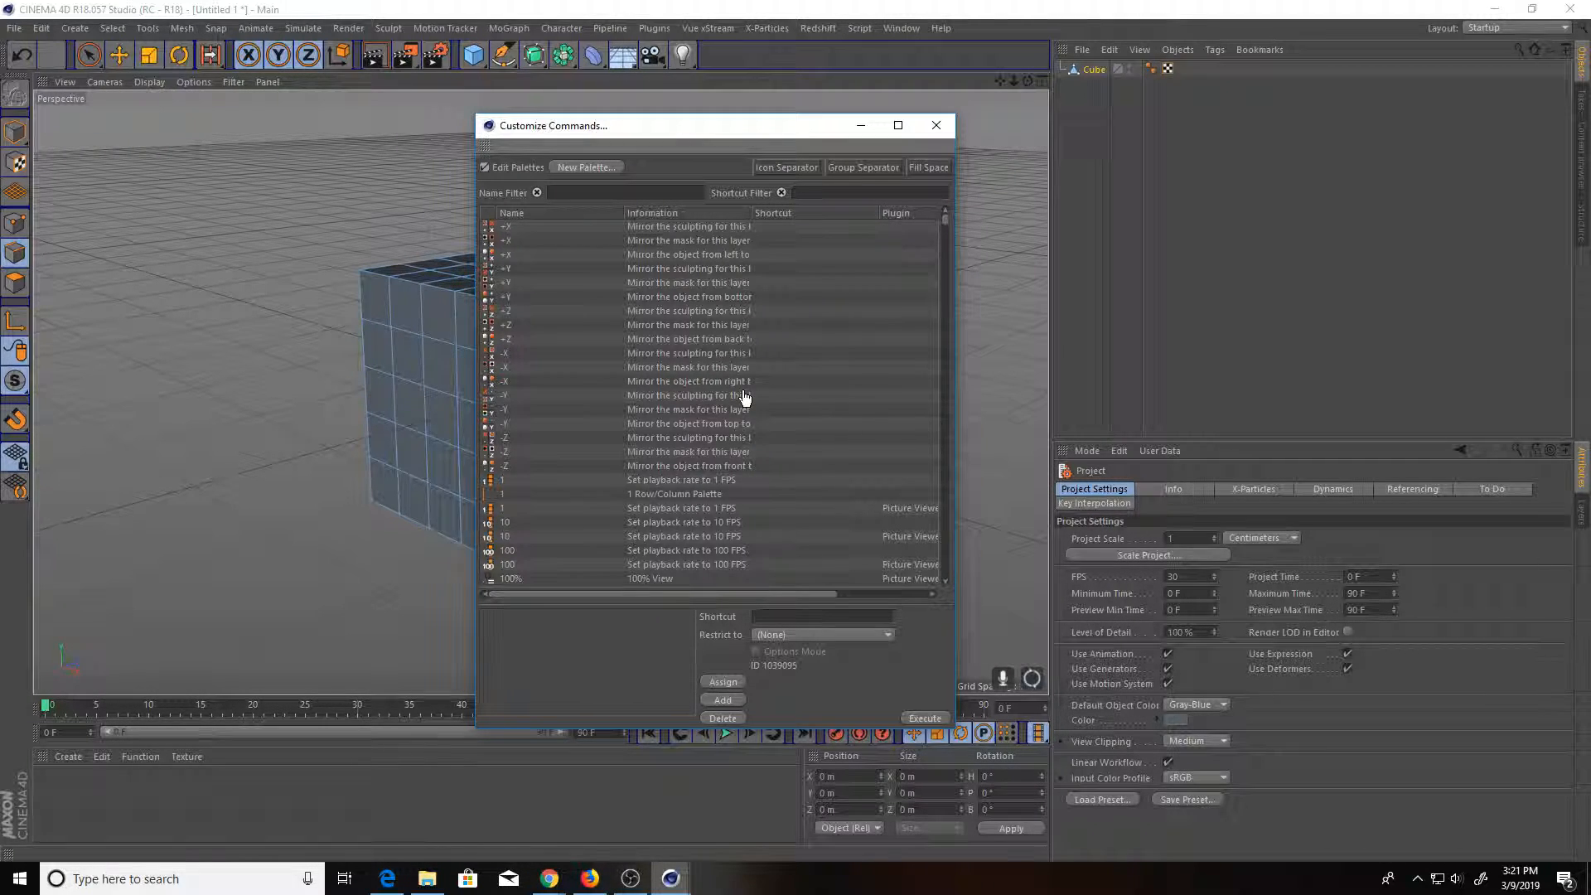
mouse_move(540, 416)
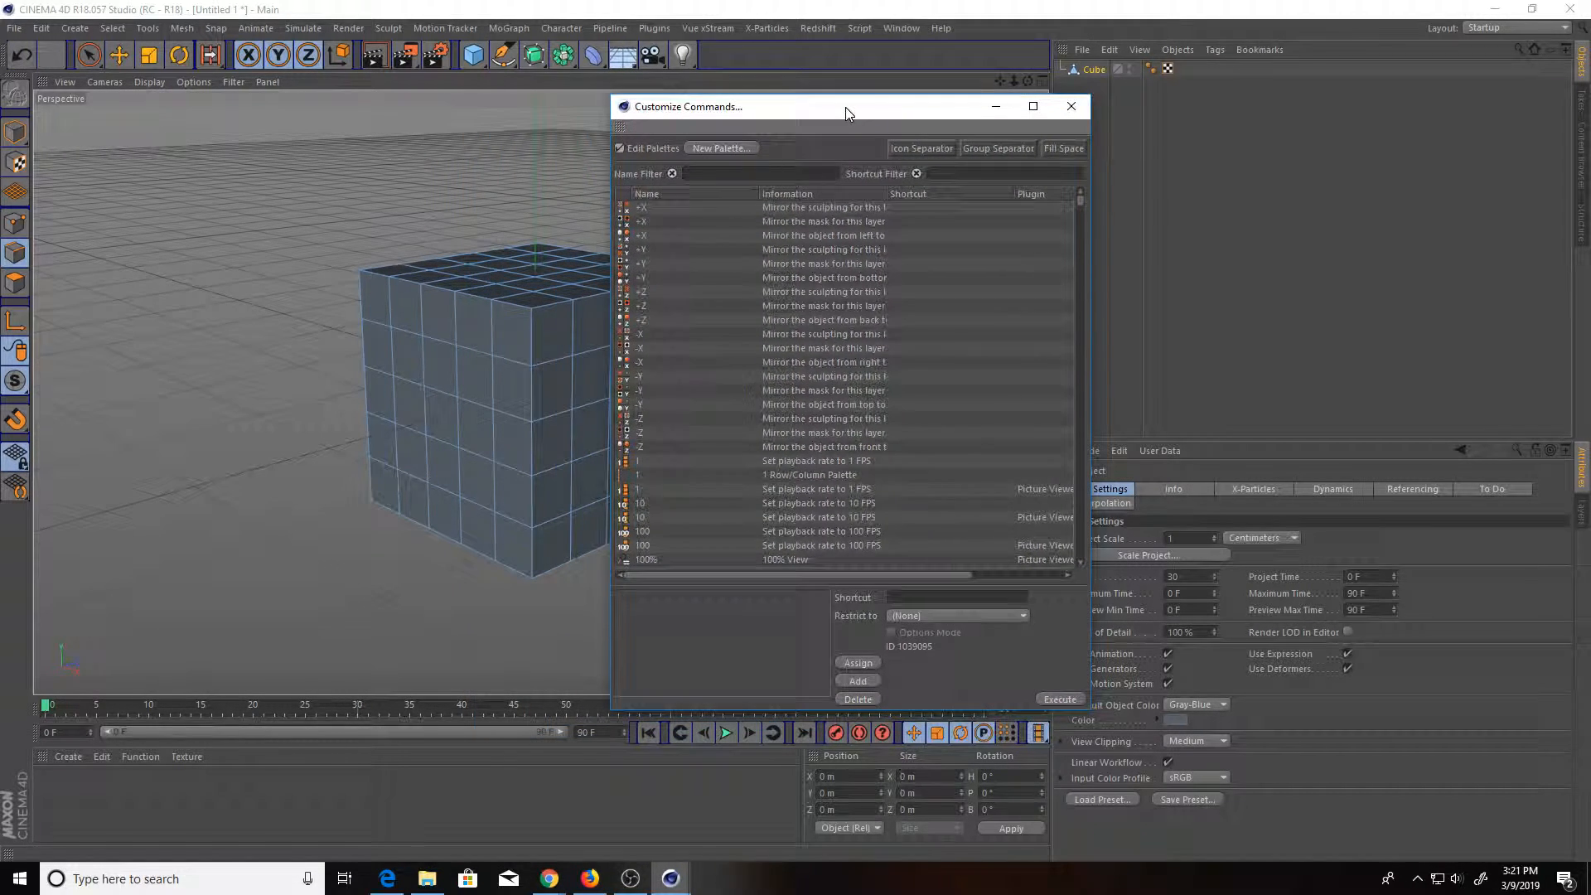
left_click(719, 149)
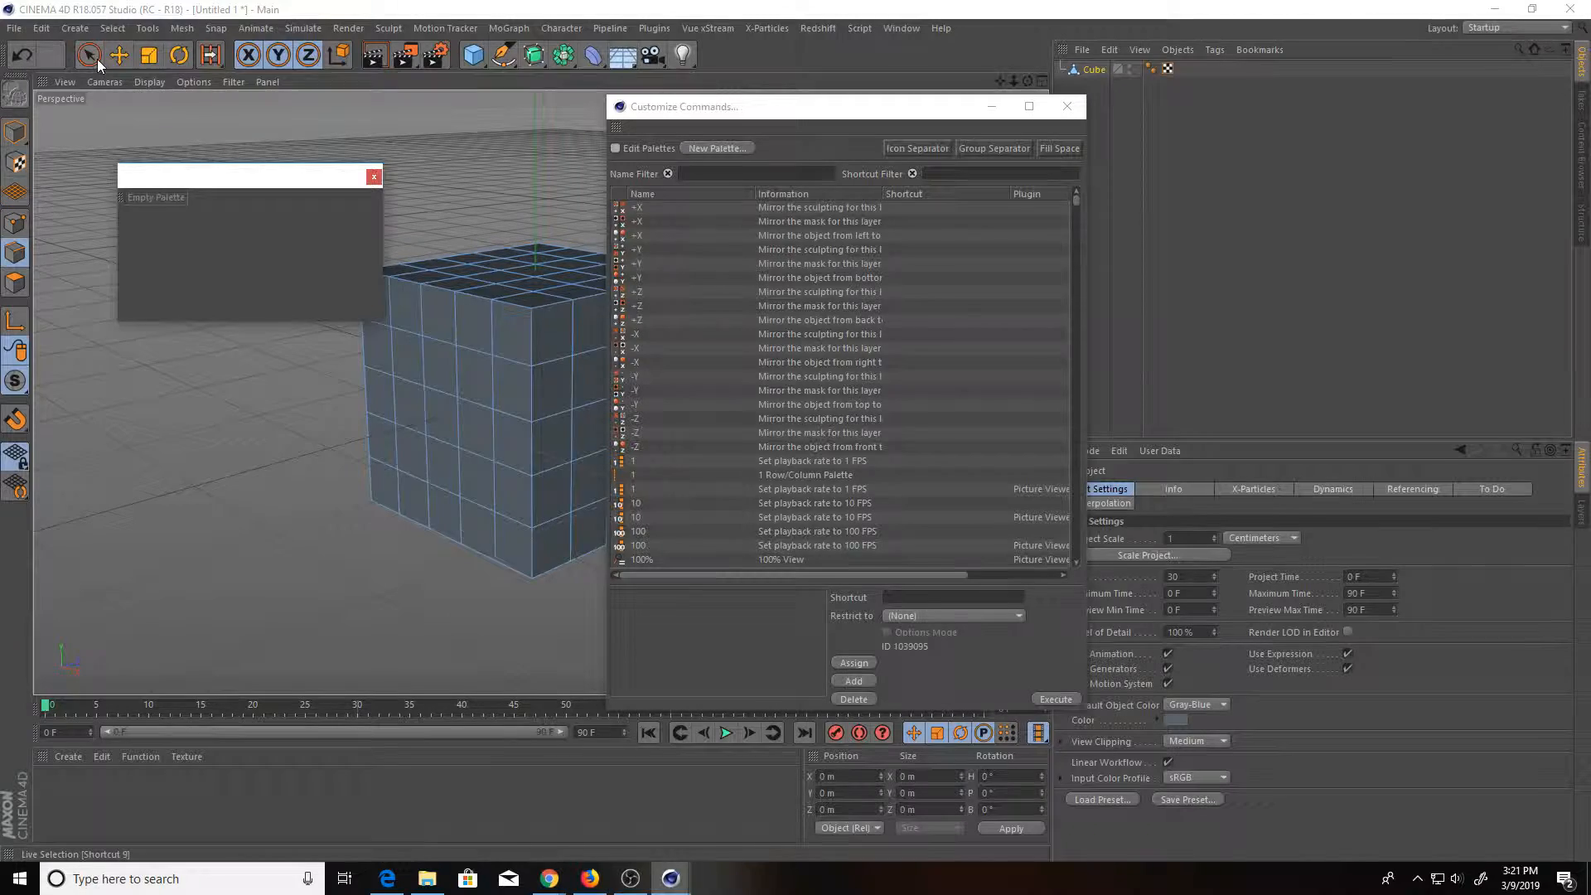
Enable Edit Palettes and add Live Selection and Rectangle Selection to the new palette
left_click(90, 54)
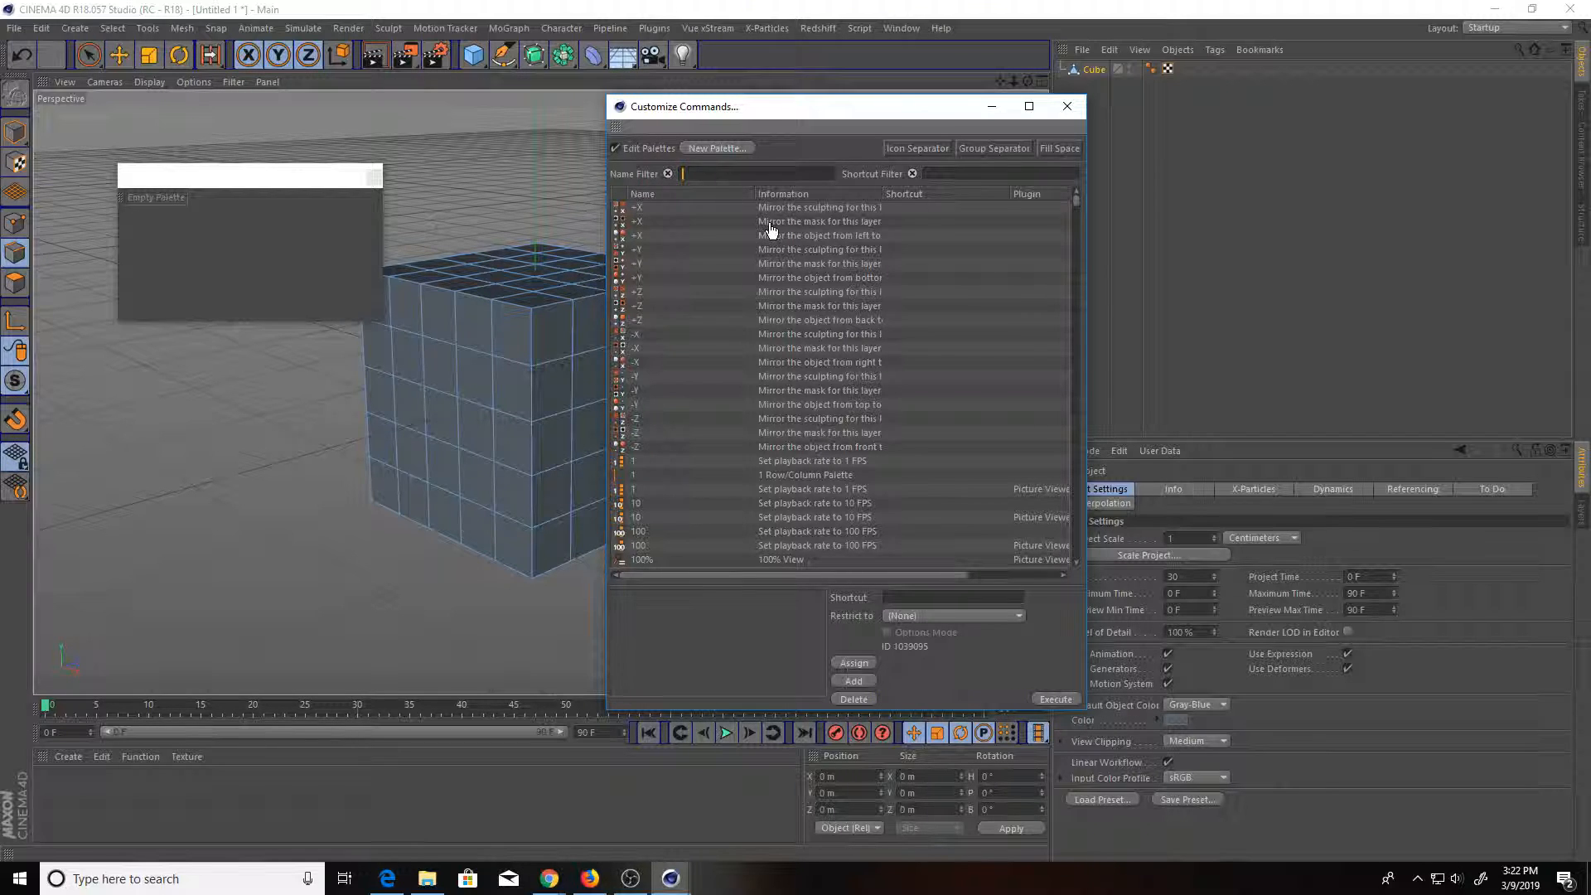
type("livew")
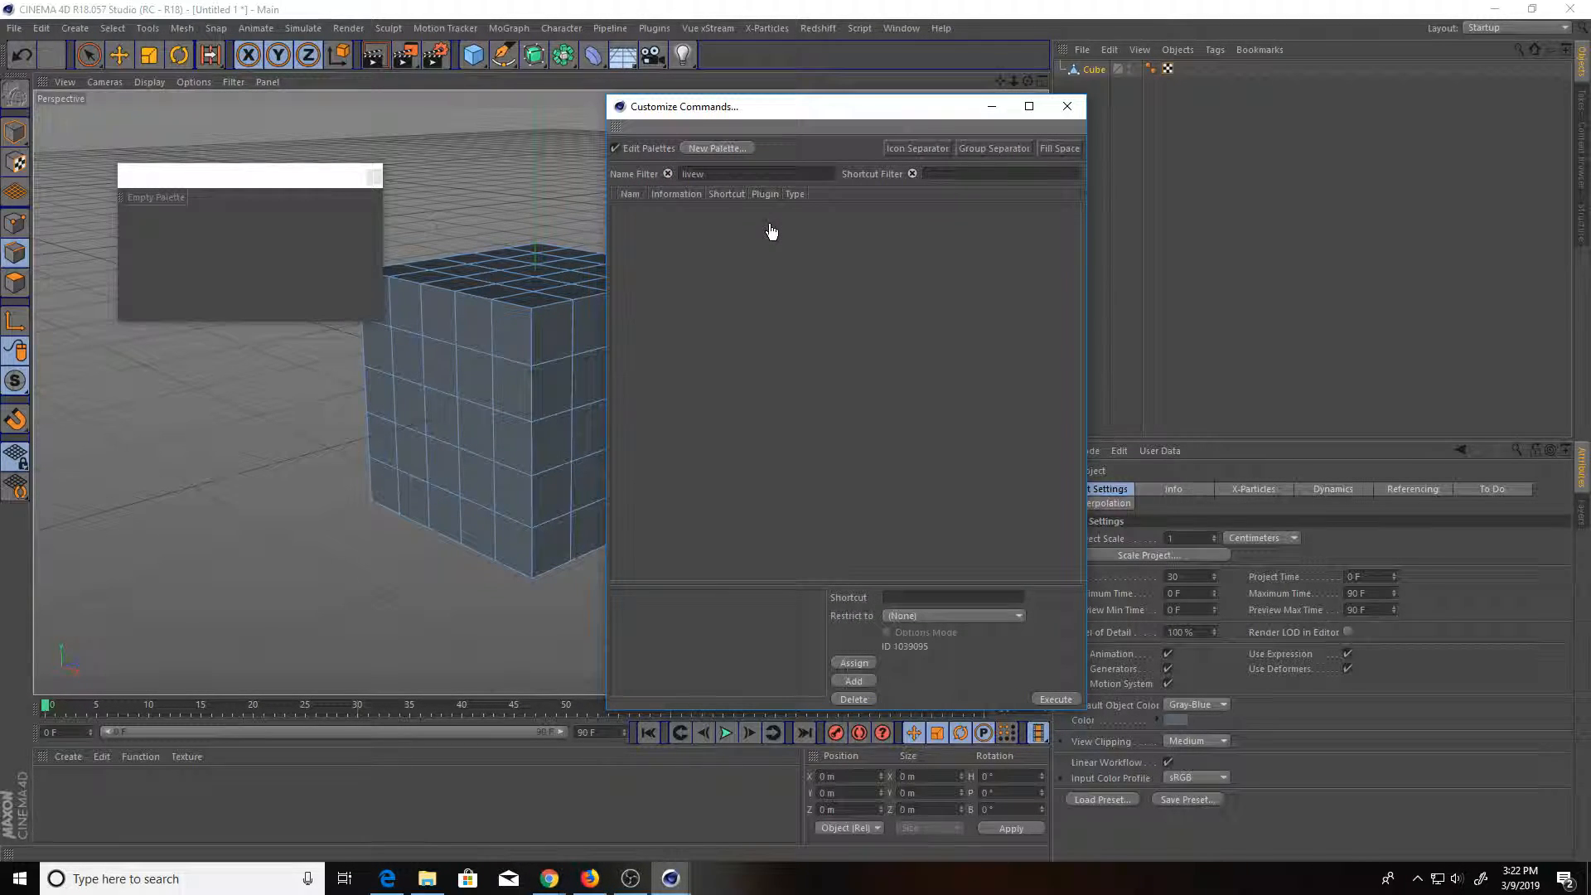
type("live")
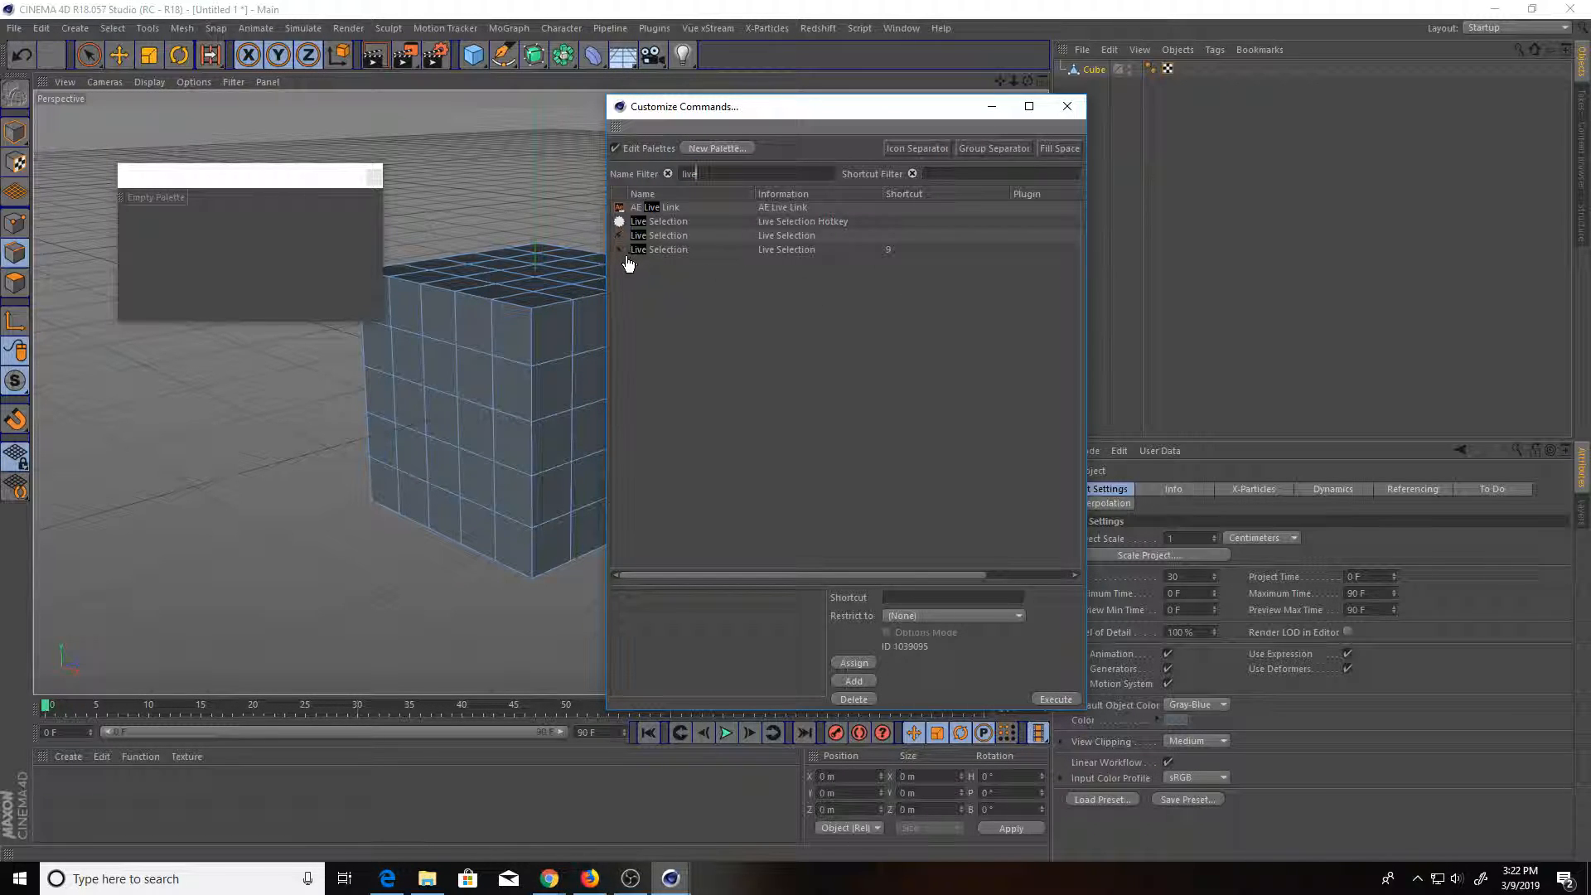
left_click(710, 249)
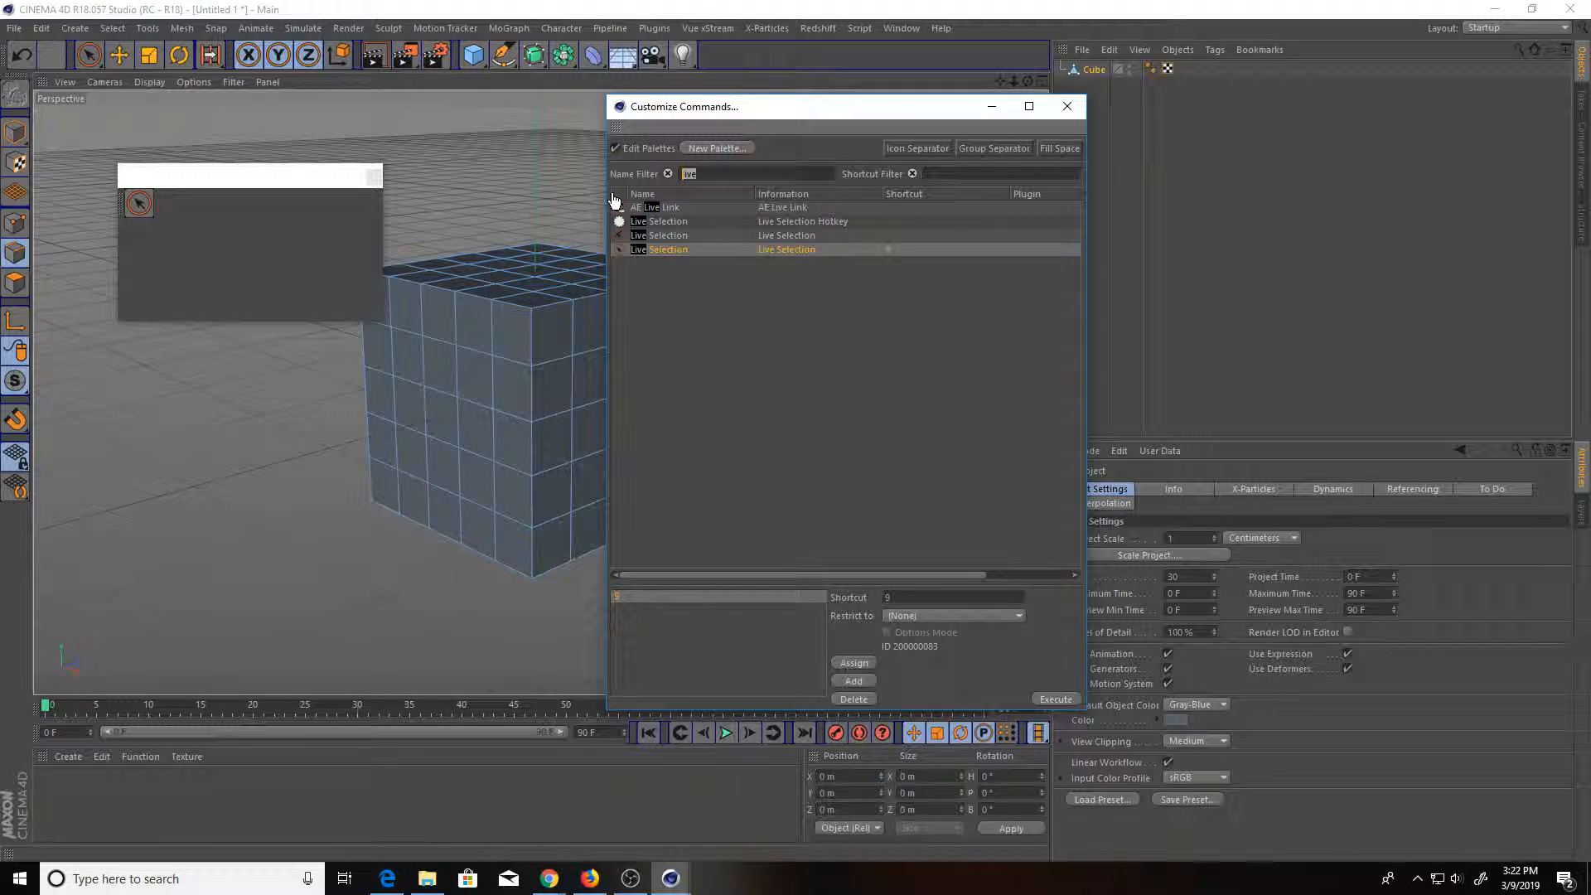
type("rect")
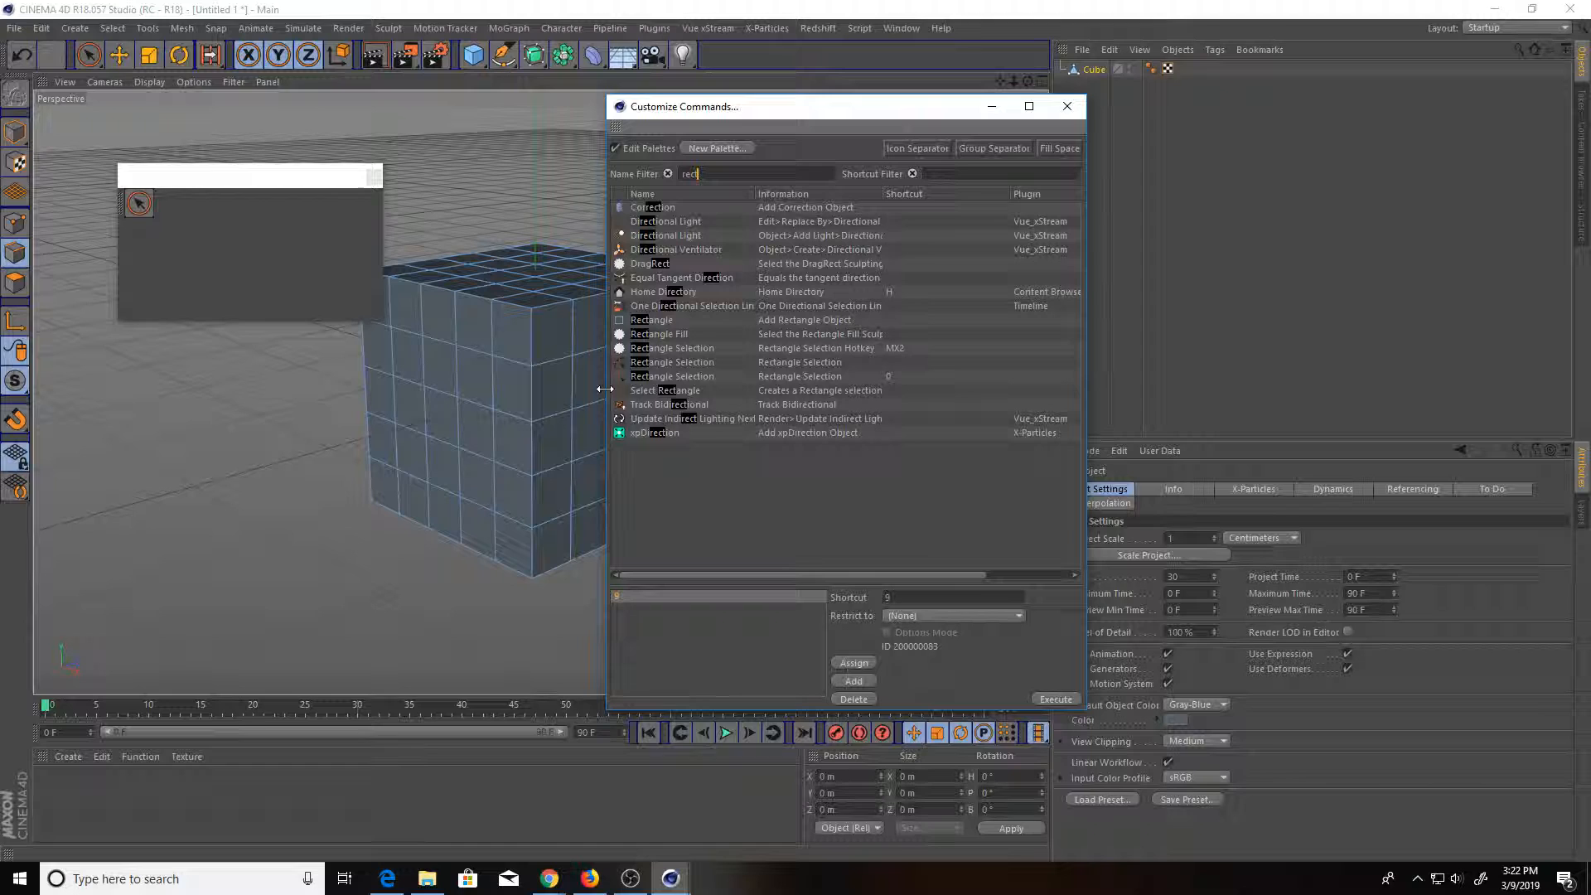
left_click(672, 375)
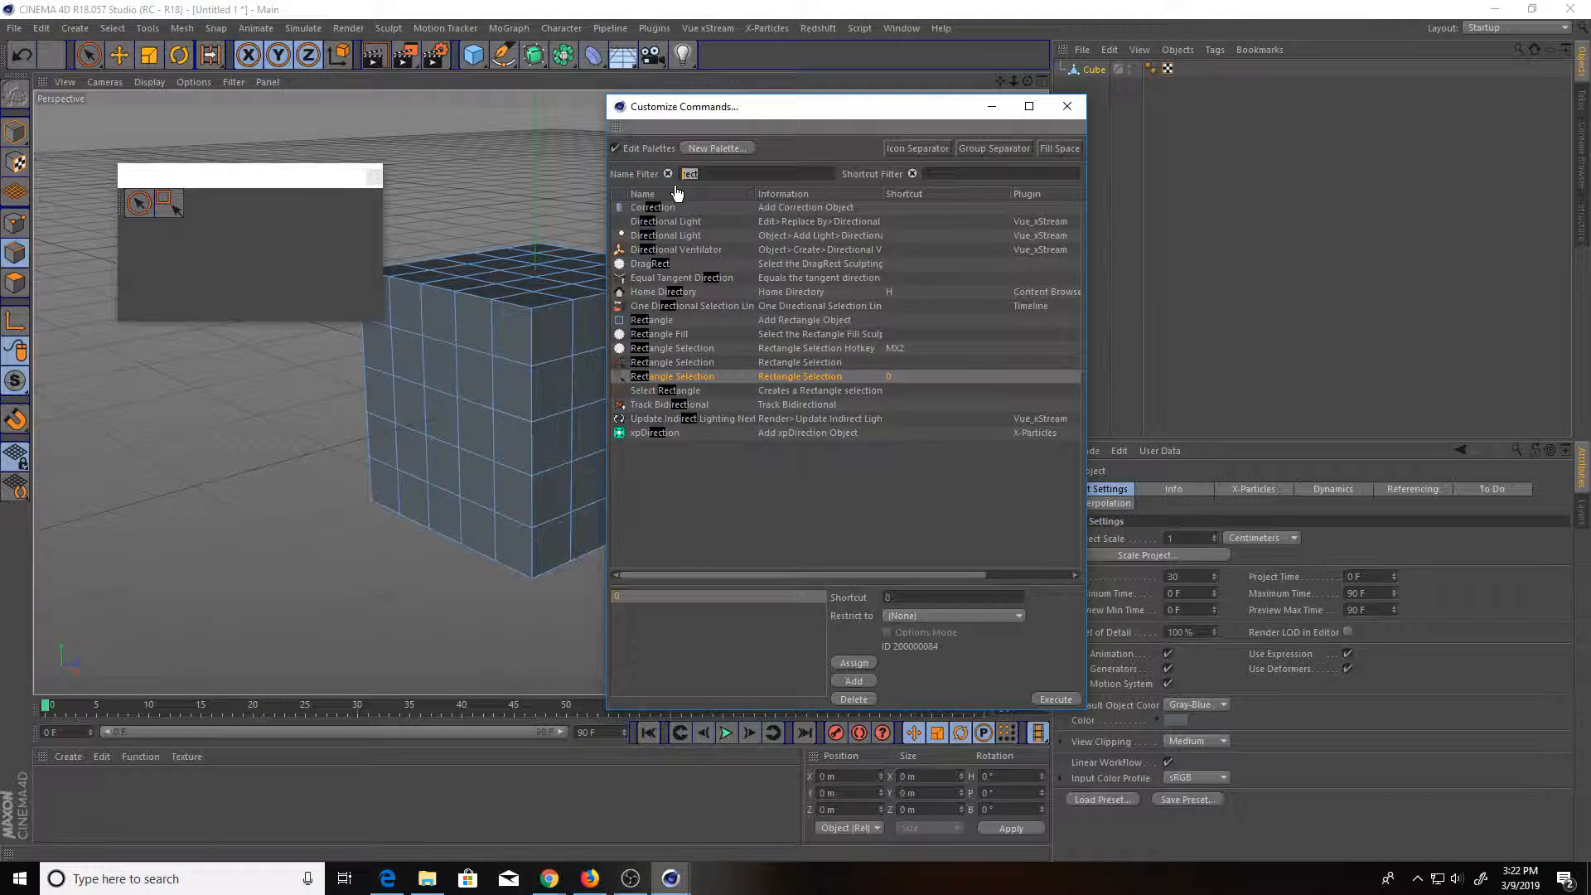
Filter by name and add Polygon, Loop and Ring Selection to the palette
type("lass")
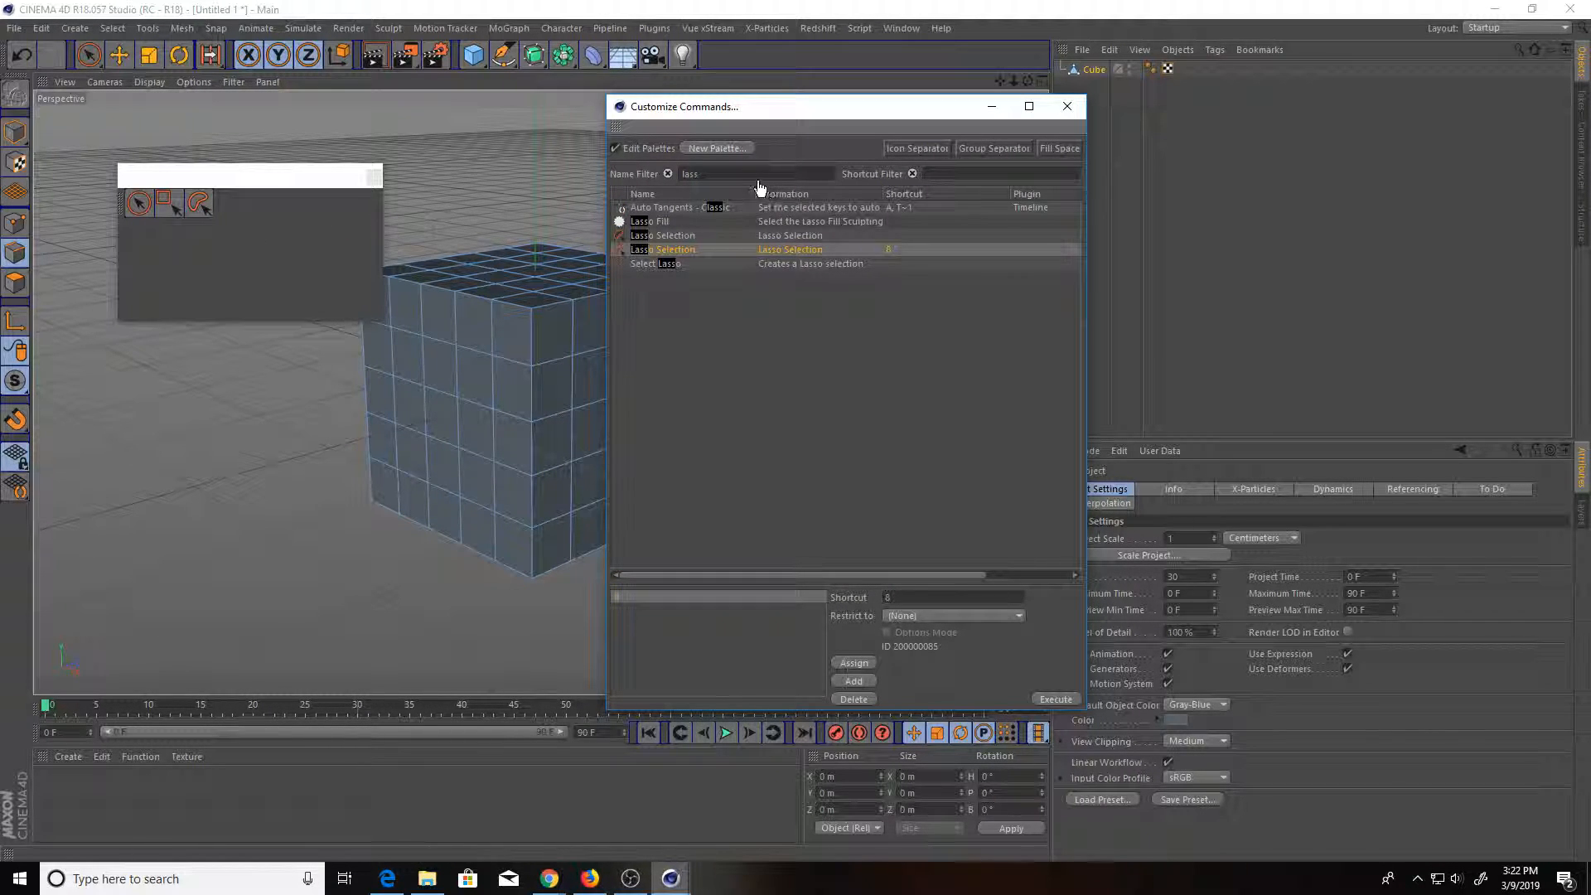
type("poly")
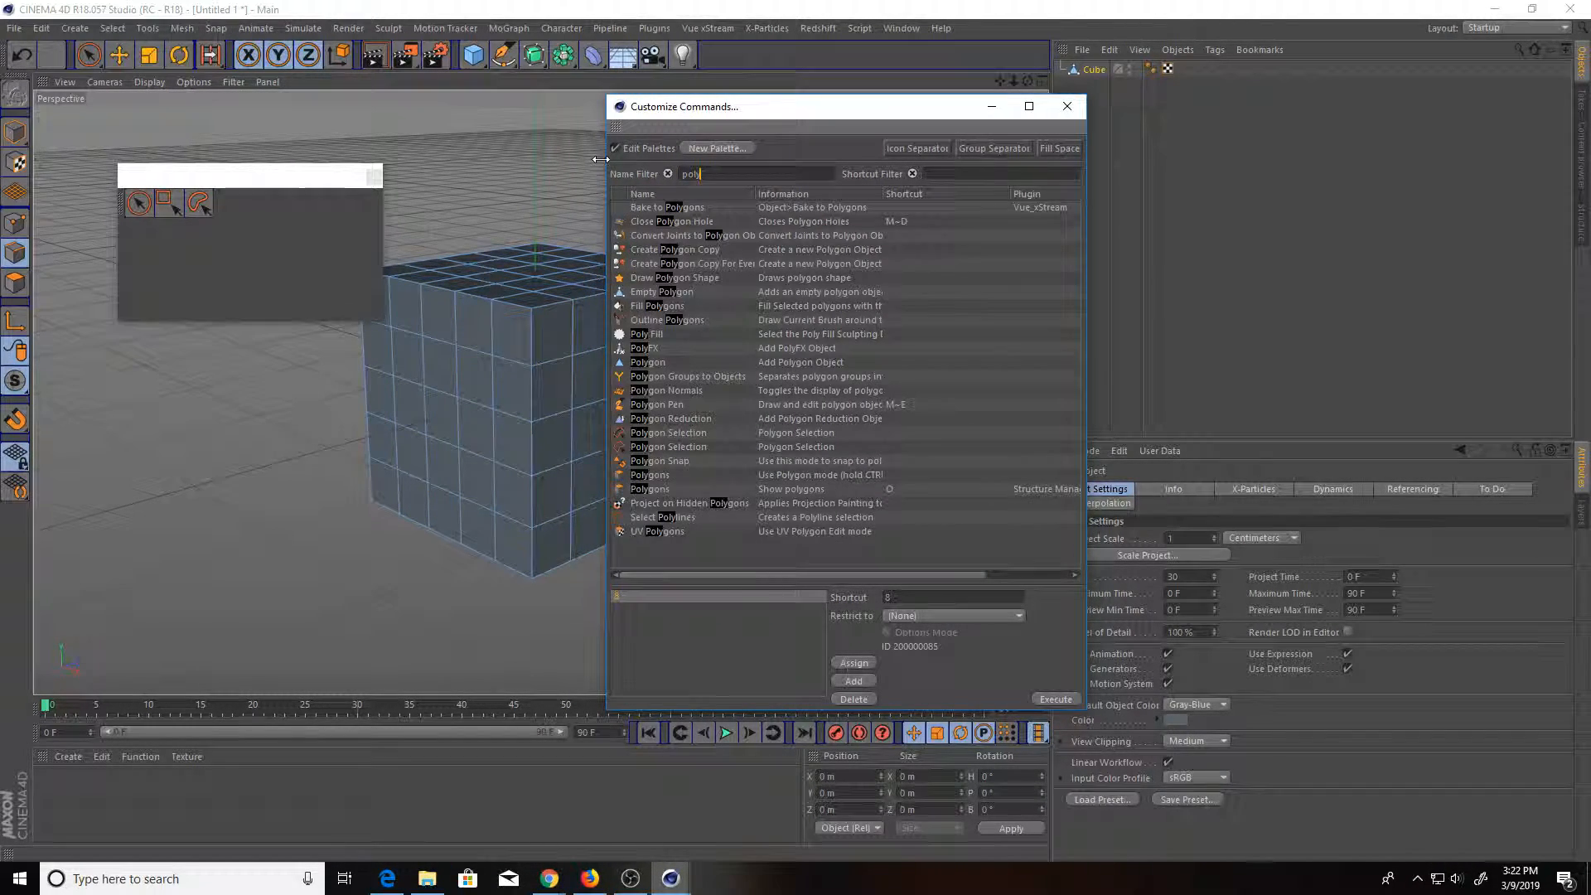
left_click(669, 446)
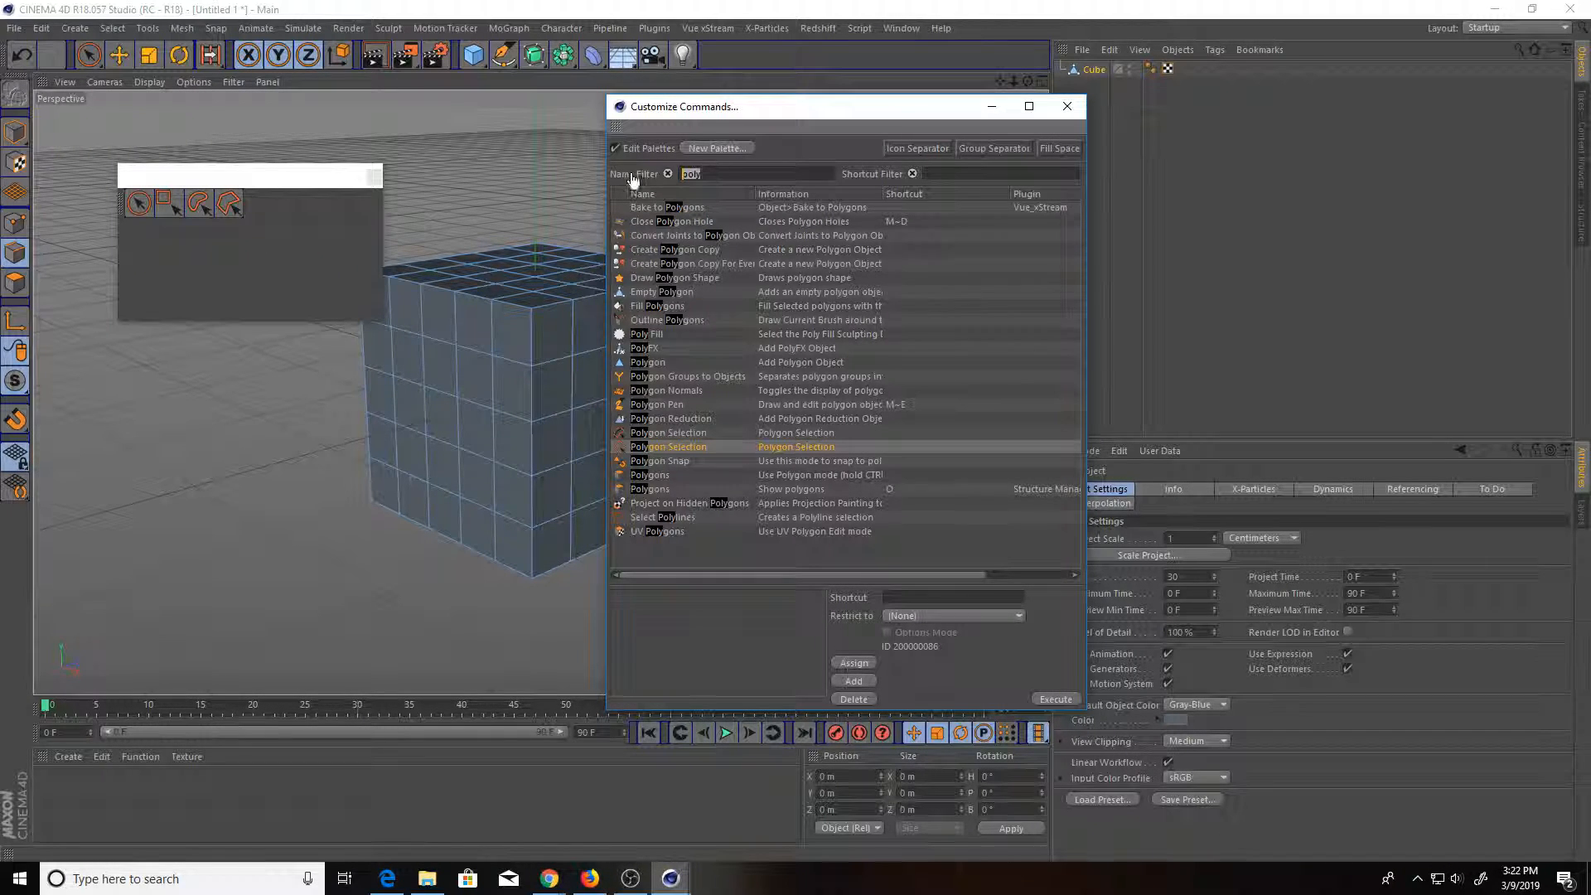
type("loo")
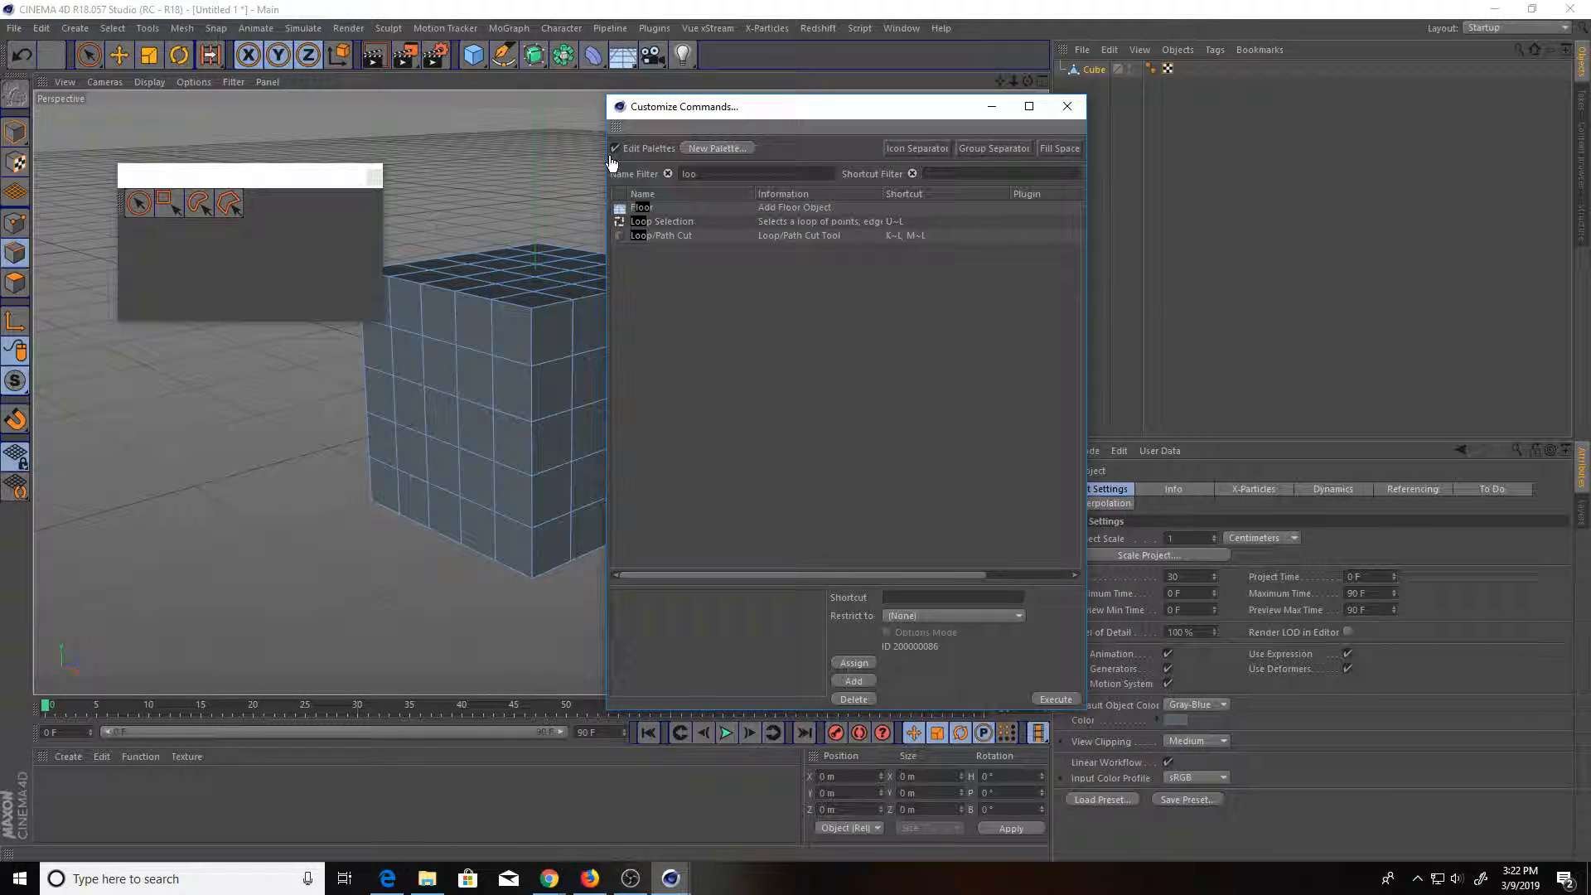
left_click(661, 221)
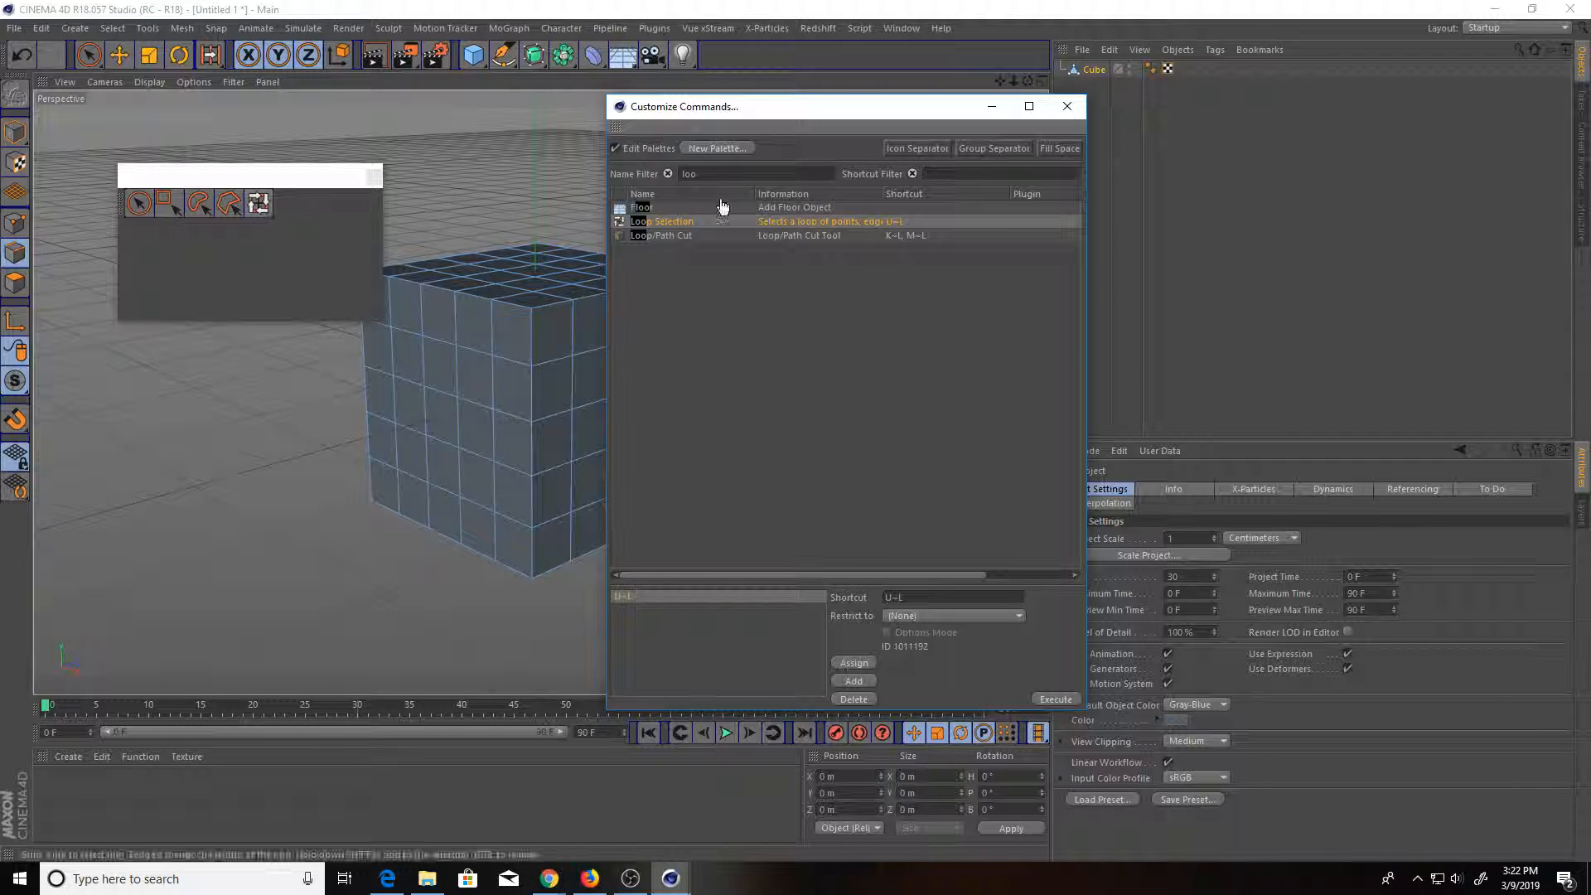
type("rin")
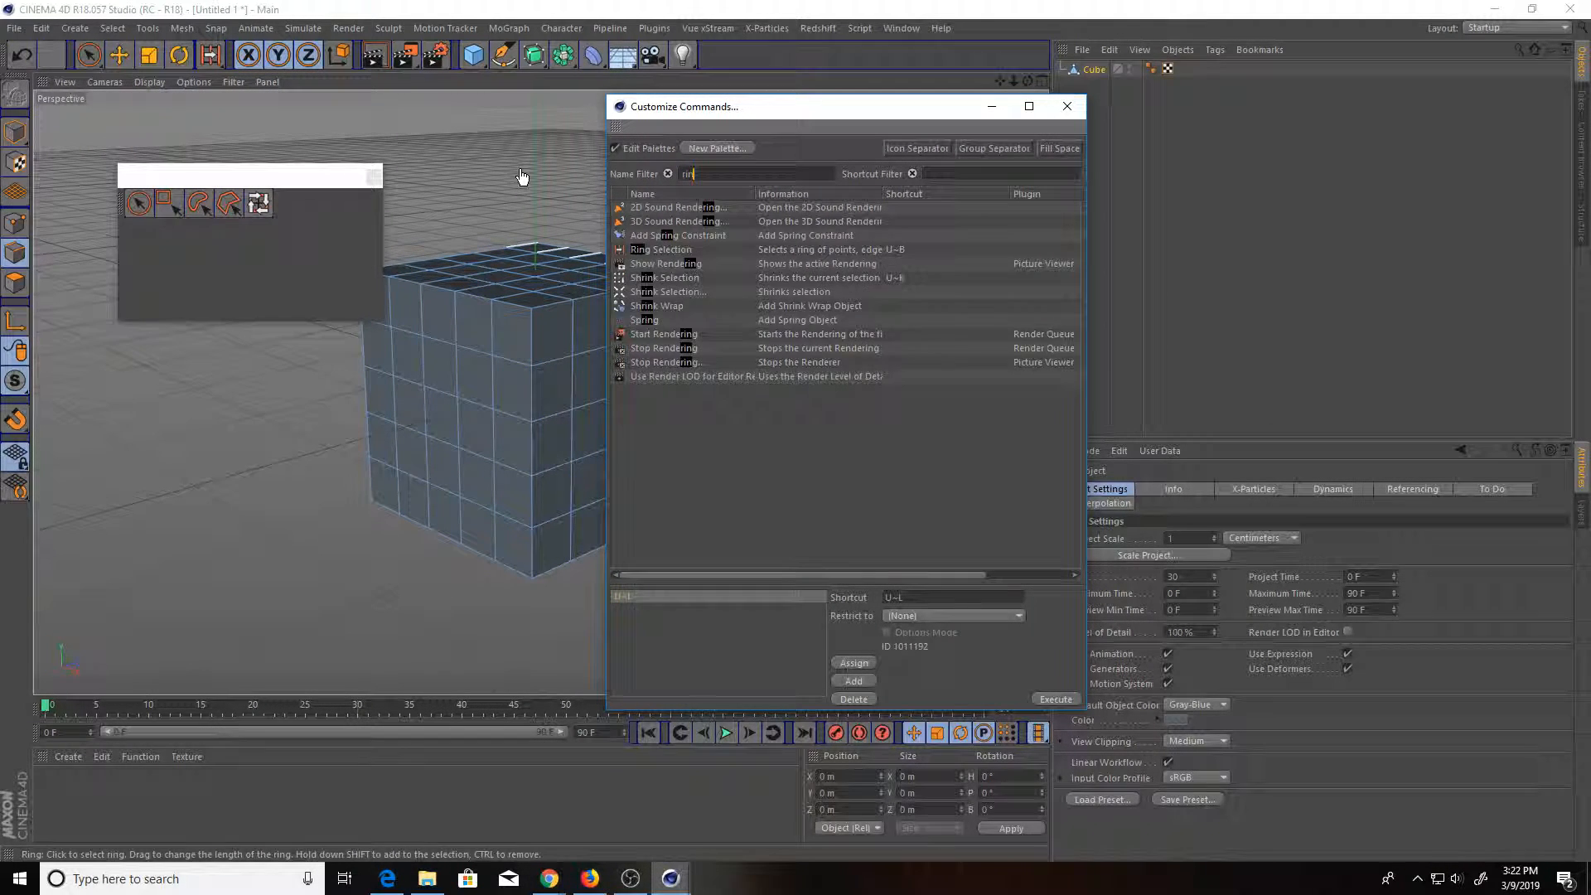
left_click(661, 249)
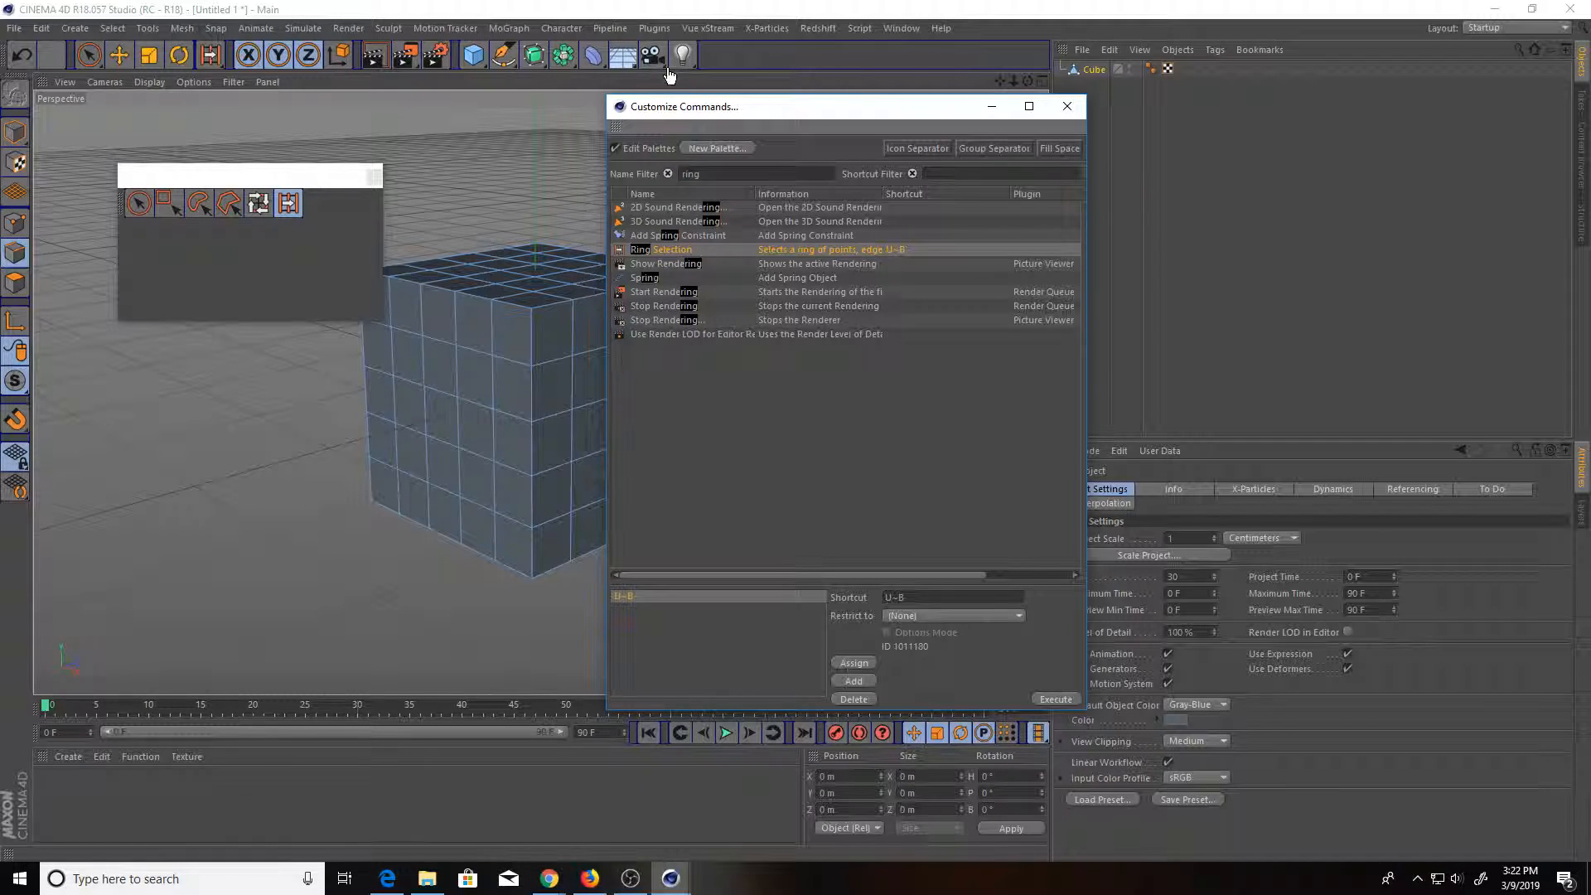
mouse_move(26, 596)
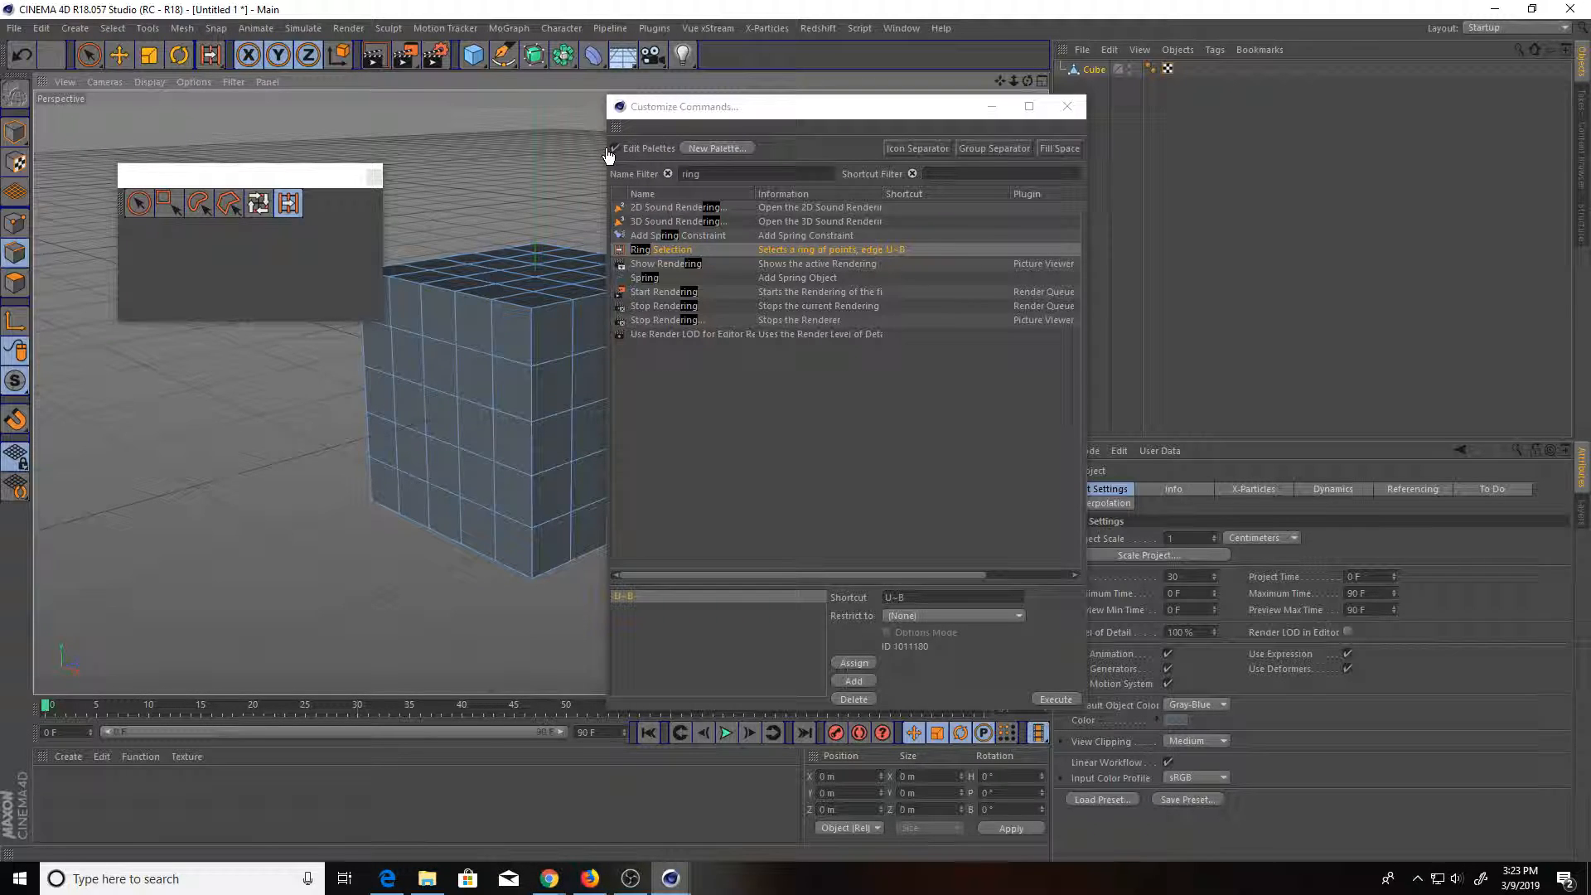
Open the built-in selection tools flyout to compare it with the new palette
left_click(88, 55)
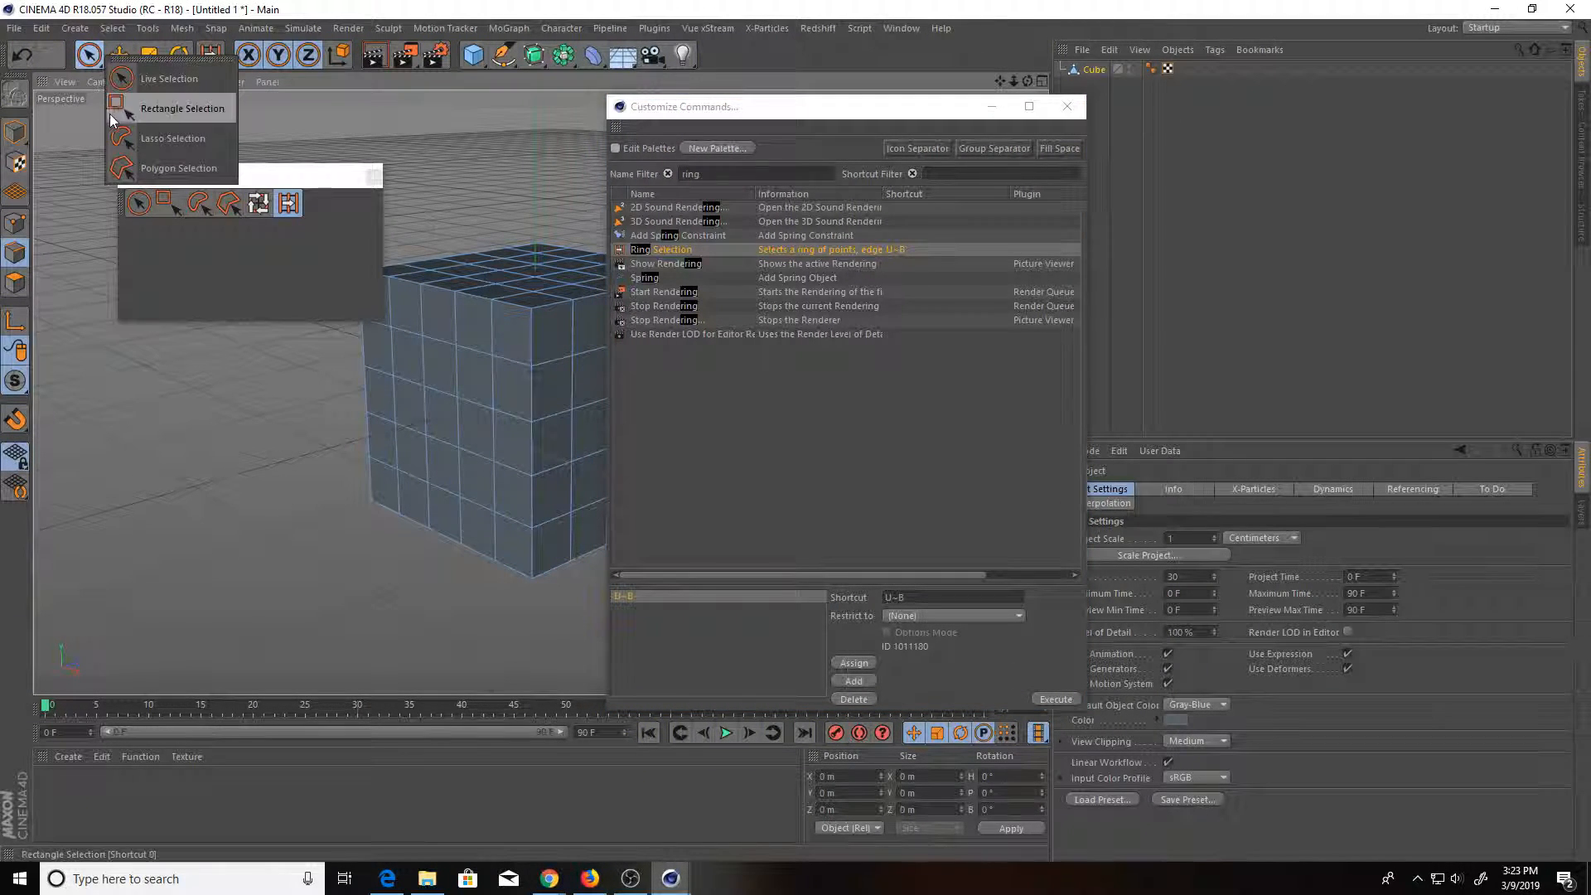
mouse_move(177, 218)
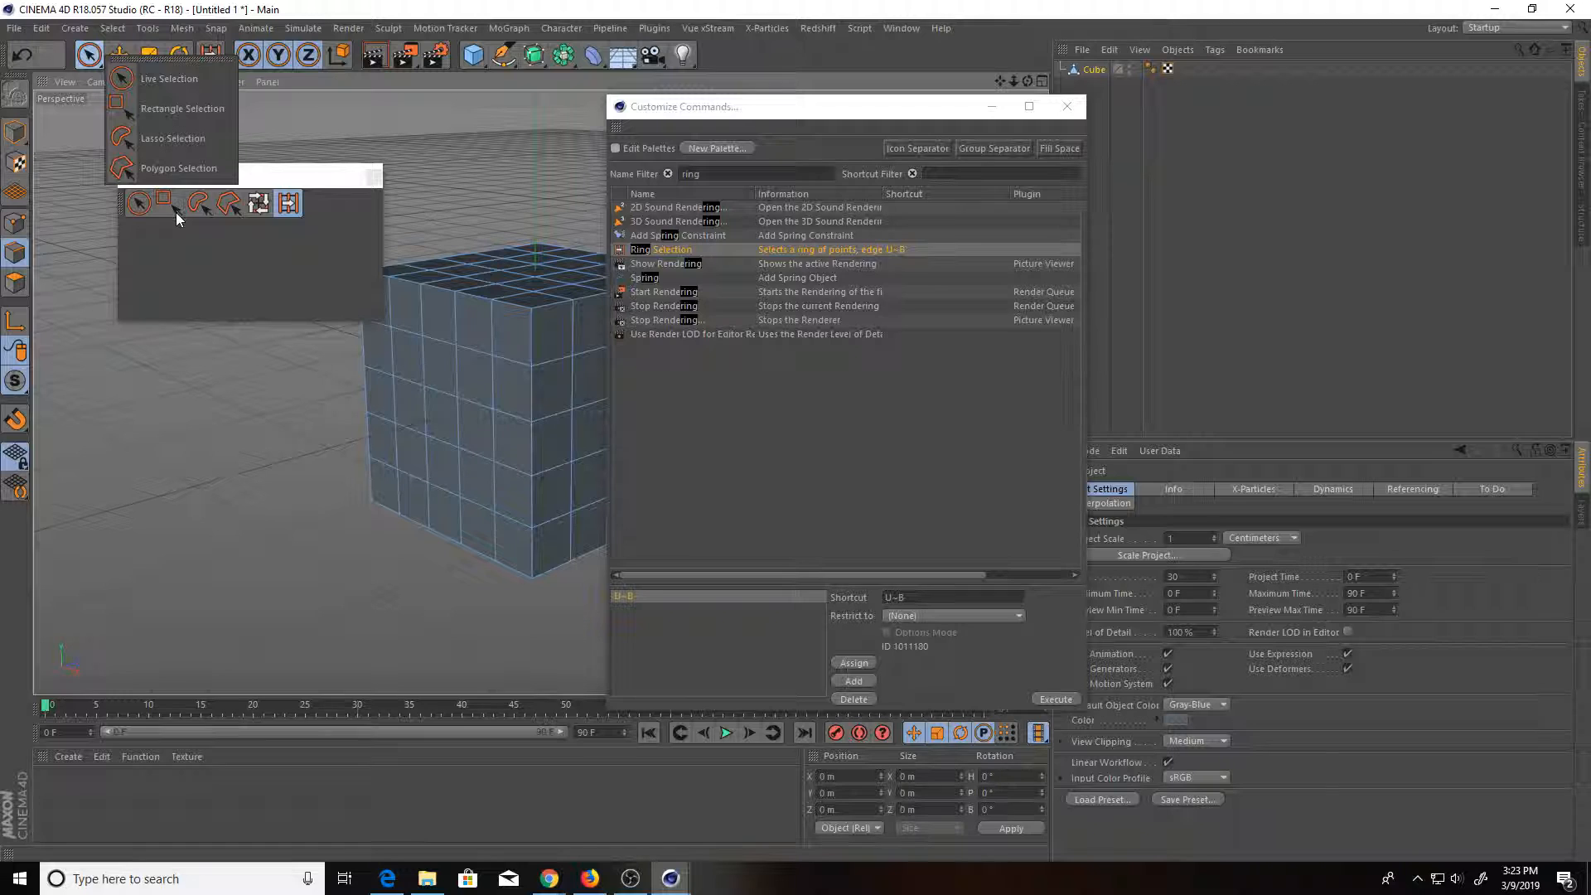
mouse_move(172, 136)
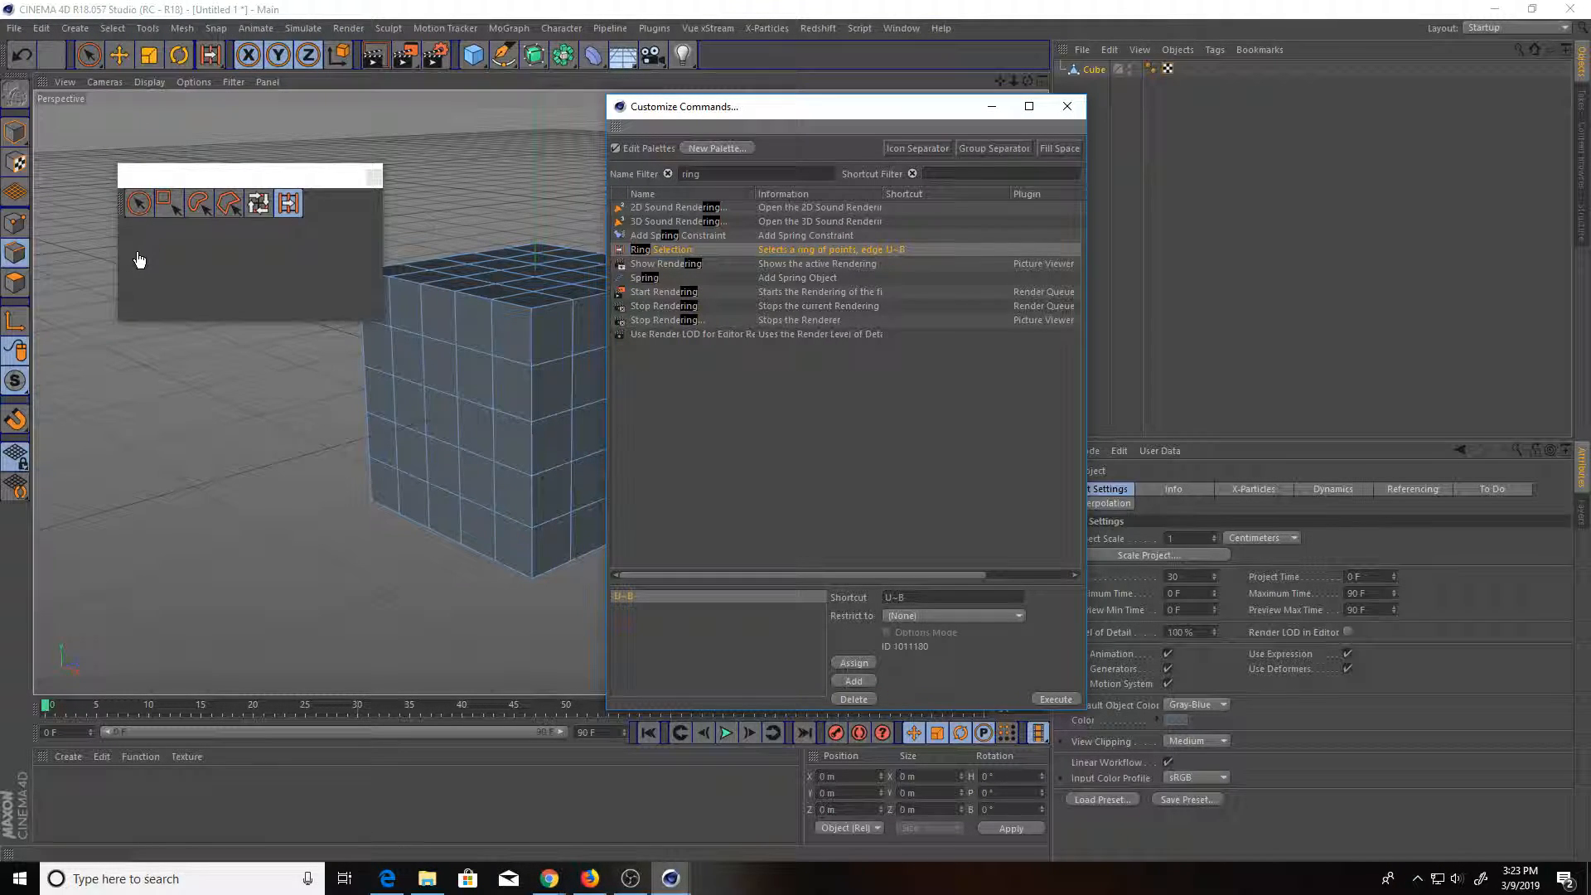
Make the selection palette vertical, fold it, and set it to show icons only
right_click(139, 202)
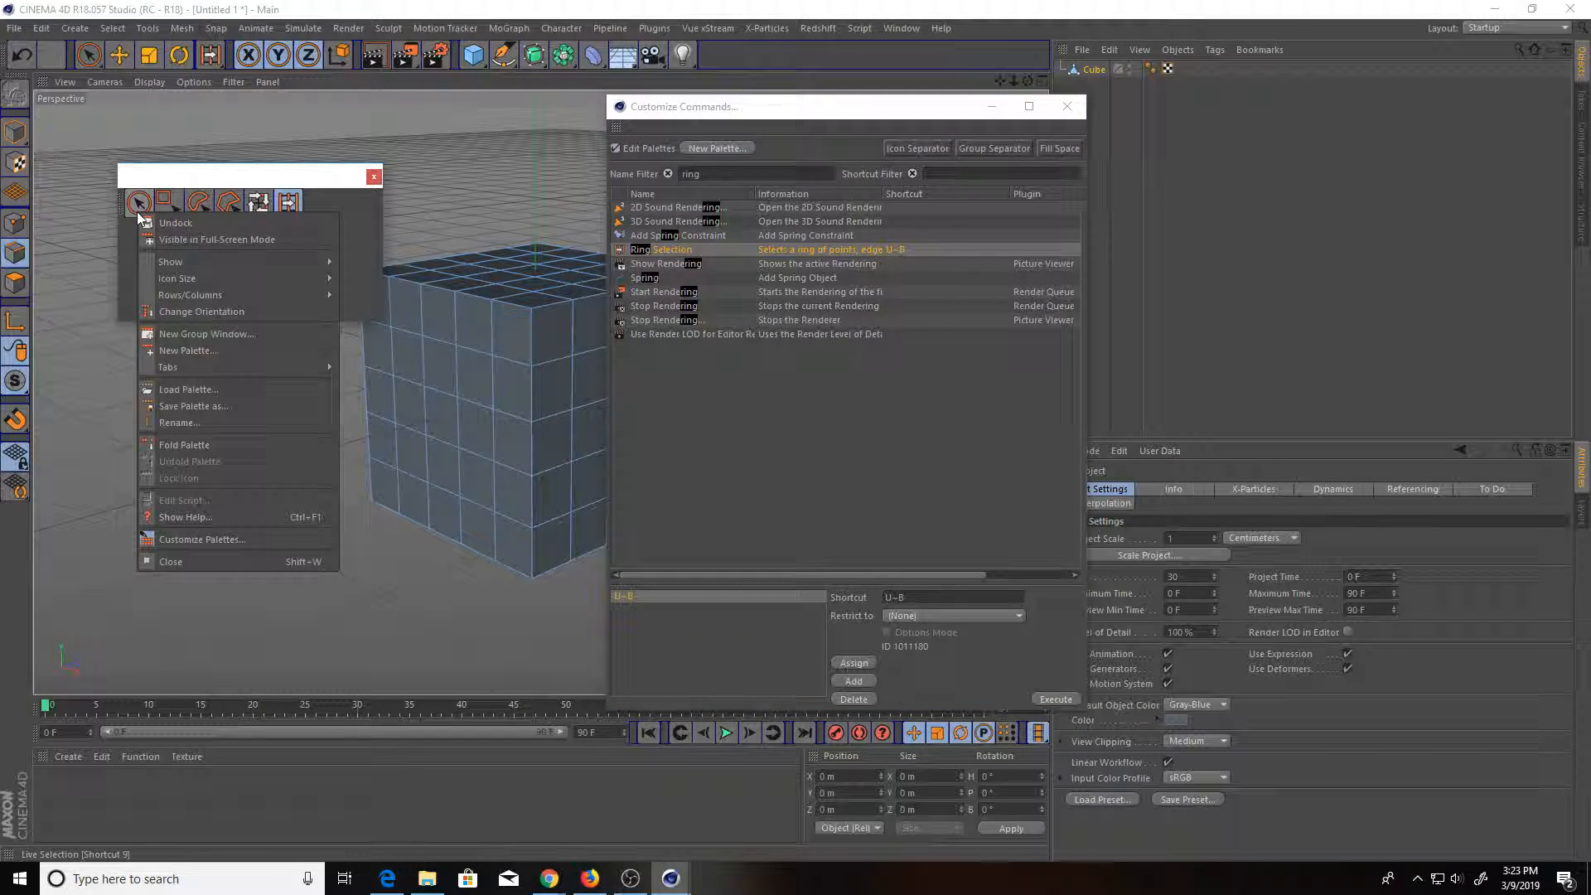
left_click(202, 311)
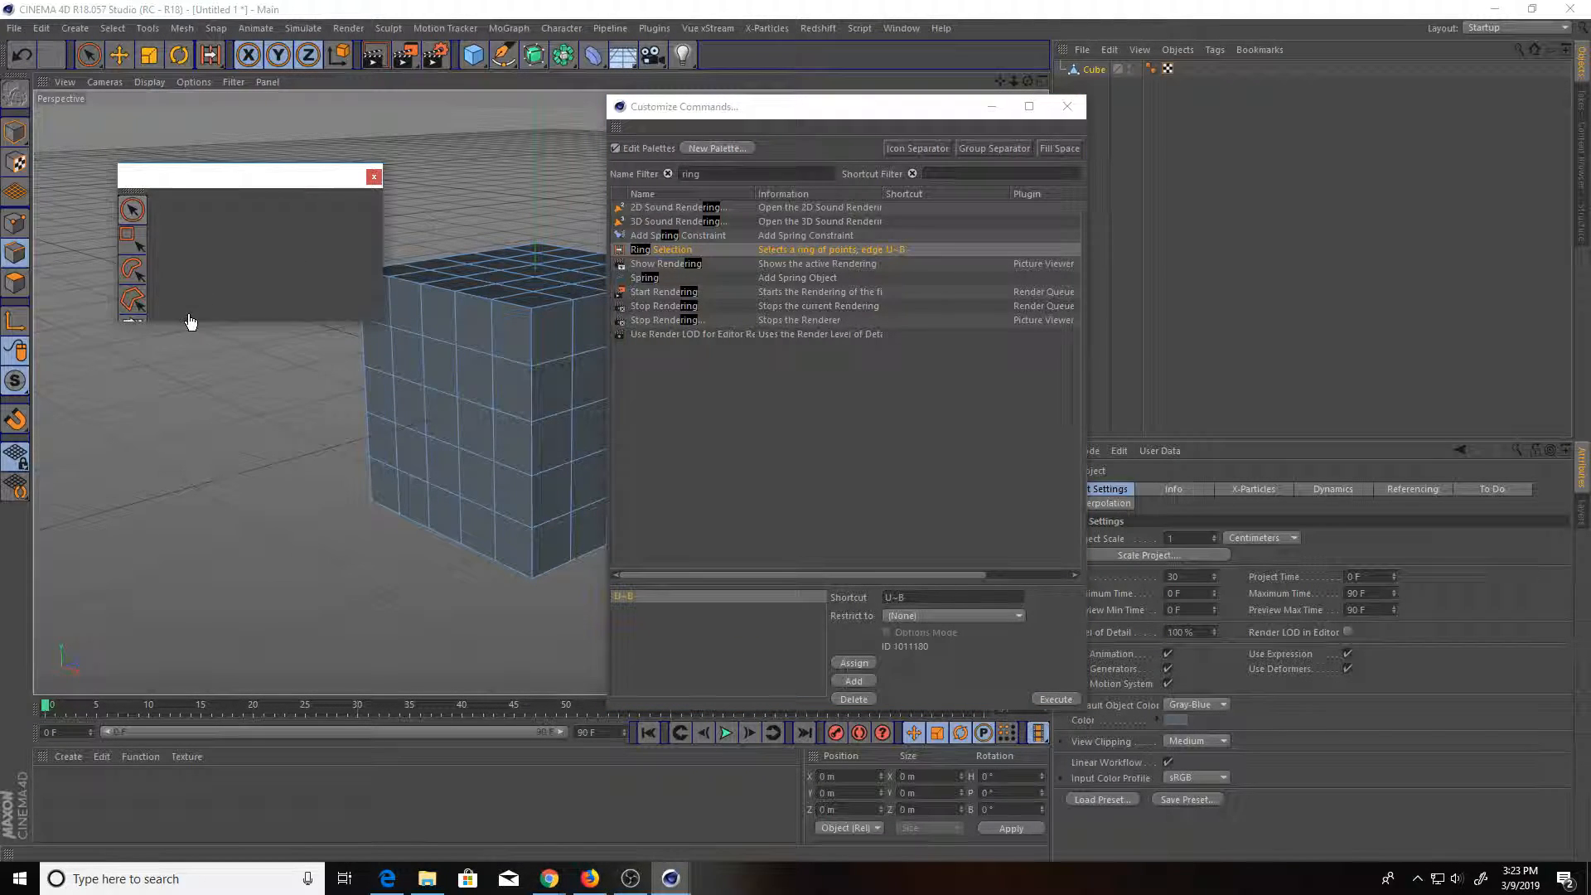
right_click(132, 207)
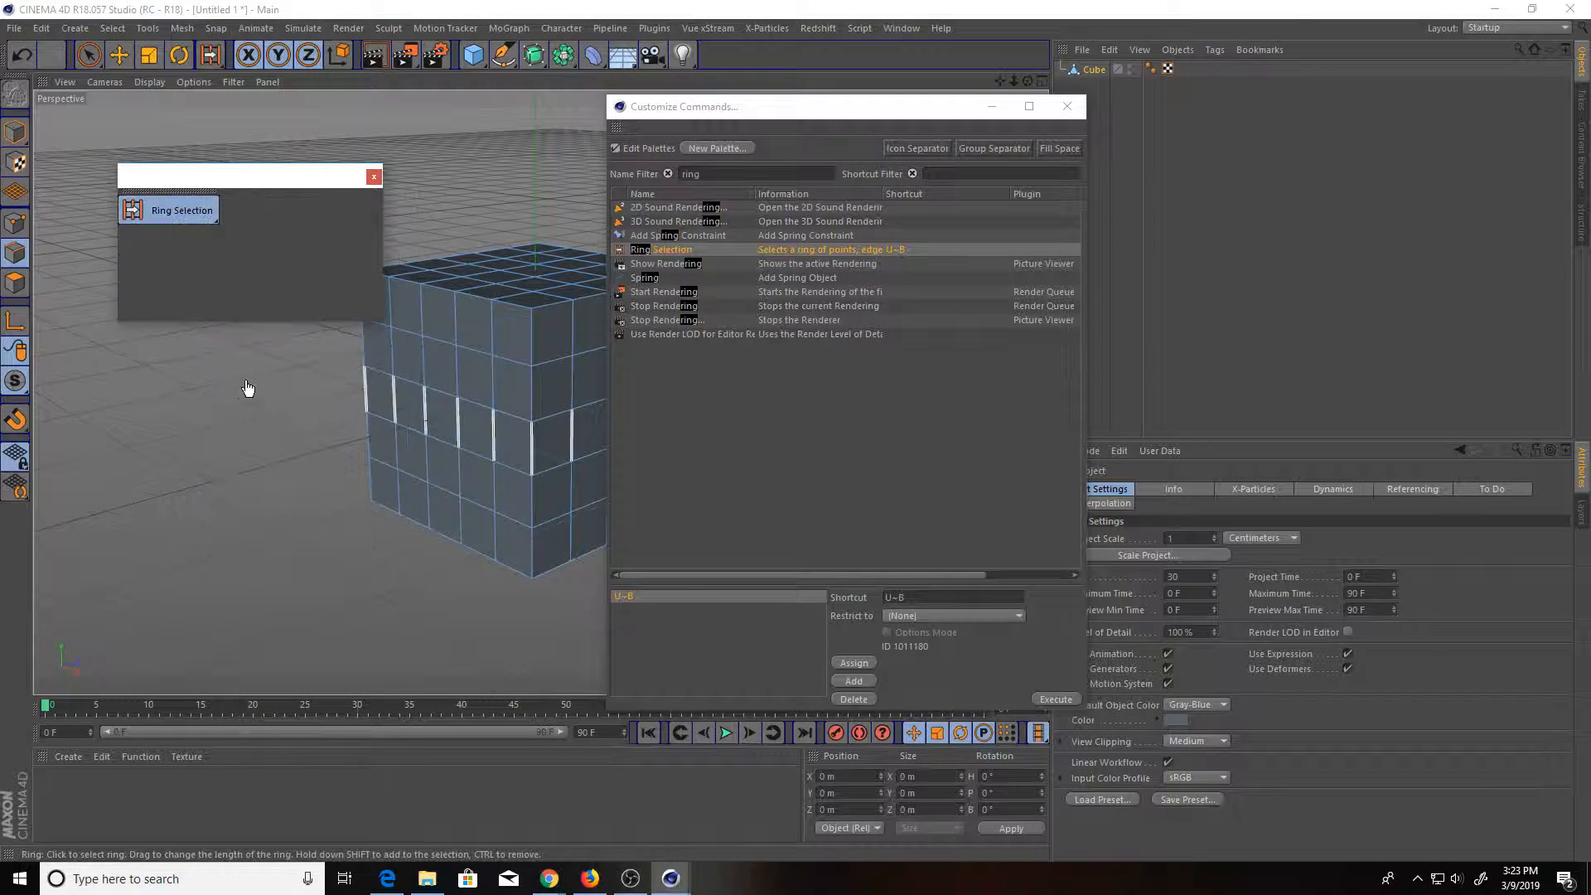
right_click(180, 210)
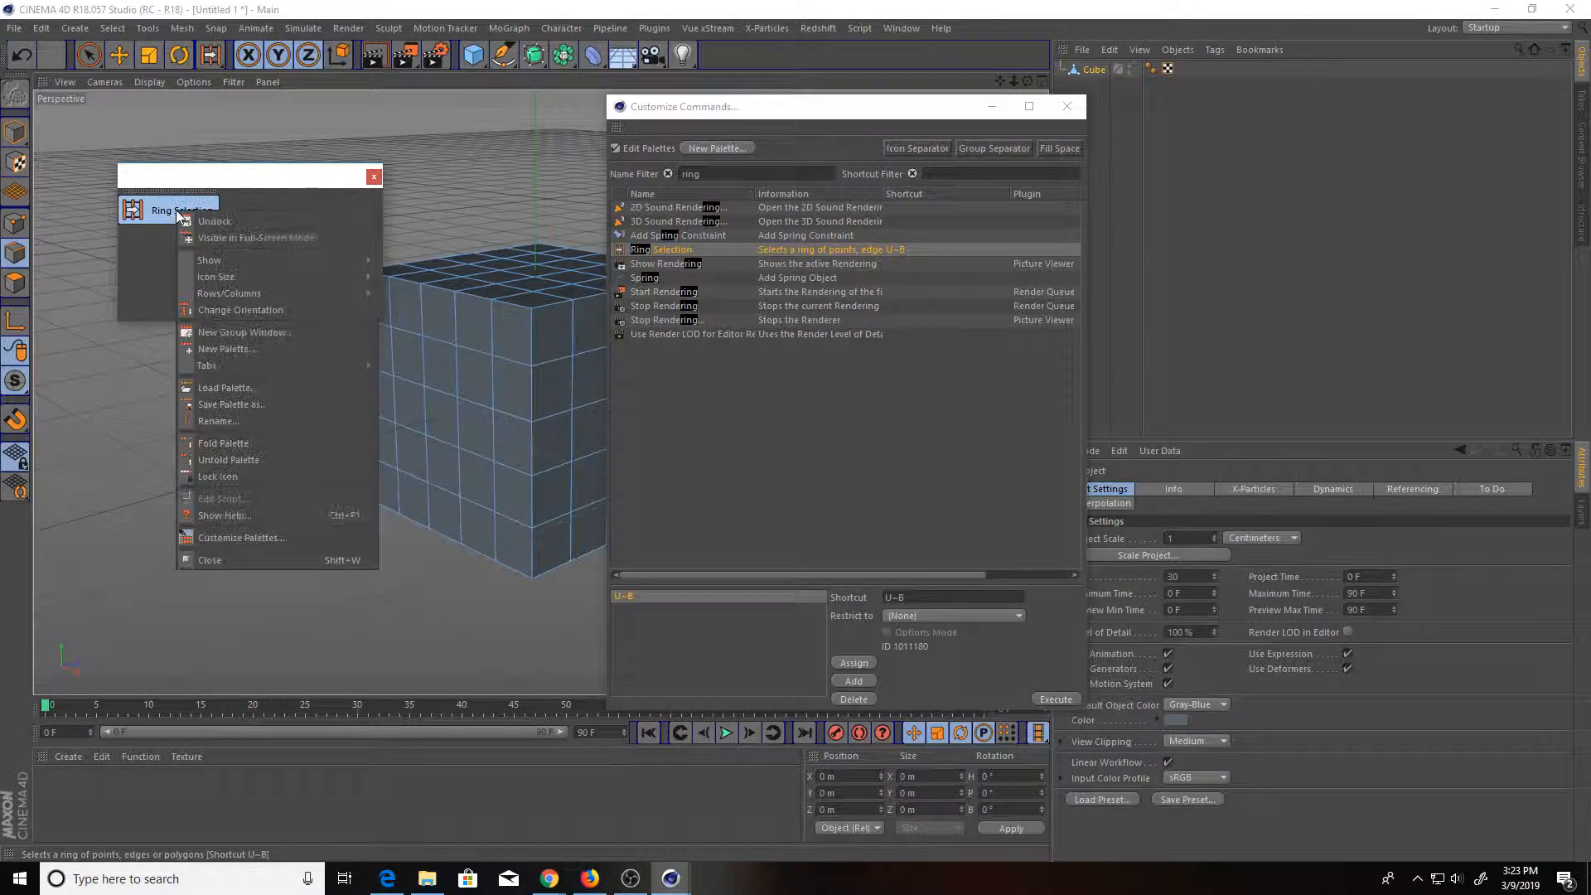
mouse_move(210, 260)
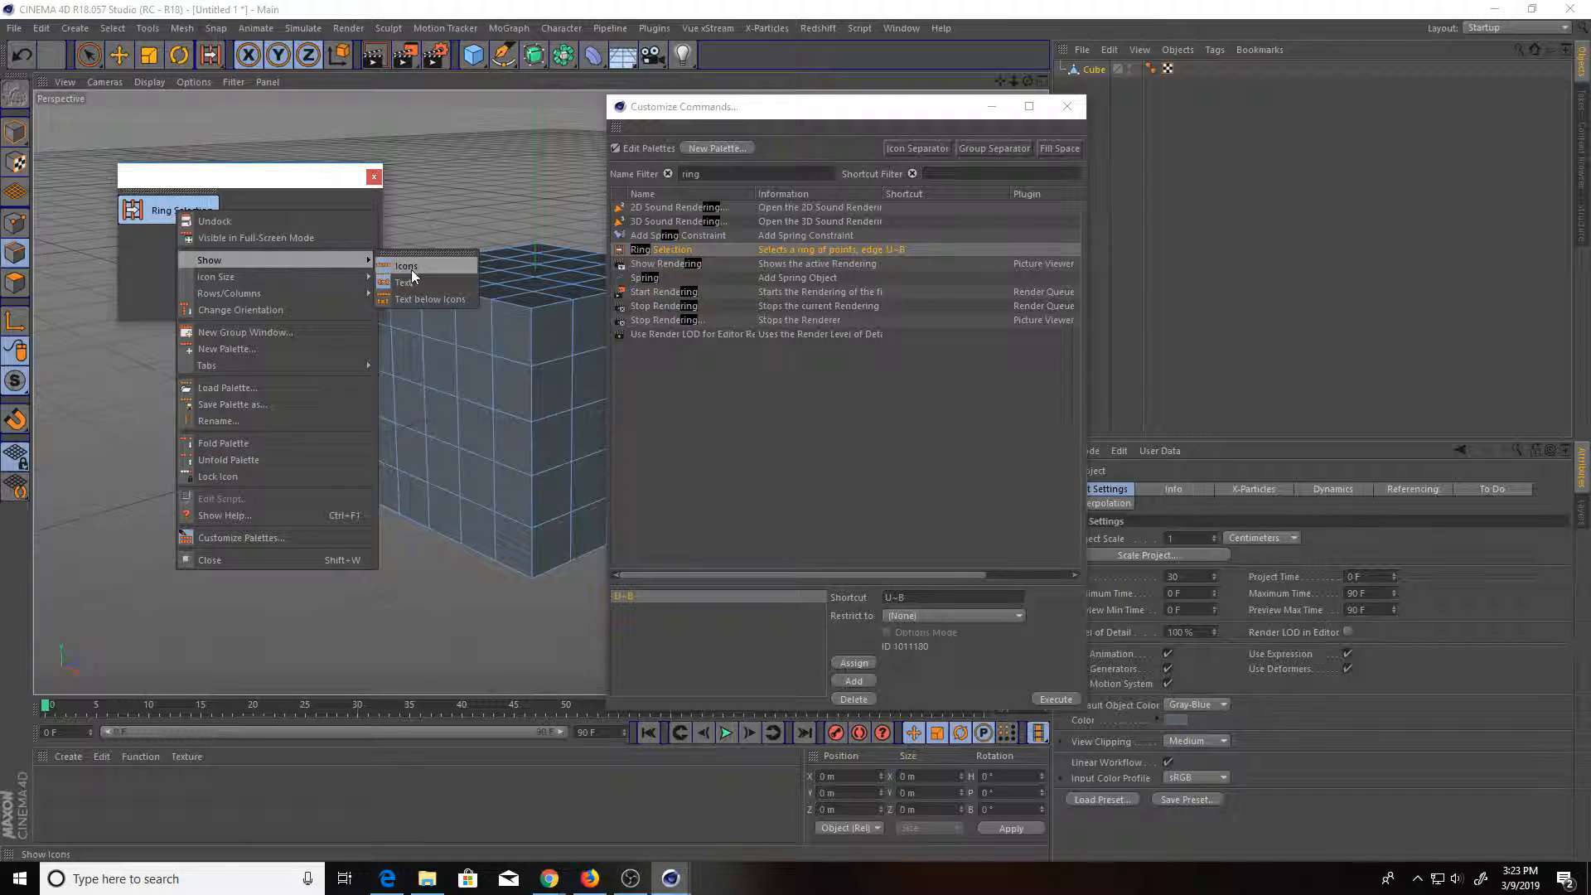
left_click(406, 266)
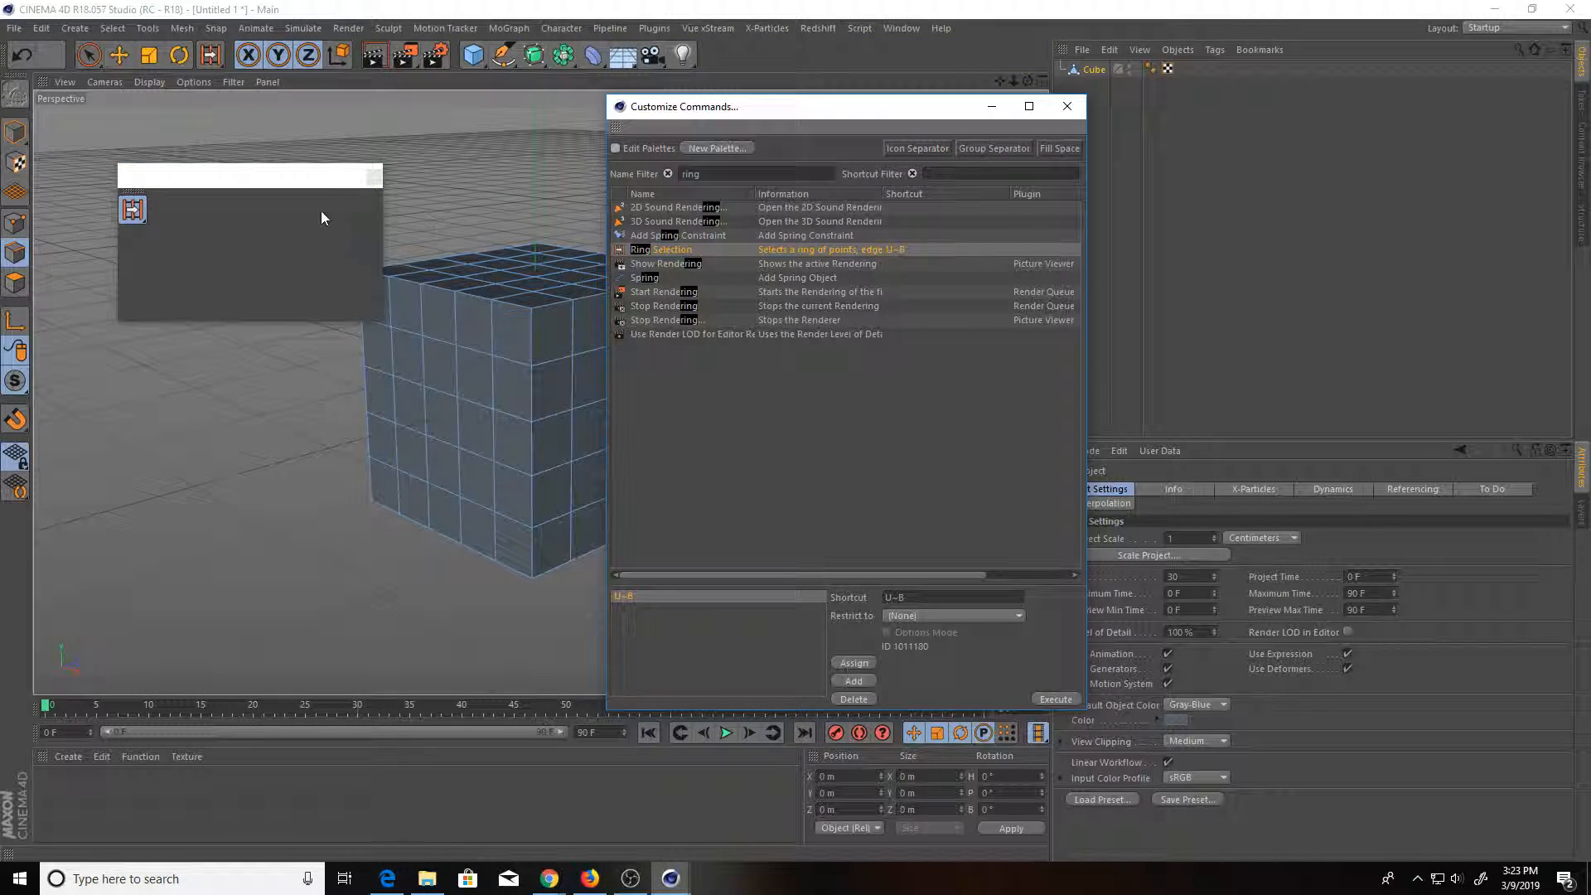
Dock the folded palette into the top toolbar, close Customize Commands, and pick Ring Selection
left_click(131, 208)
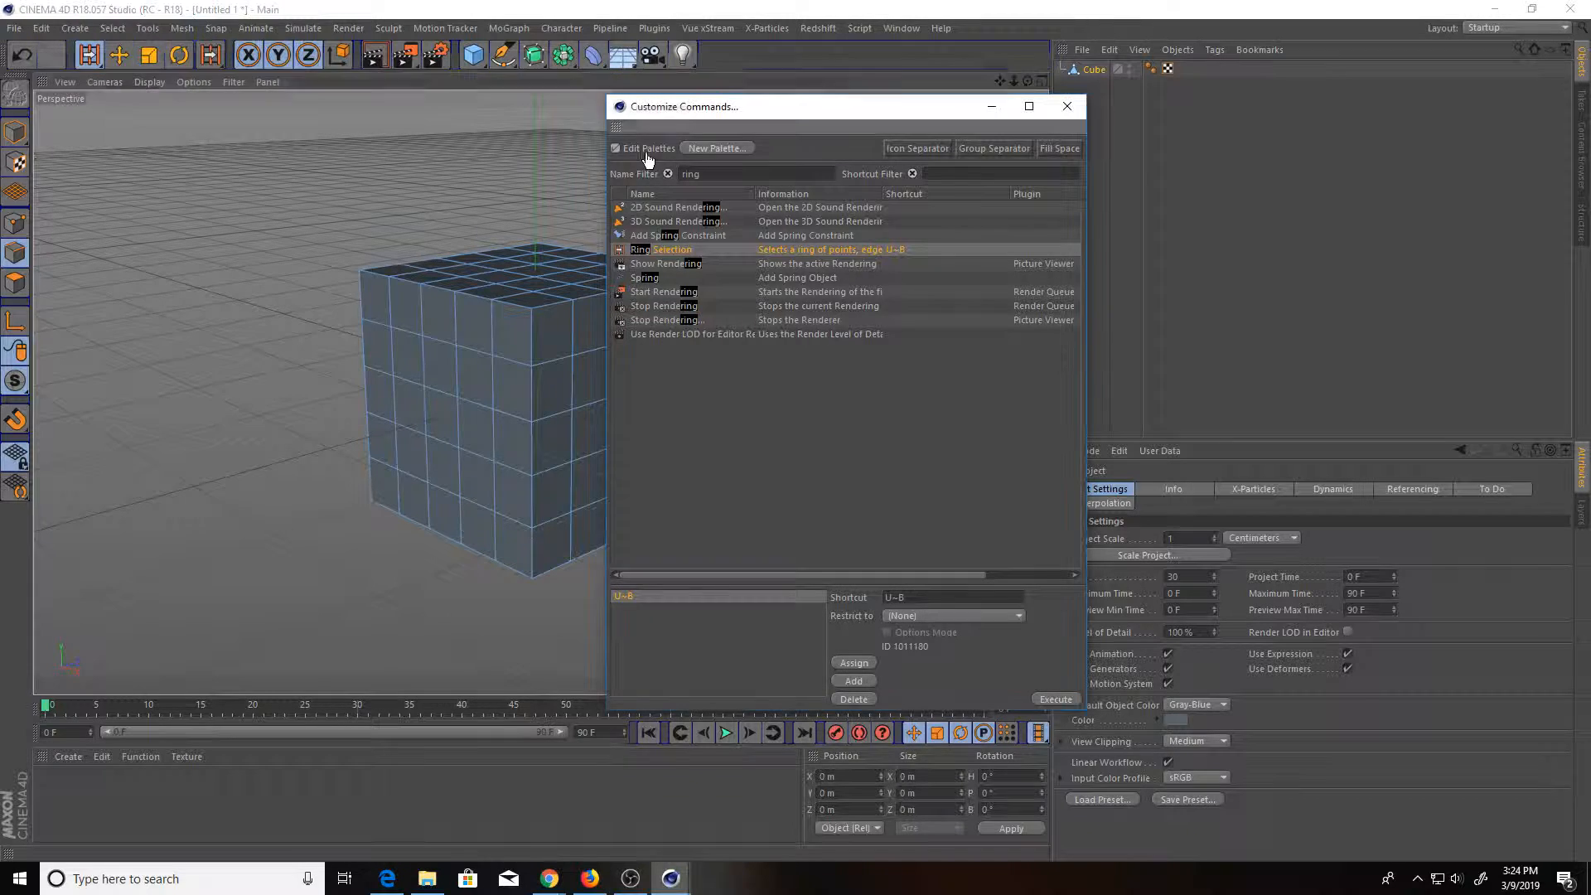
left_click(615, 148)
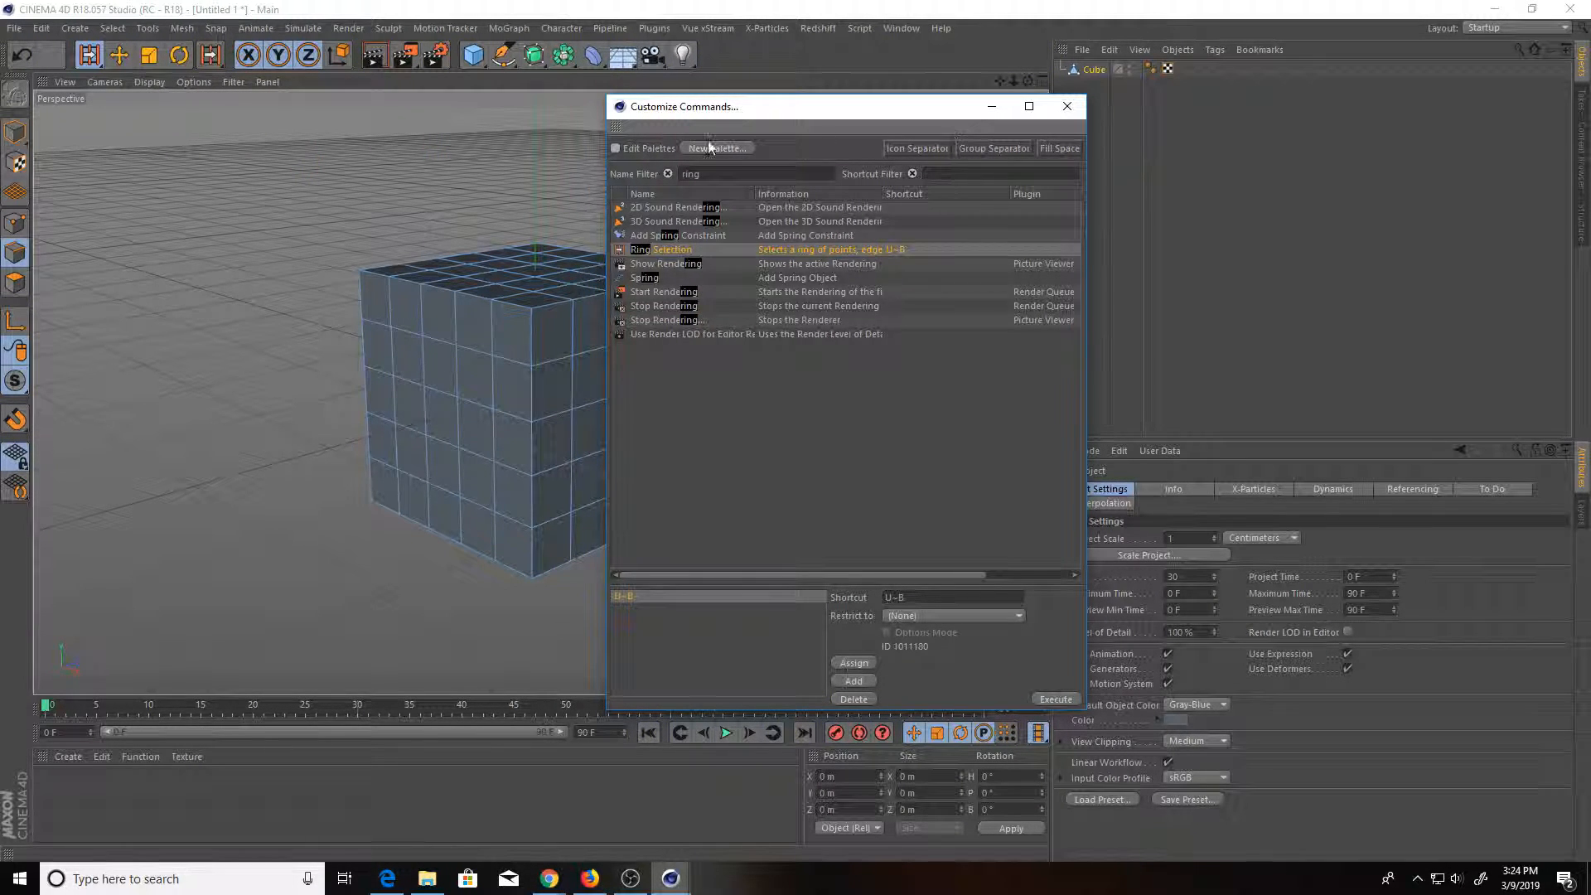
left_click(1065, 106)
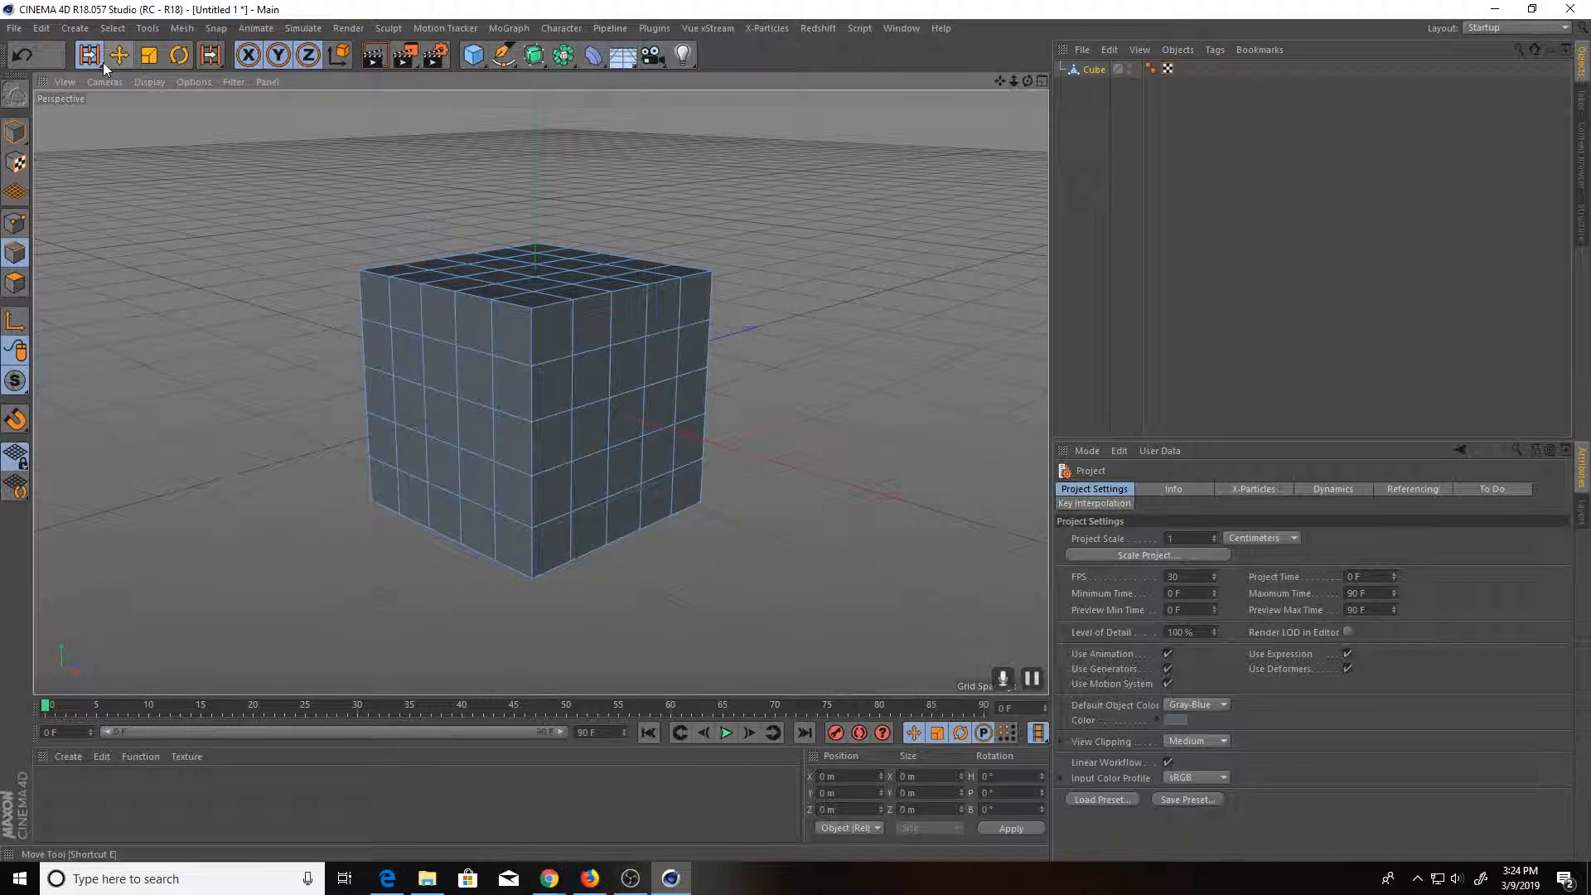
left_click(89, 55)
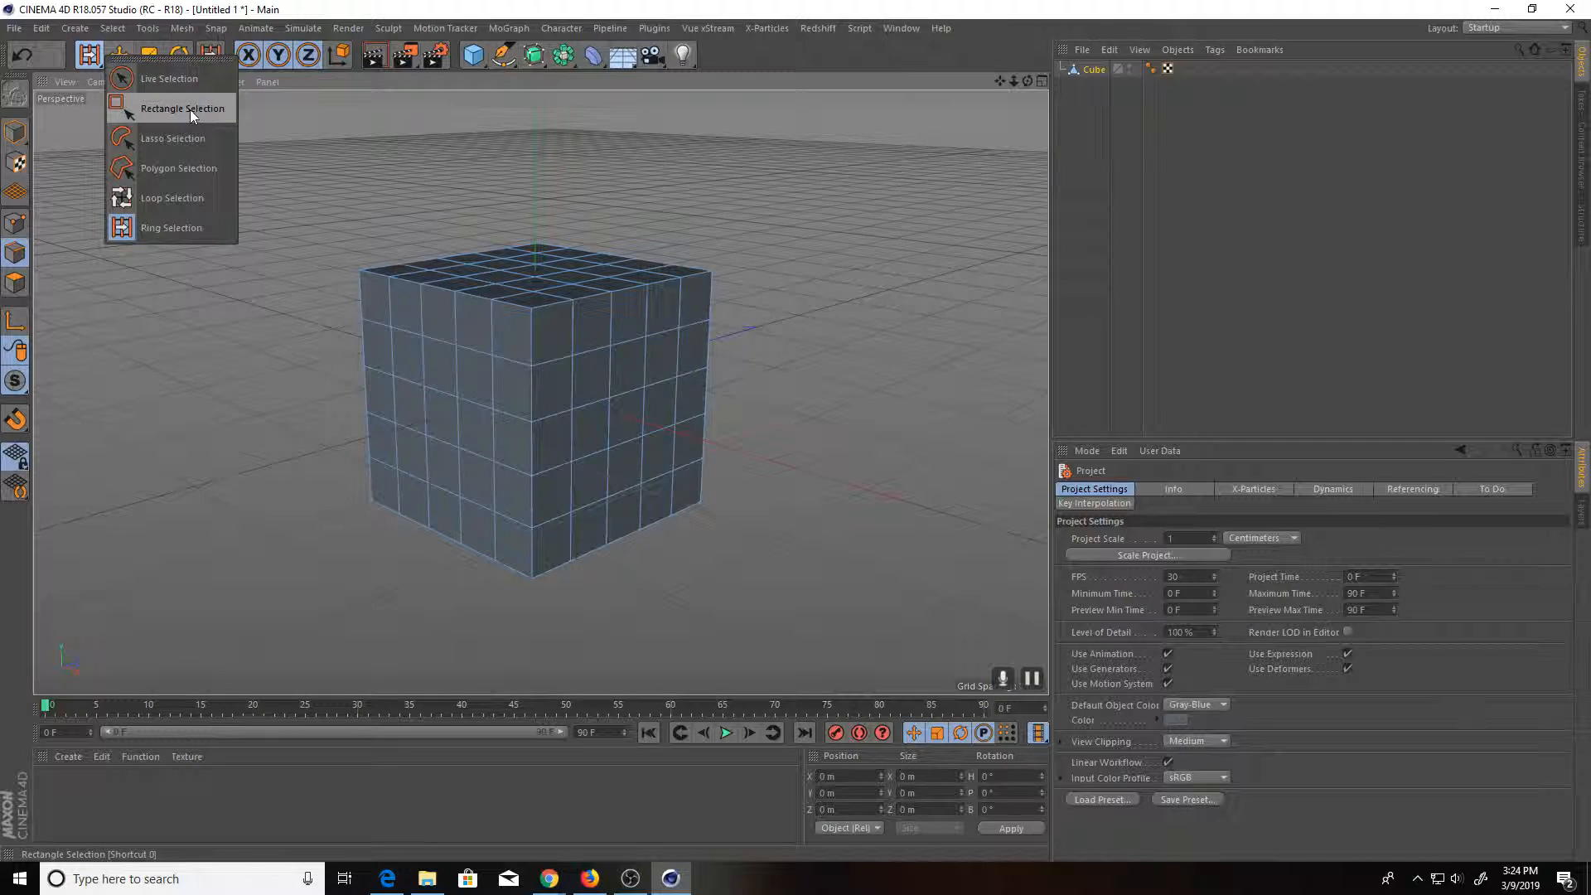
left_click(169, 78)
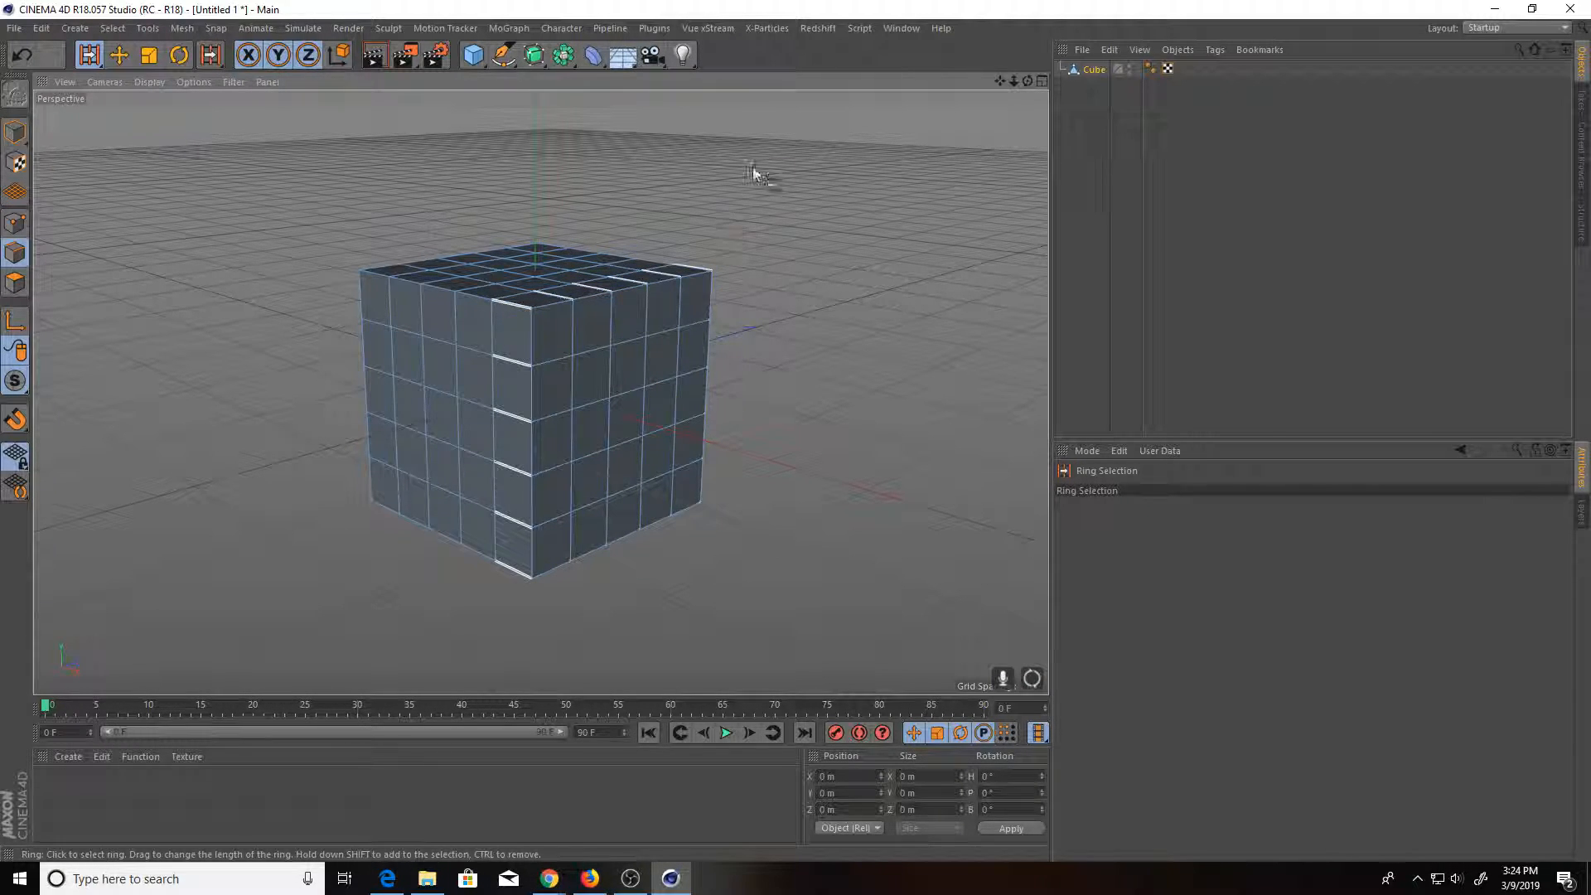
Save via Window > Customization > Save as Startup Layout, then choose Startup (User)
left_click(899, 28)
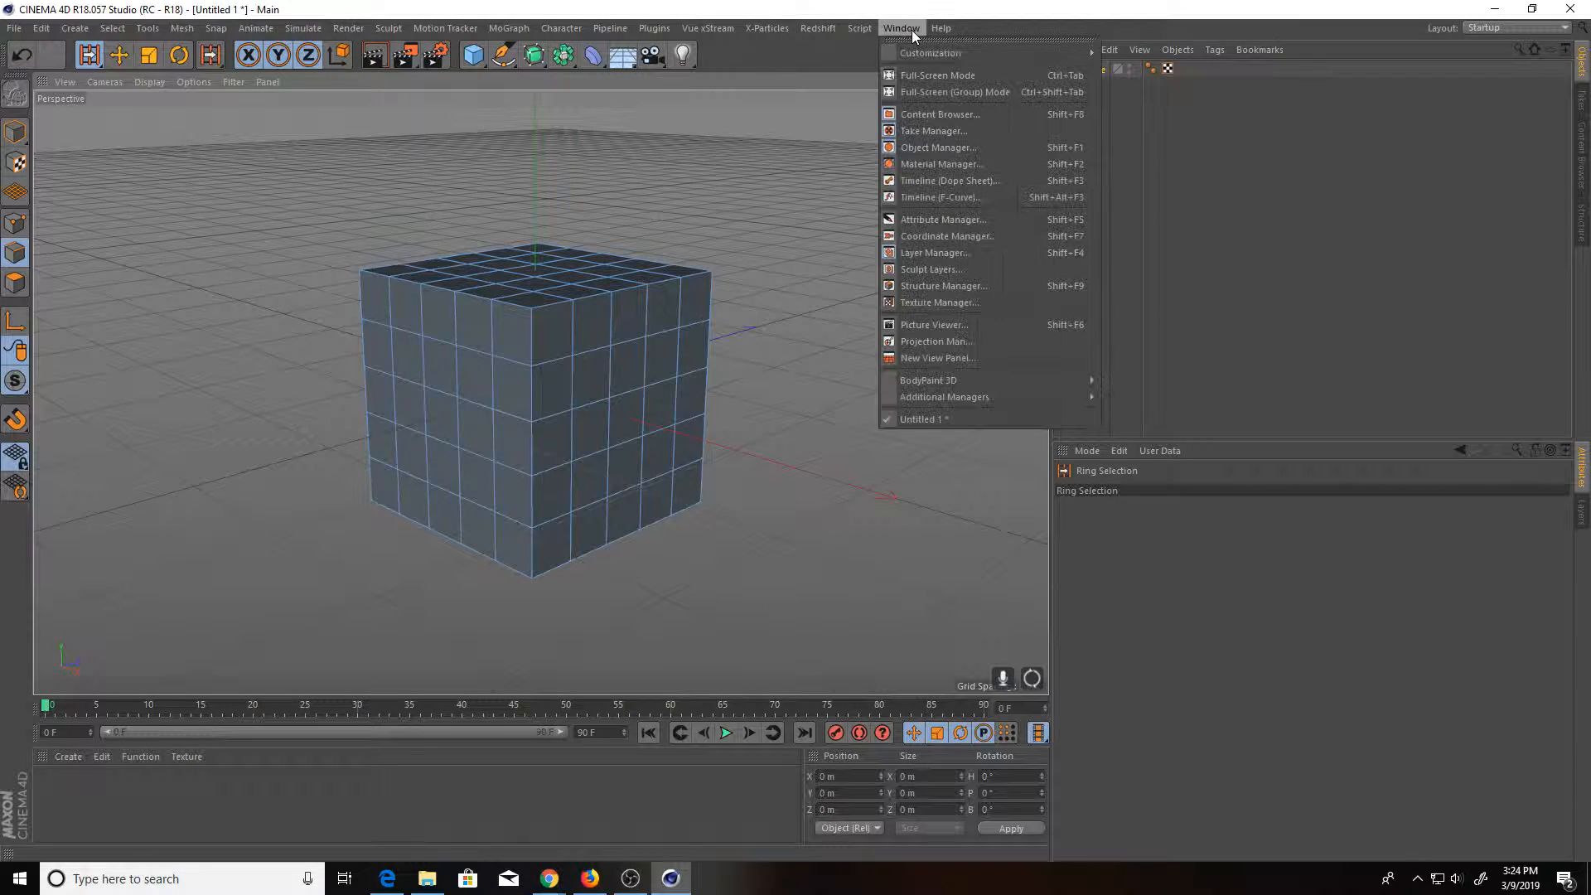
left_click(931, 53)
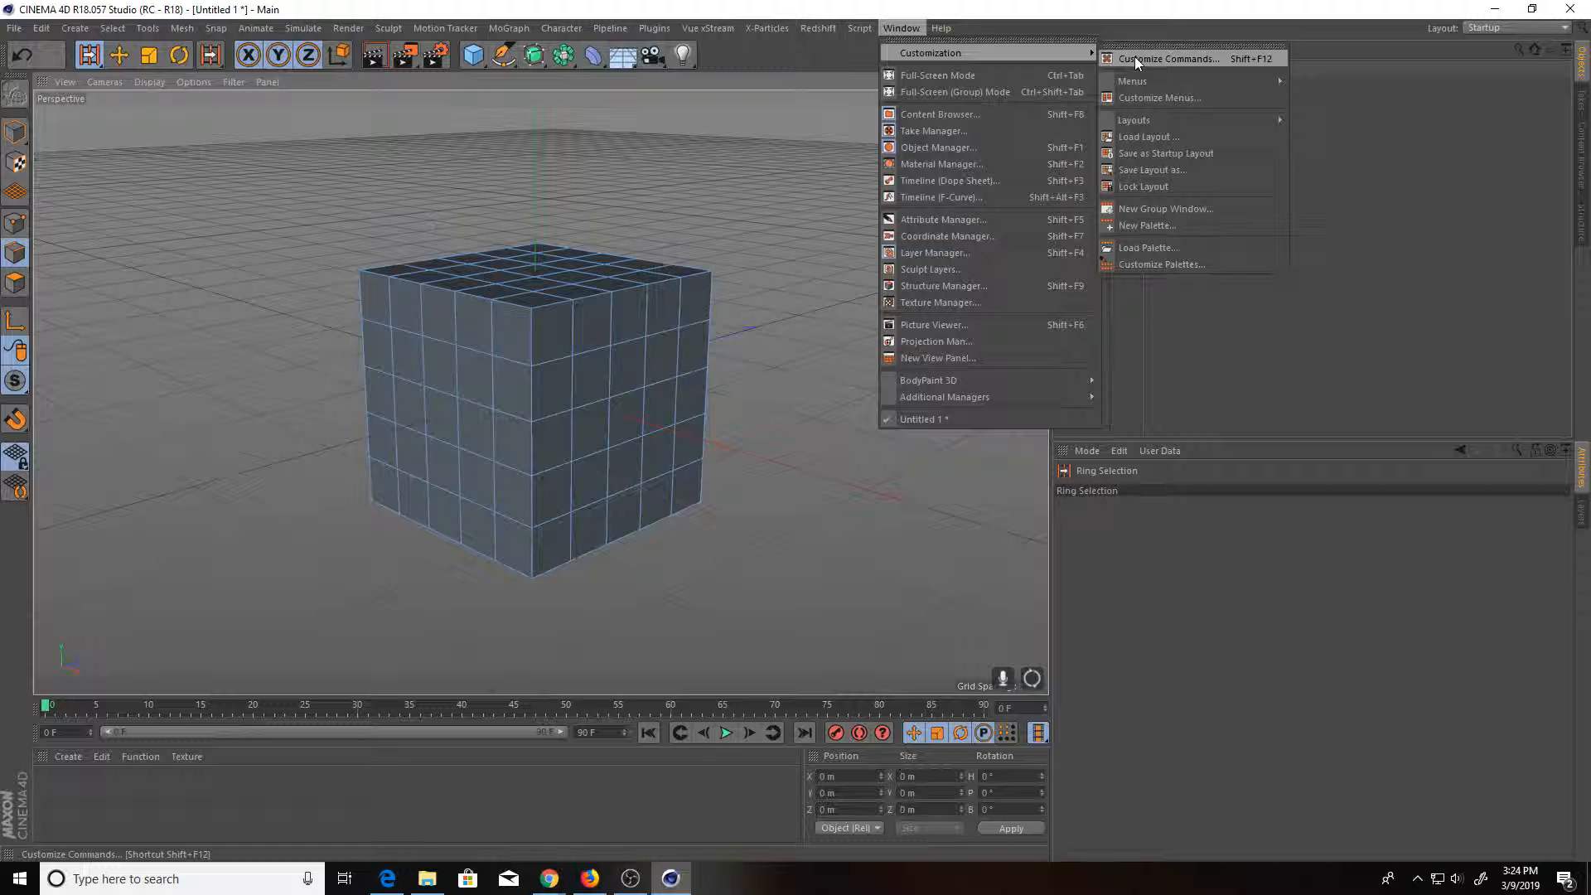
mouse_move(1166, 153)
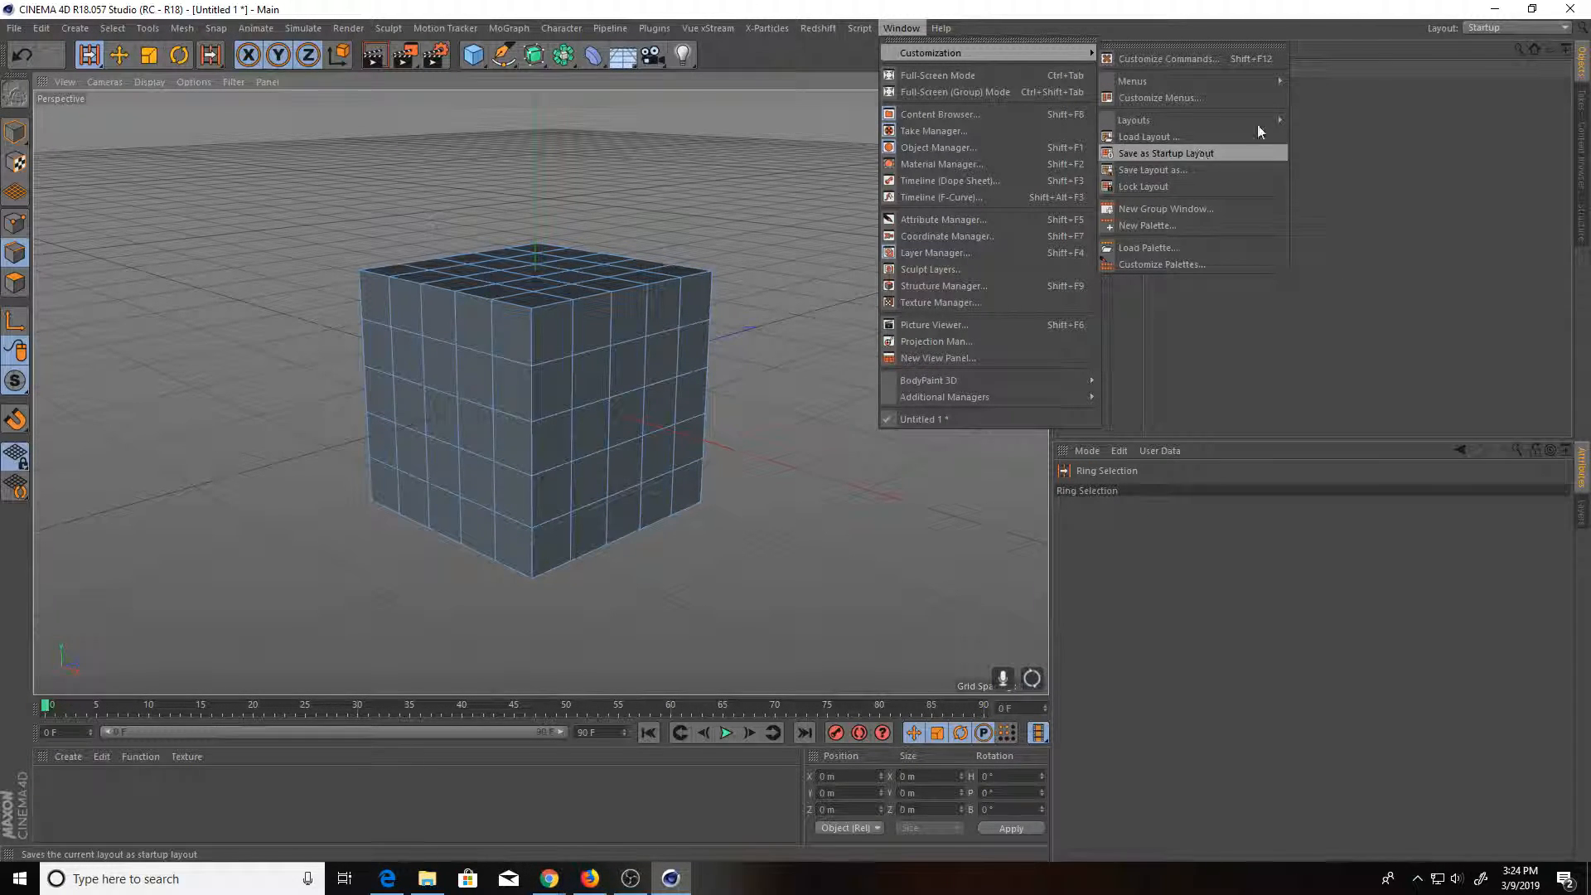
left_click(1165, 153)
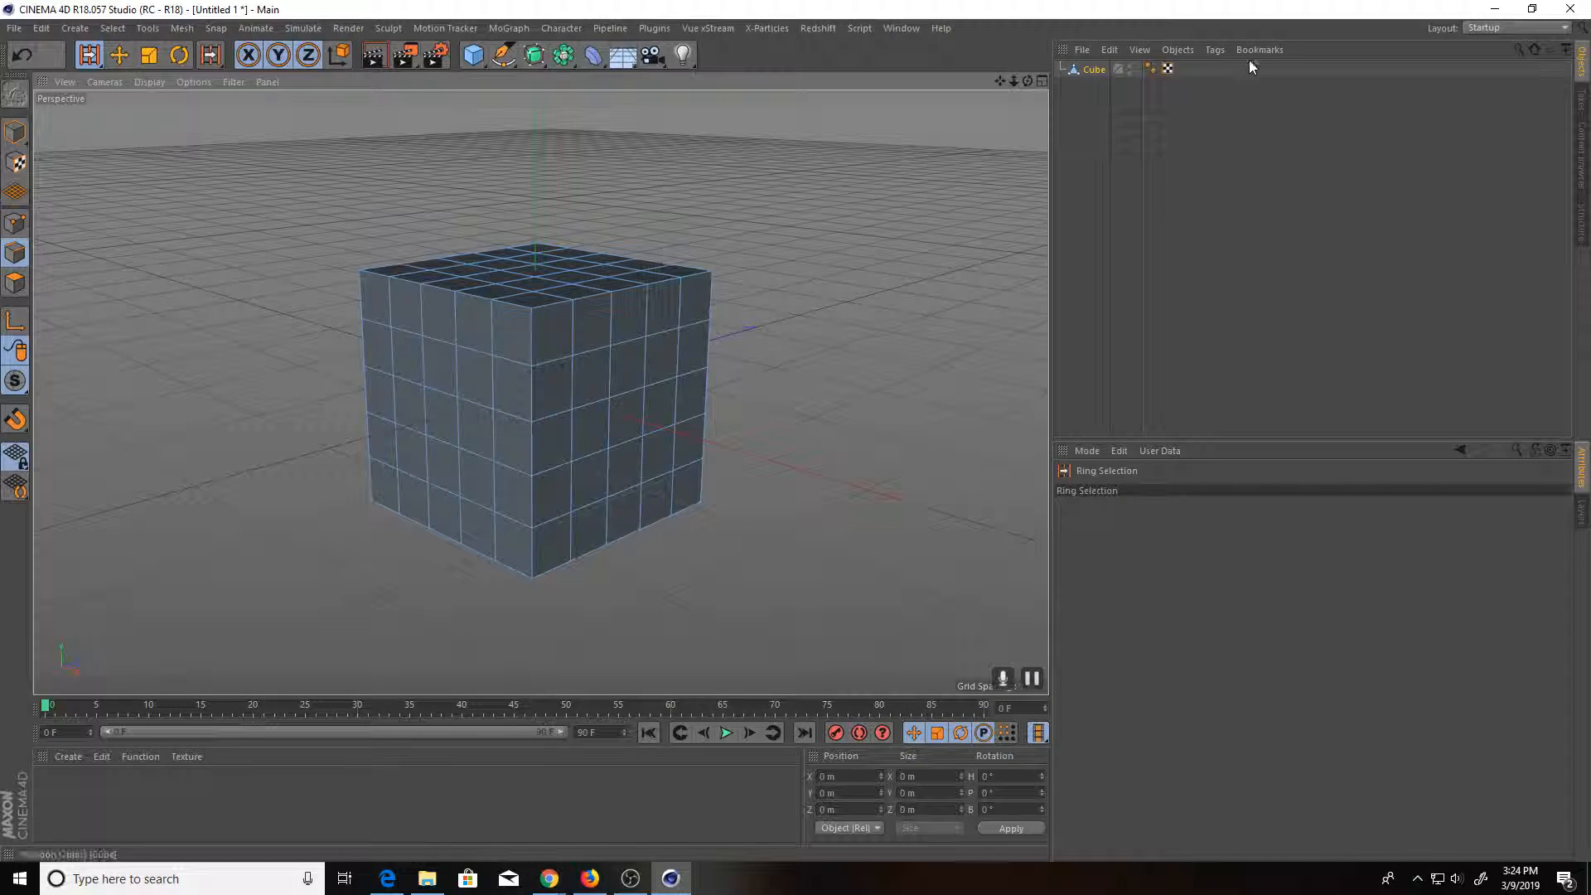
left_click(1511, 28)
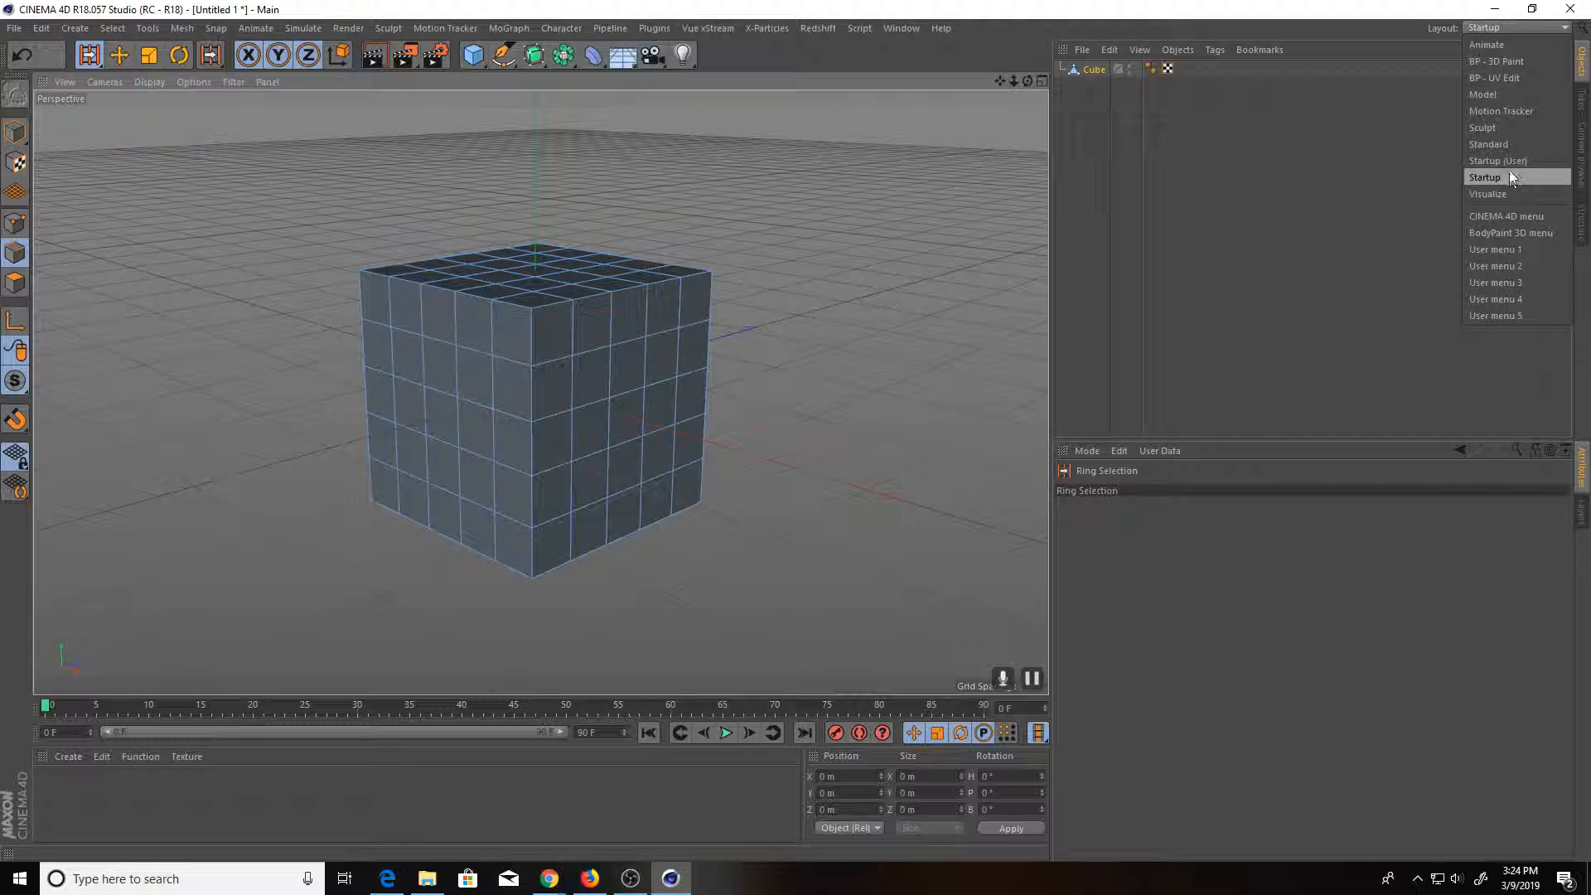
left_click(1497, 160)
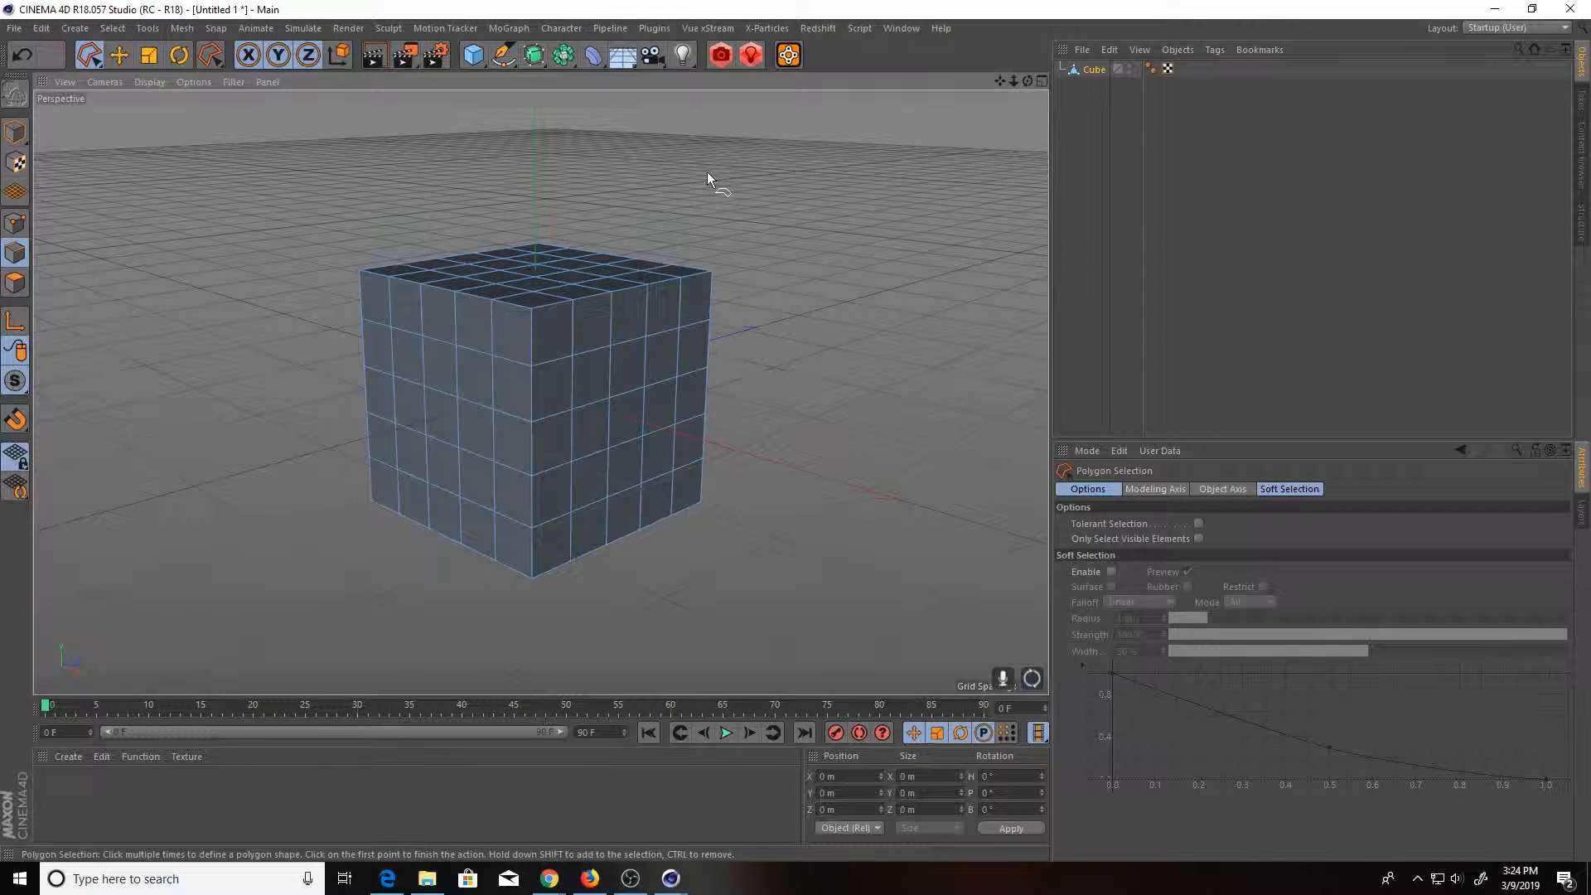
mouse_move(564, 356)
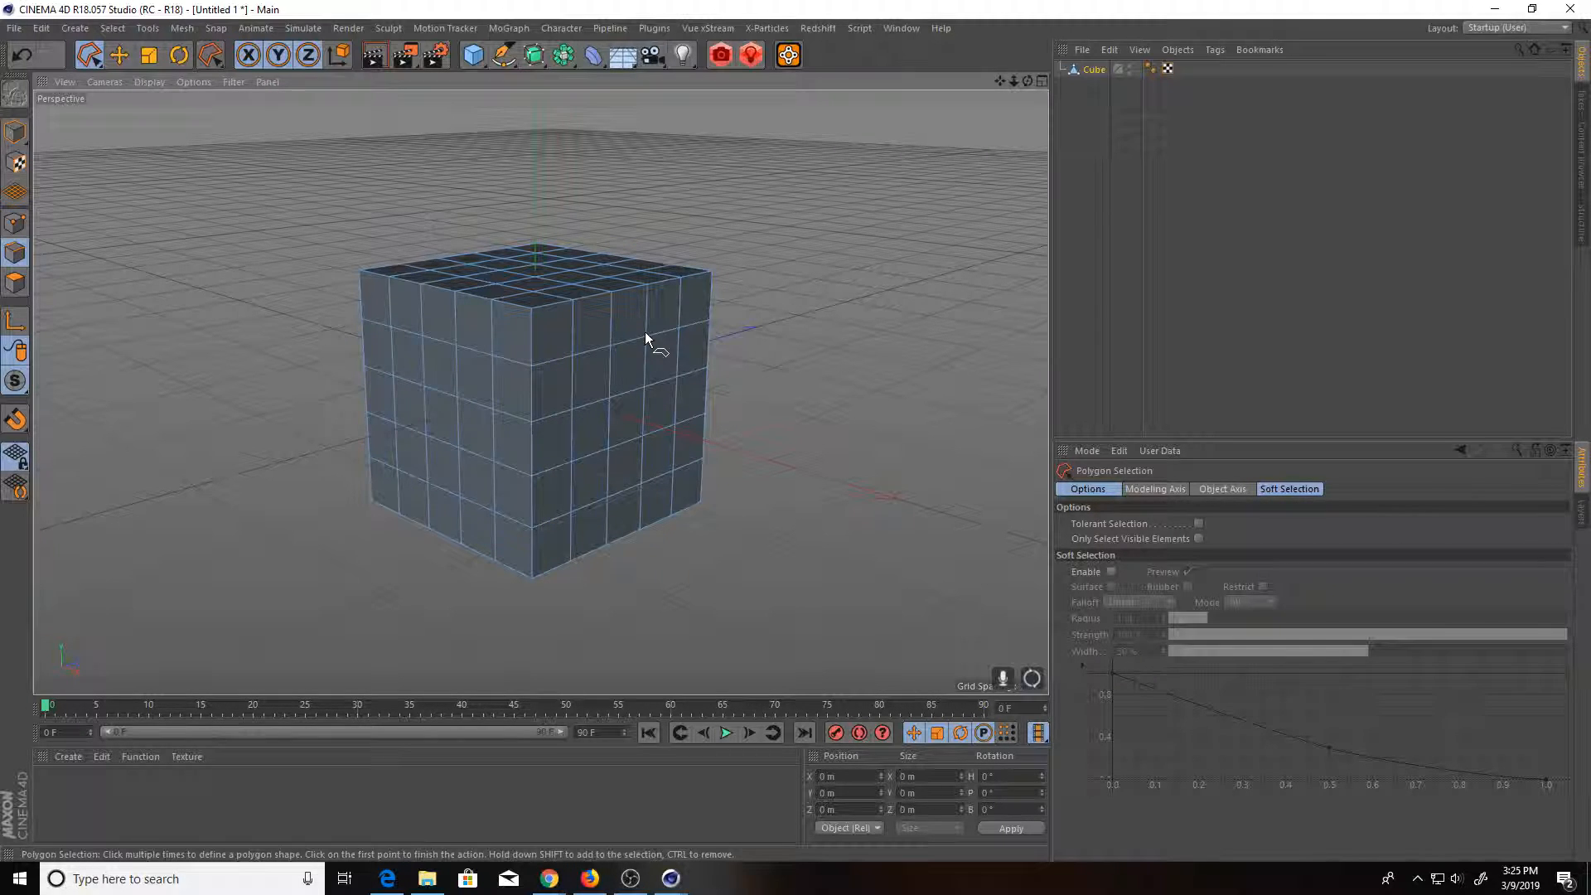
left_click(900, 27)
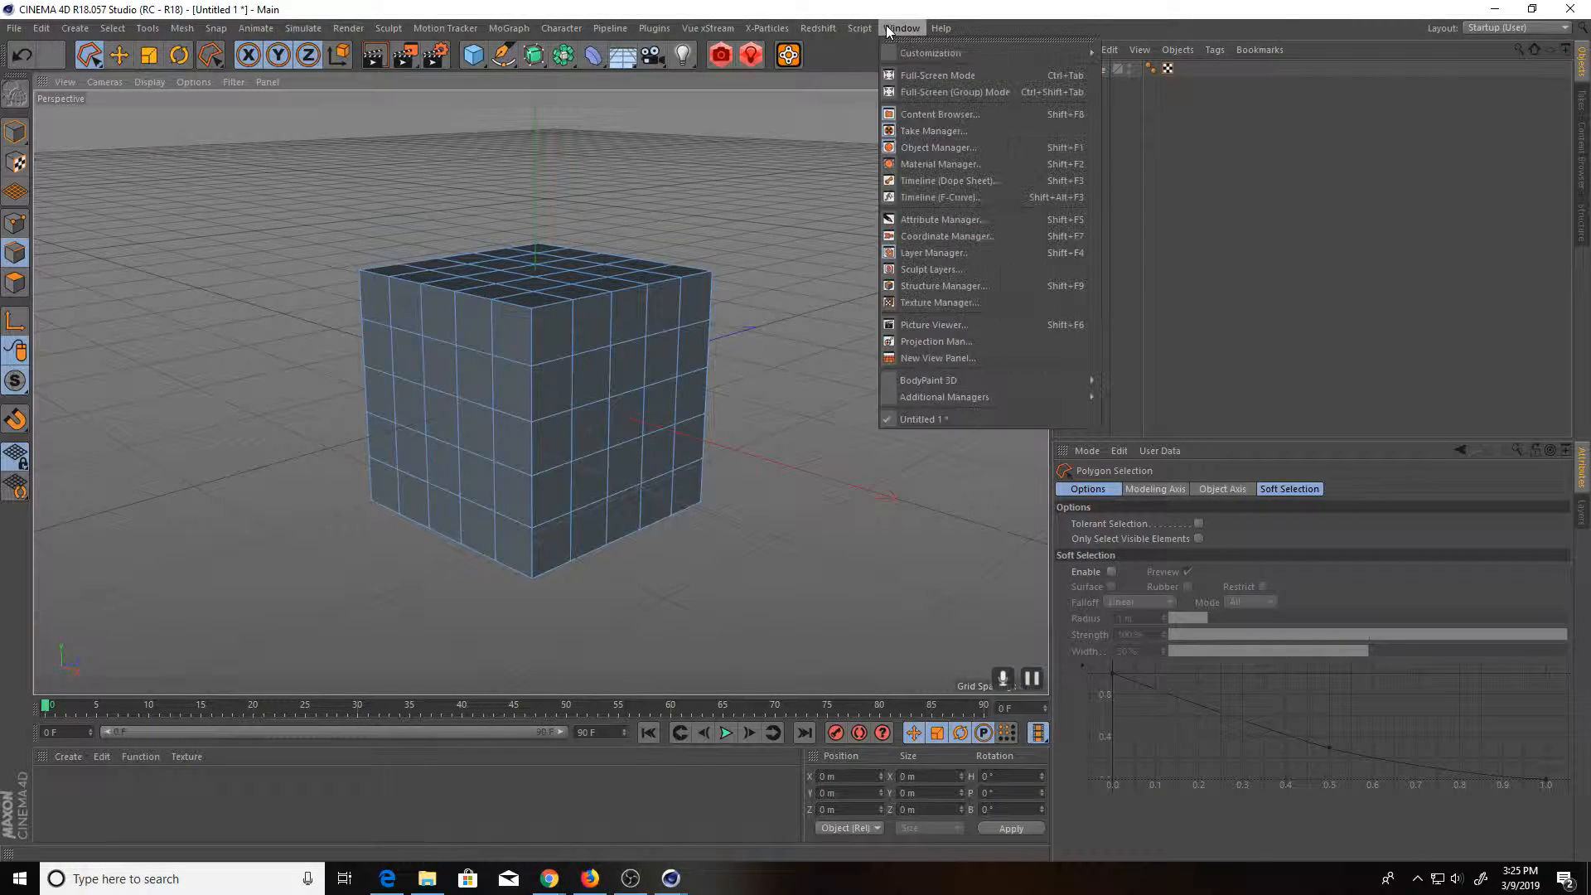
mouse_move(927, 51)
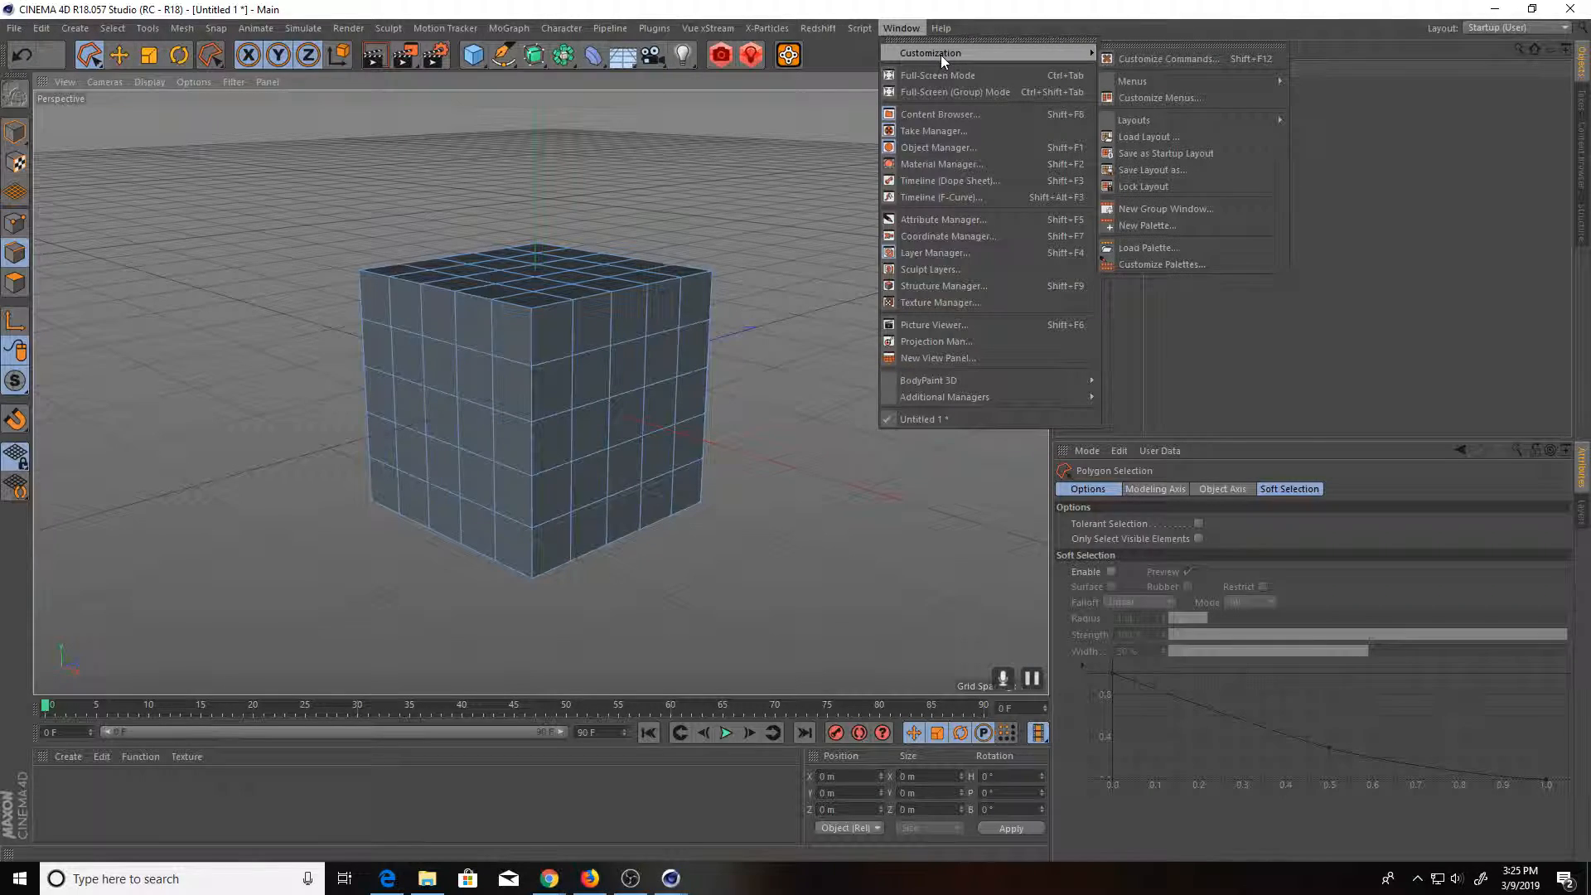
mouse_move(1157, 98)
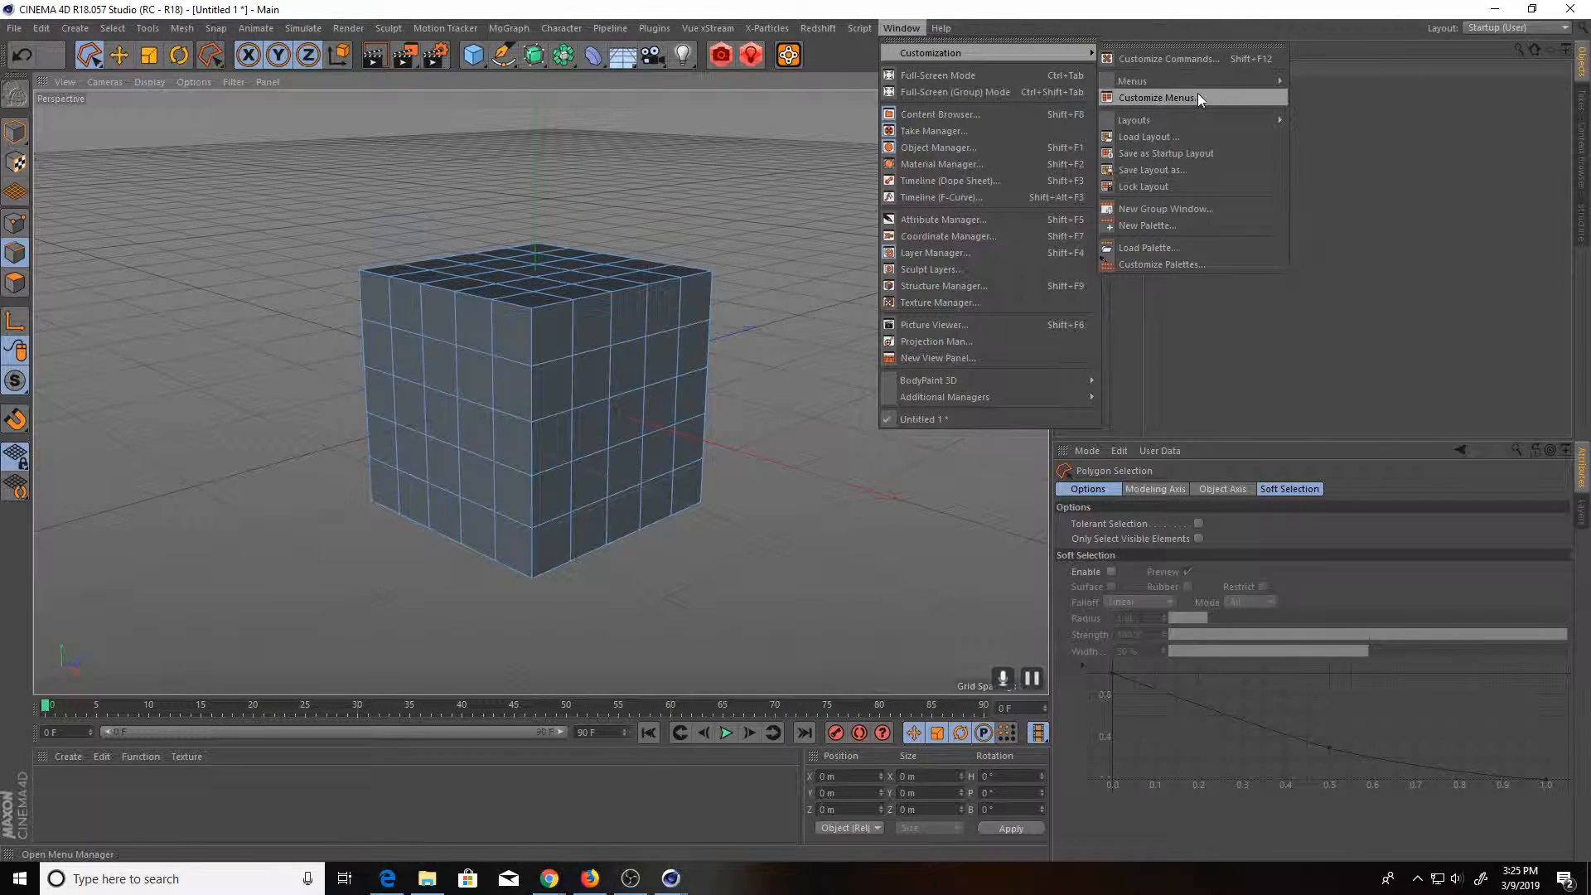
left_click(1157, 98)
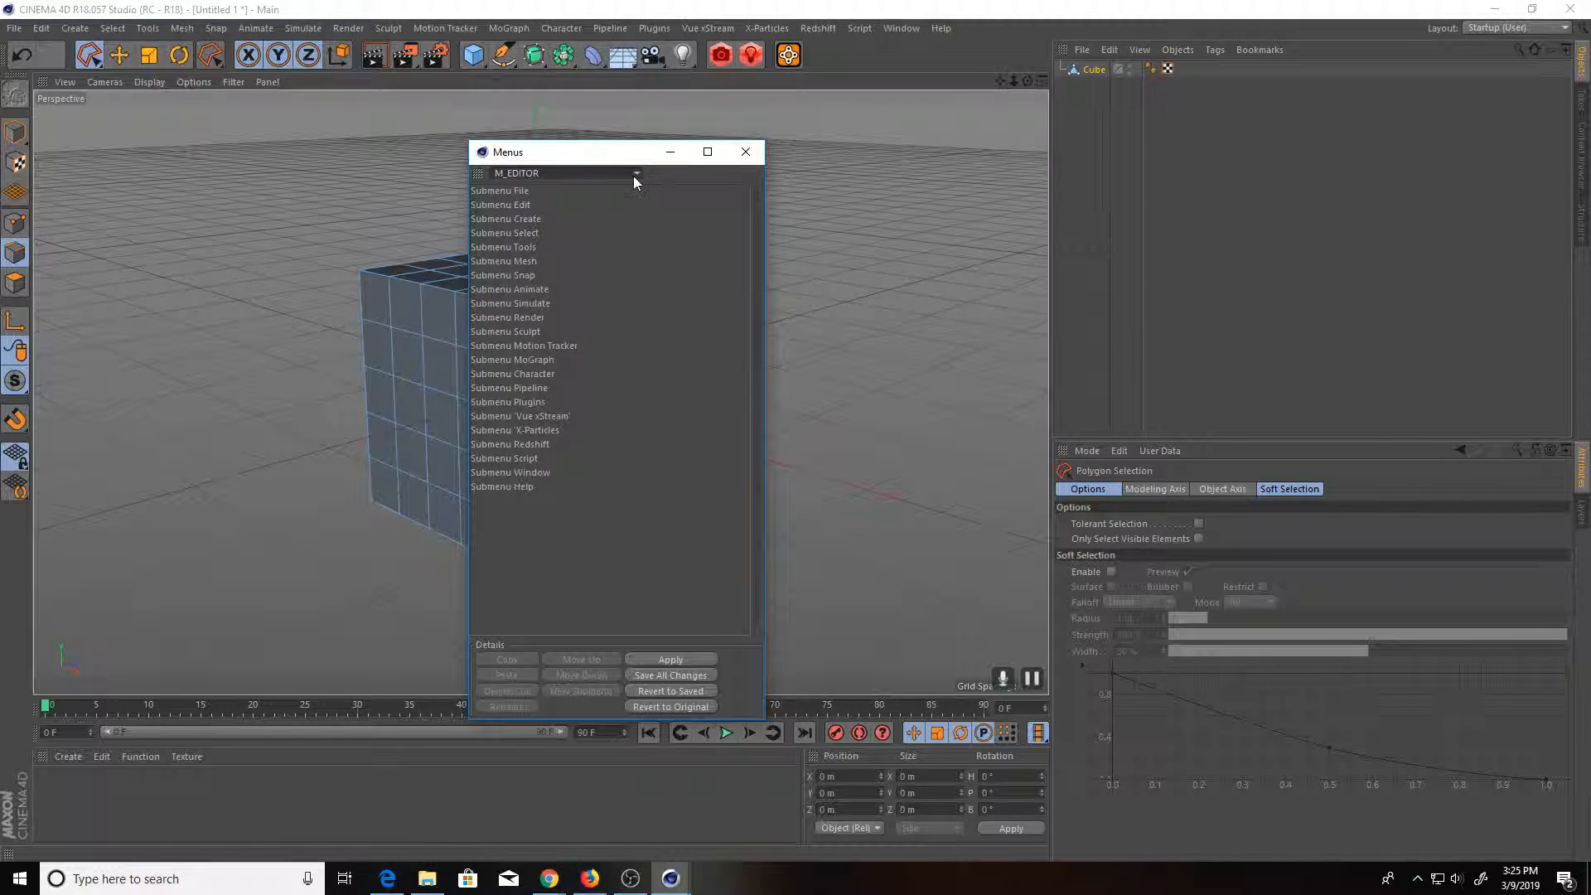
left_click(636, 173)
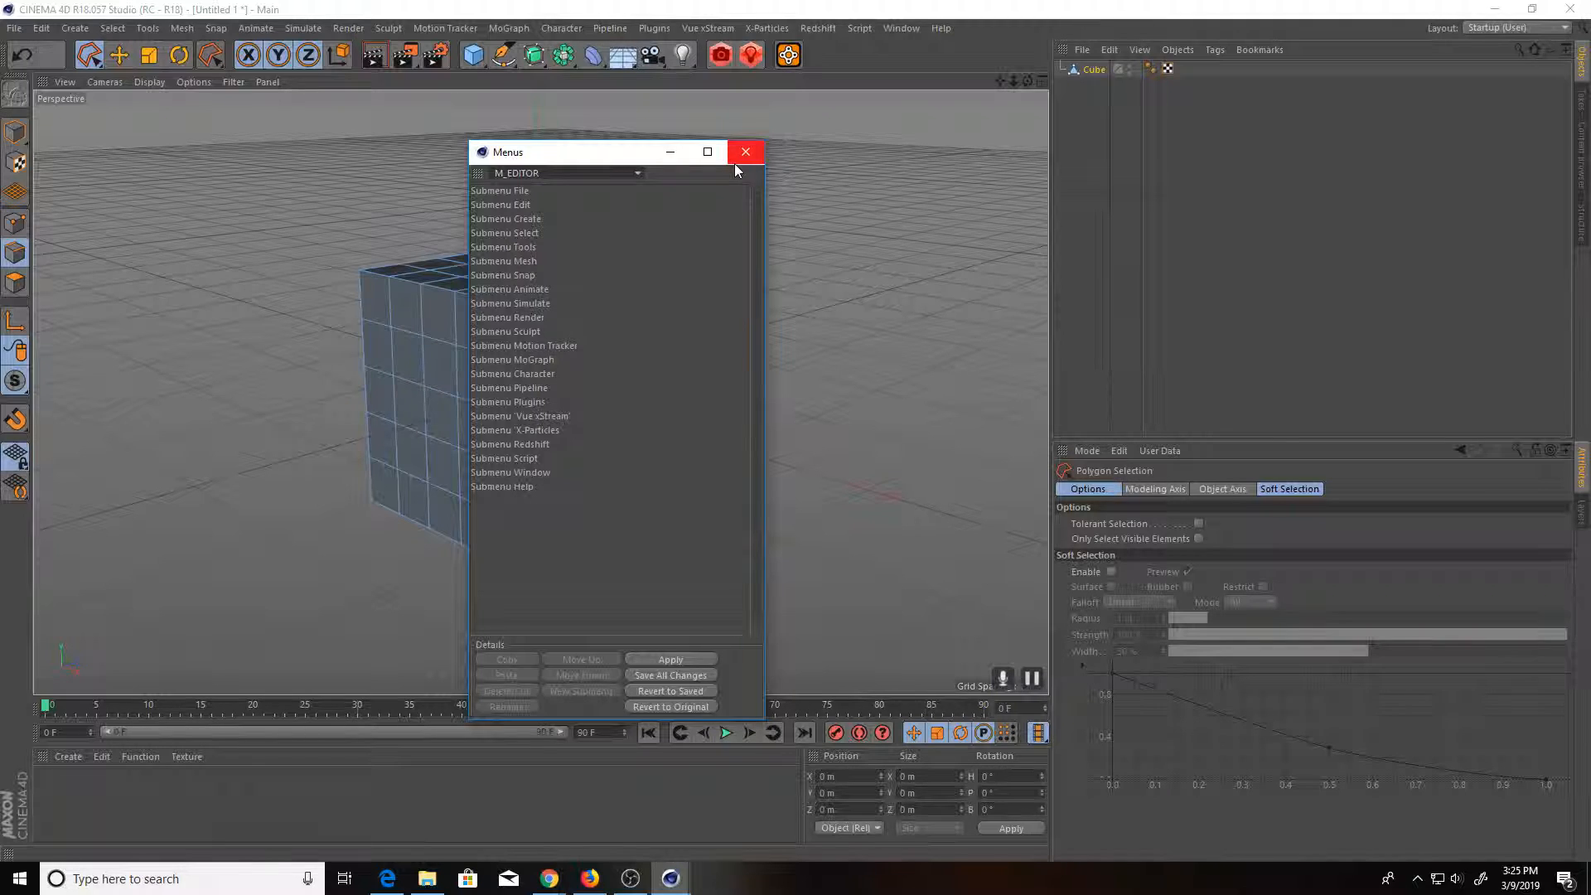
left_click(745, 152)
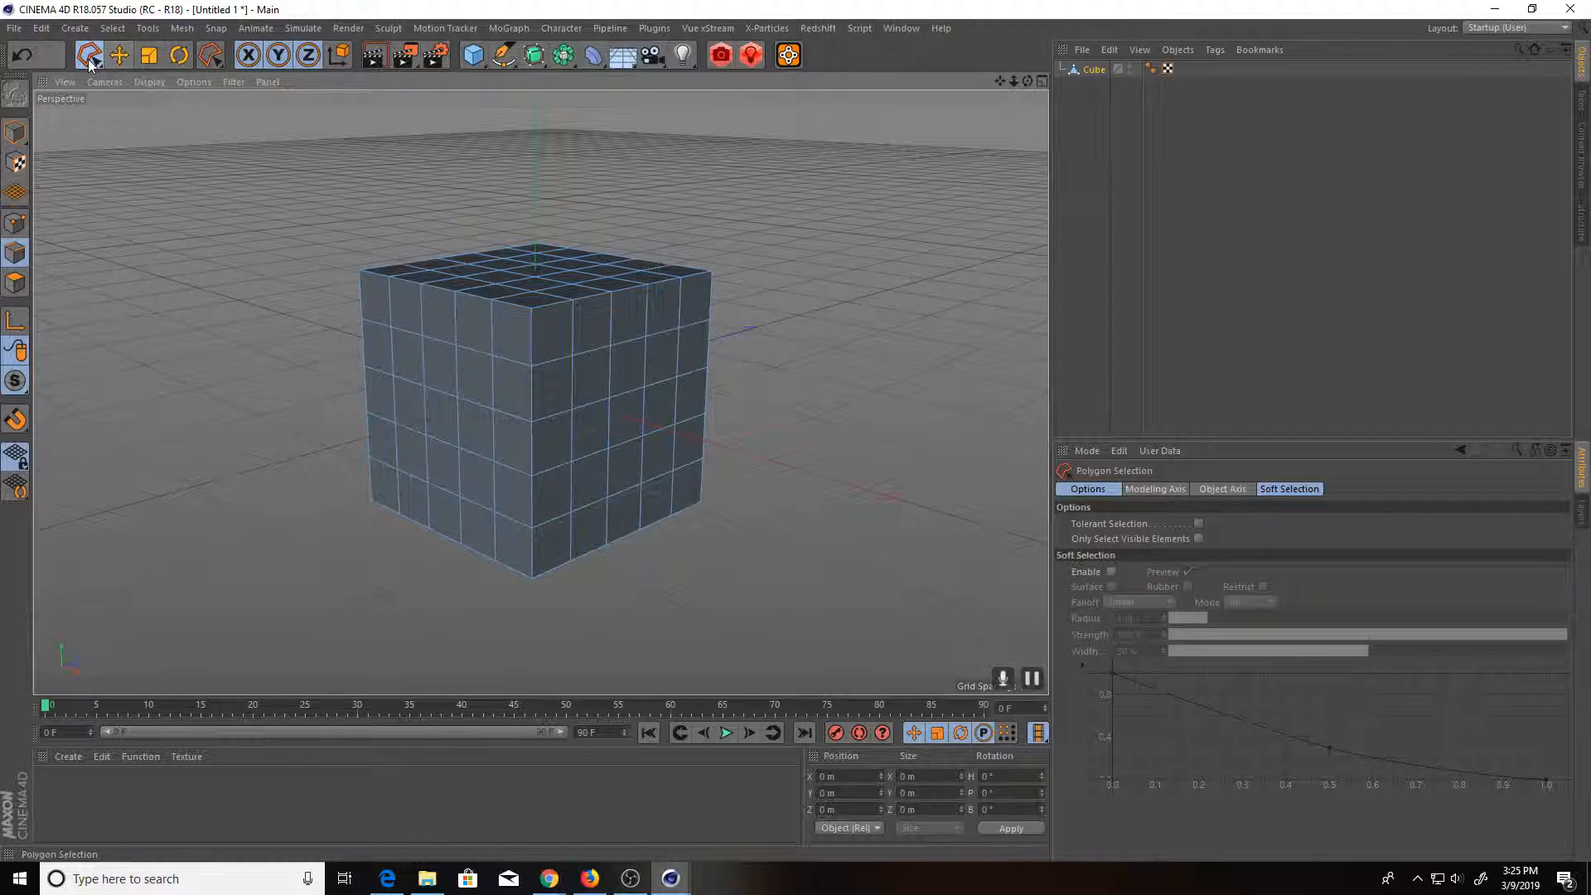
left_click(89, 55)
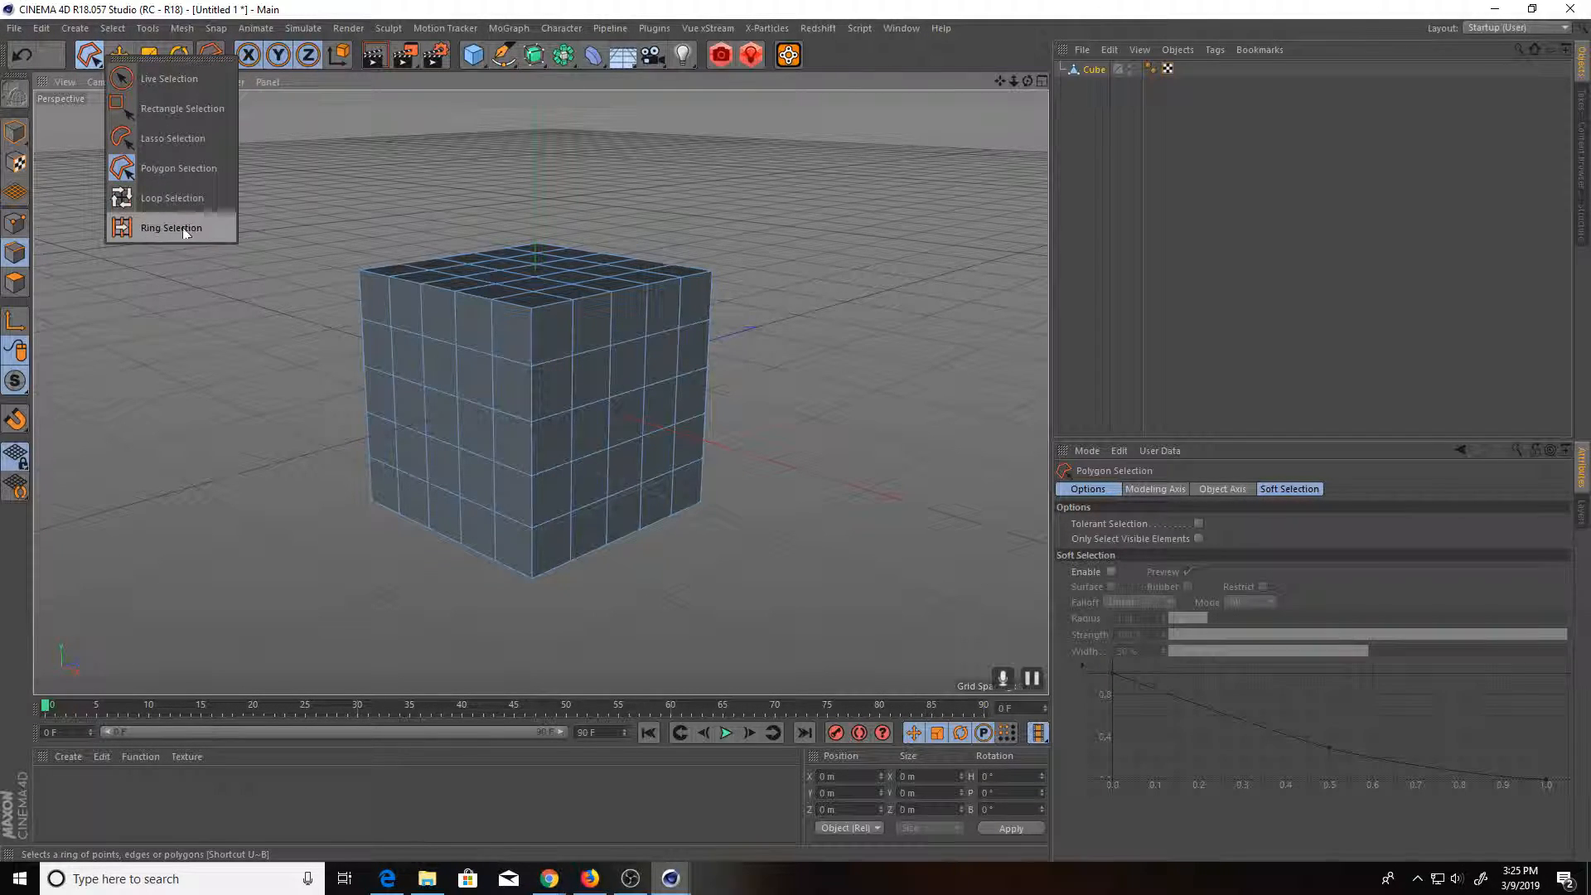